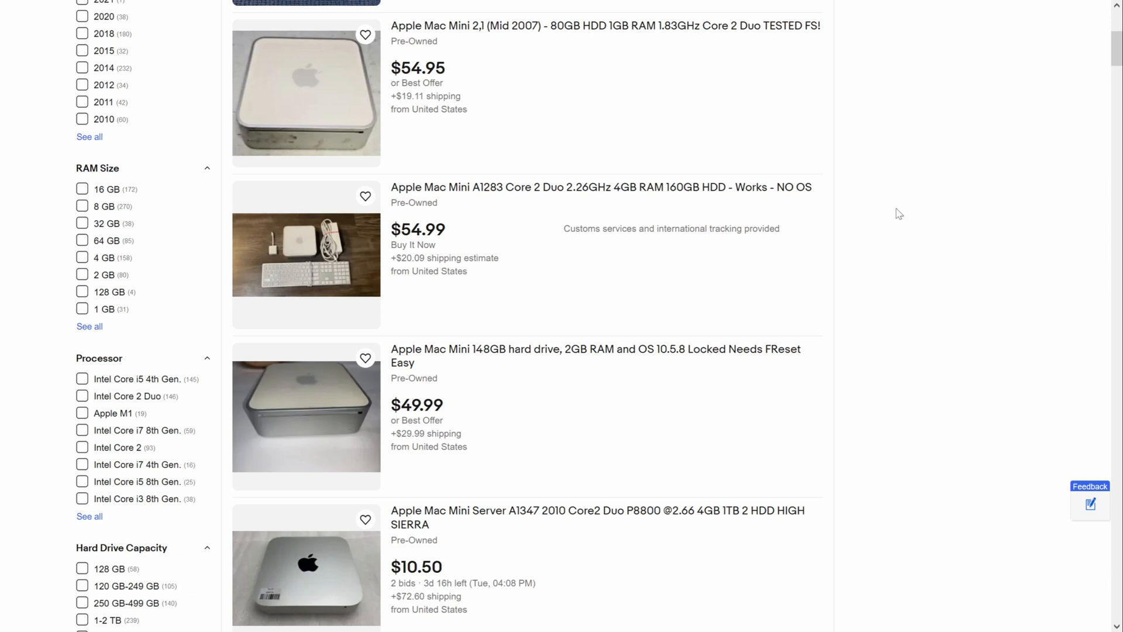
mouse_move(929, 188)
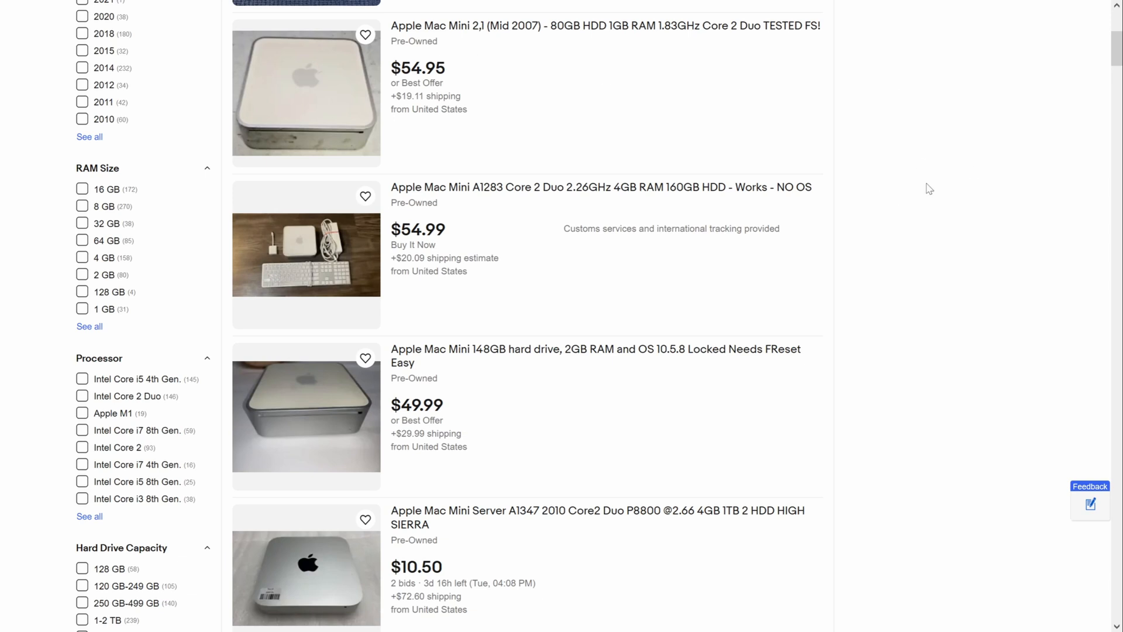
mouse_move(944, 223)
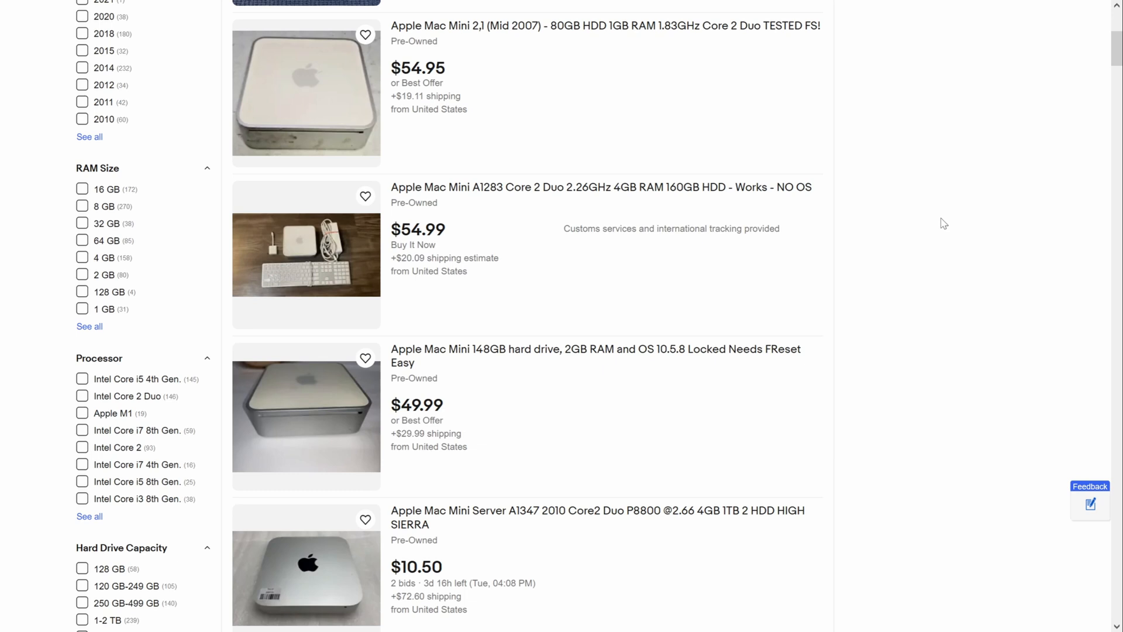
mouse_move(573, 199)
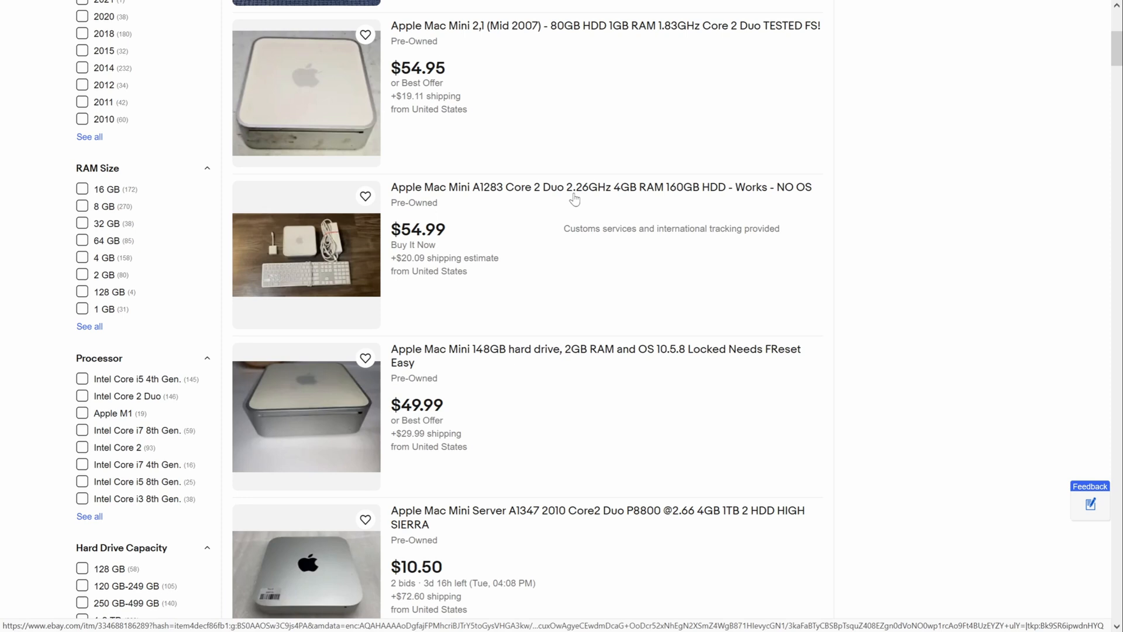
mouse_move(638, 207)
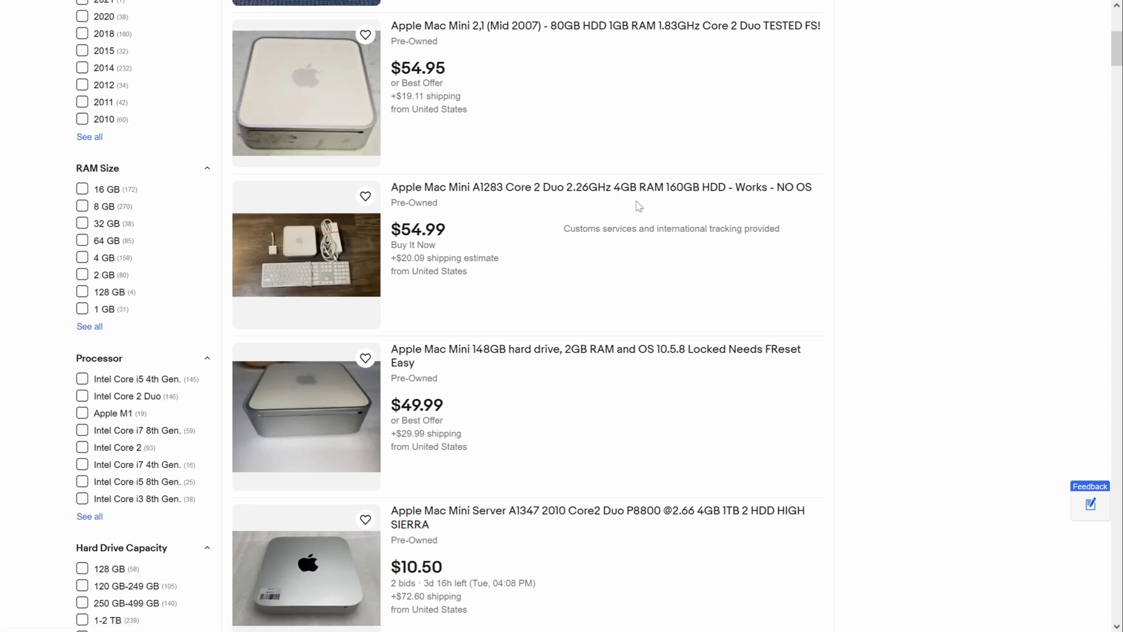
mouse_move(661, 216)
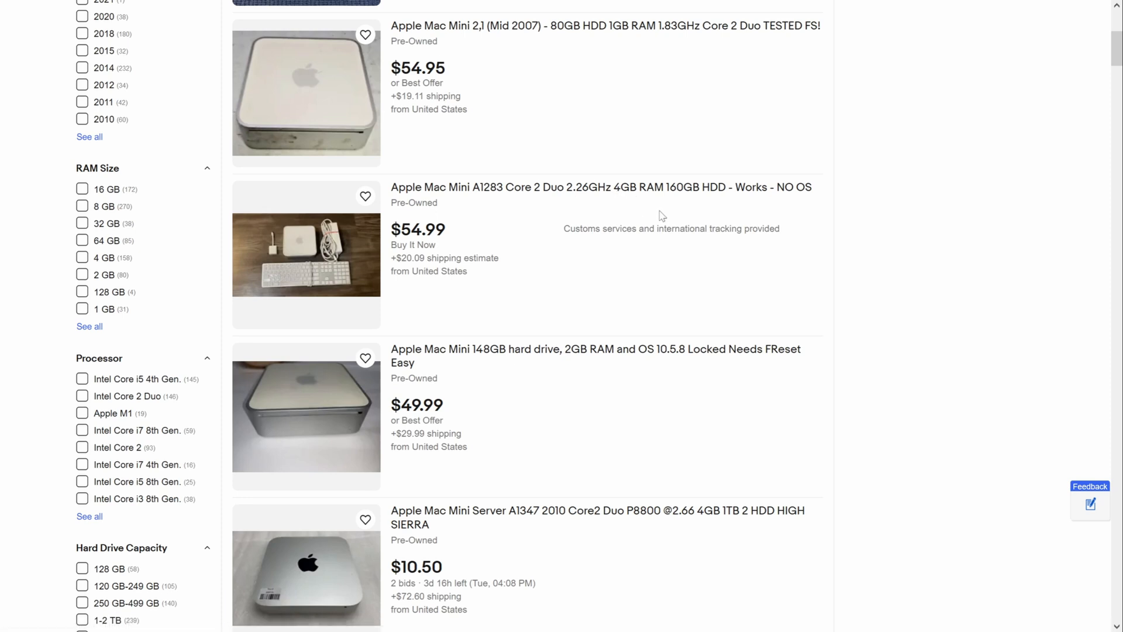
mouse_move(859, 241)
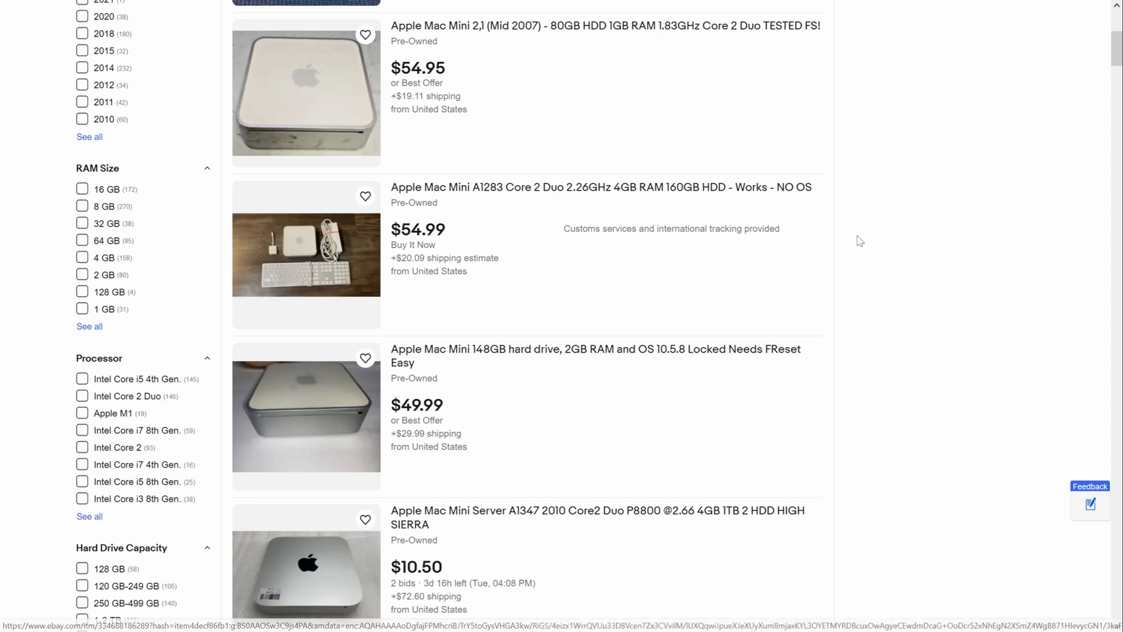
Step: Select the downloaded Ubuntu image as the file to flash in balenaEtcher
scroll("down", 3)
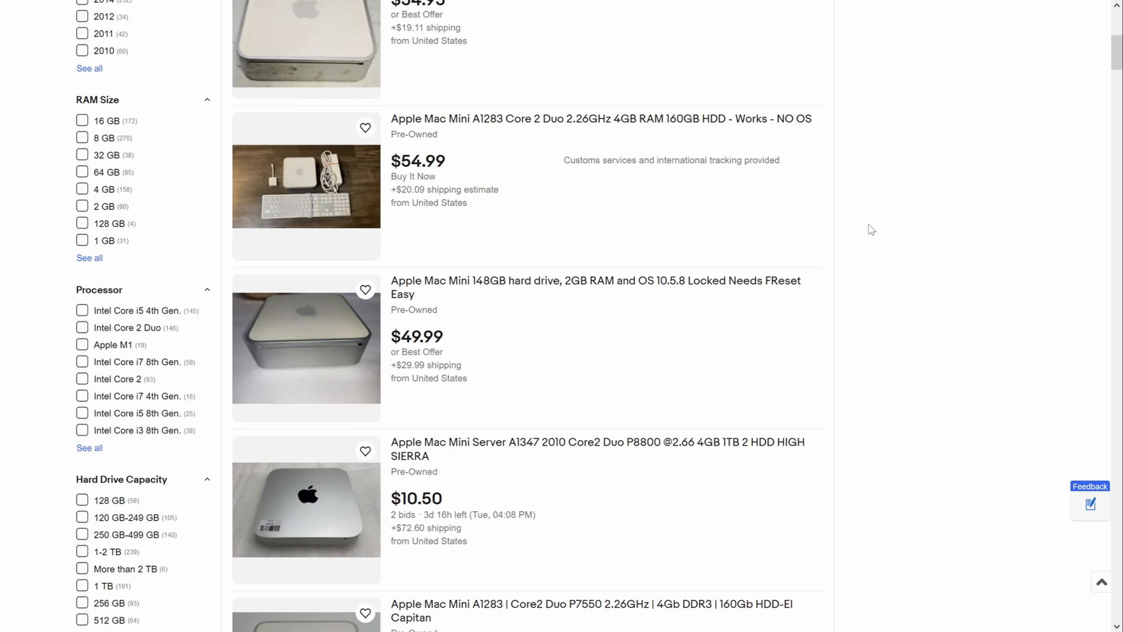
scroll("down", 3)
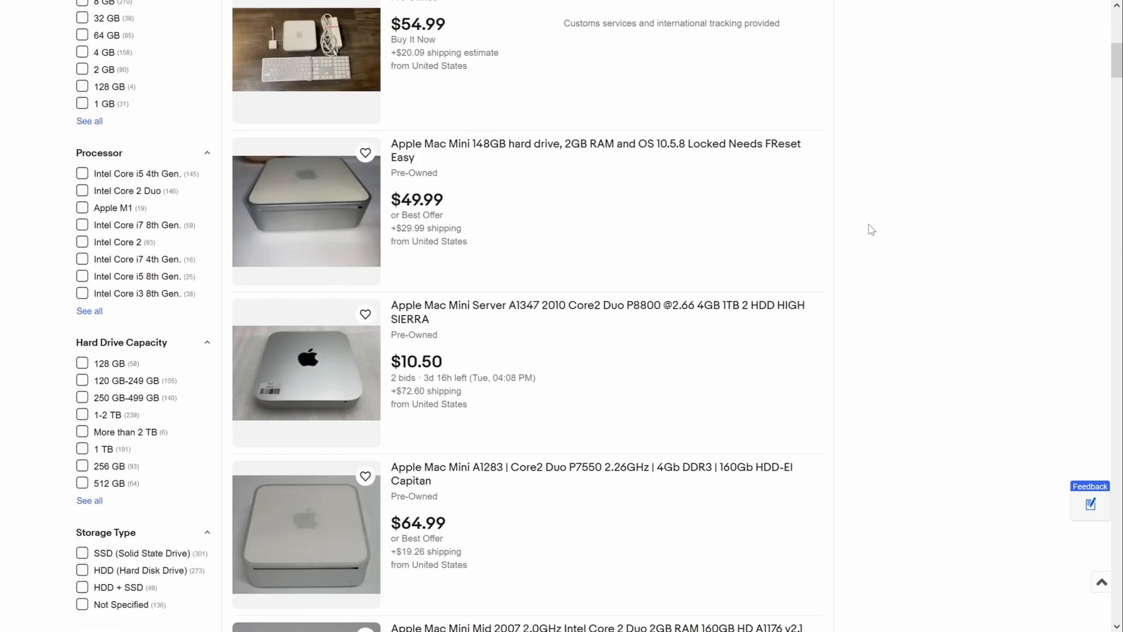
scroll("down", 3)
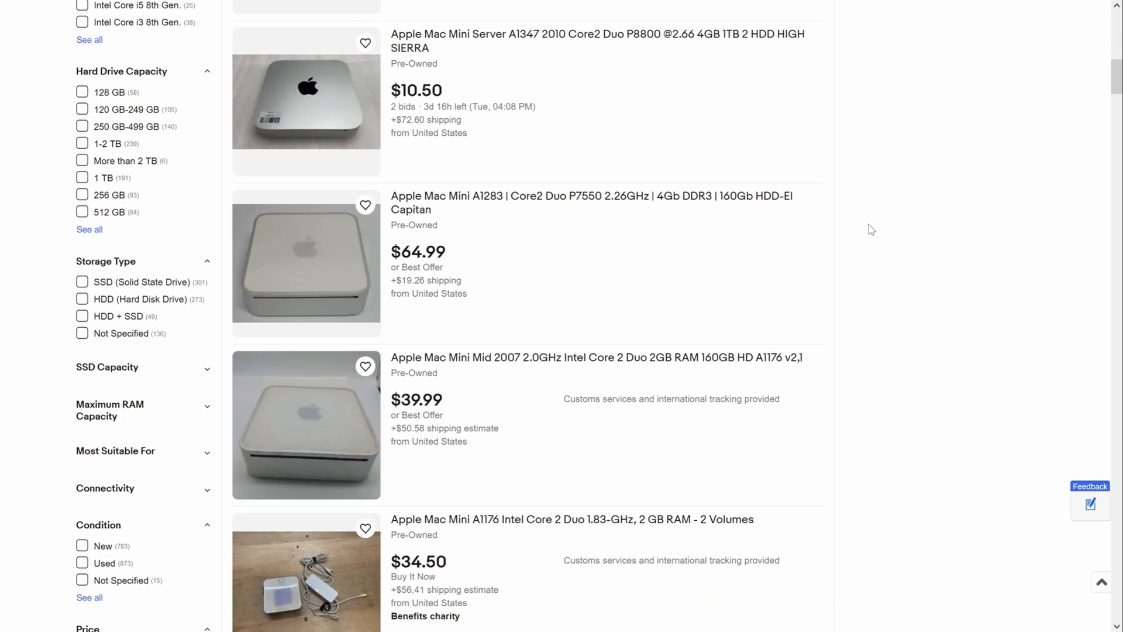
scroll("down", 3)
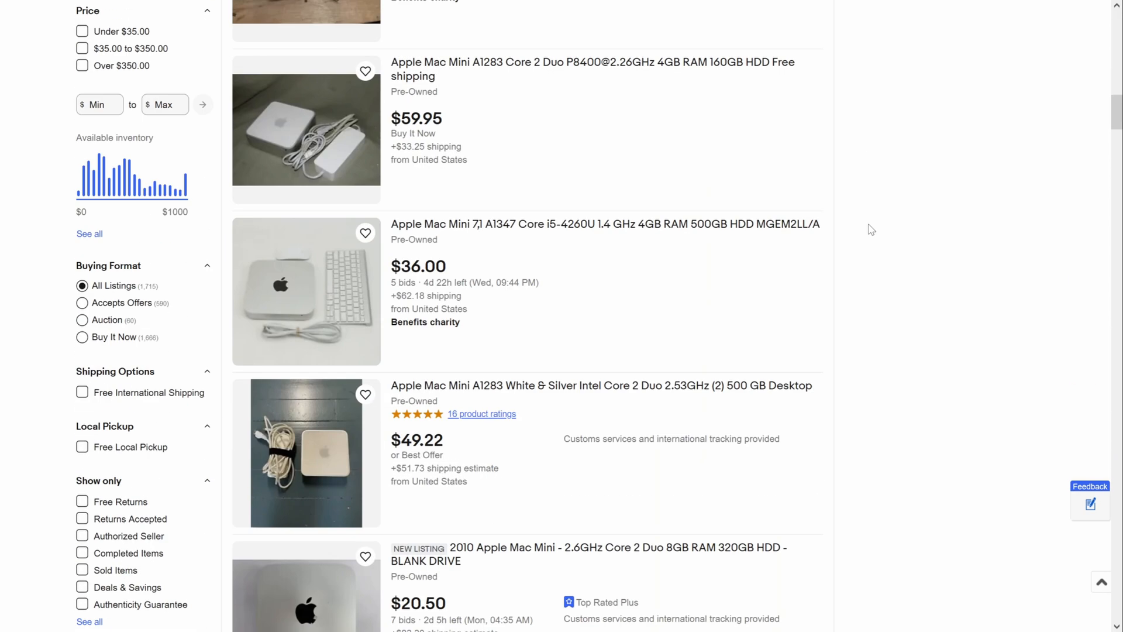
scroll("down", 3)
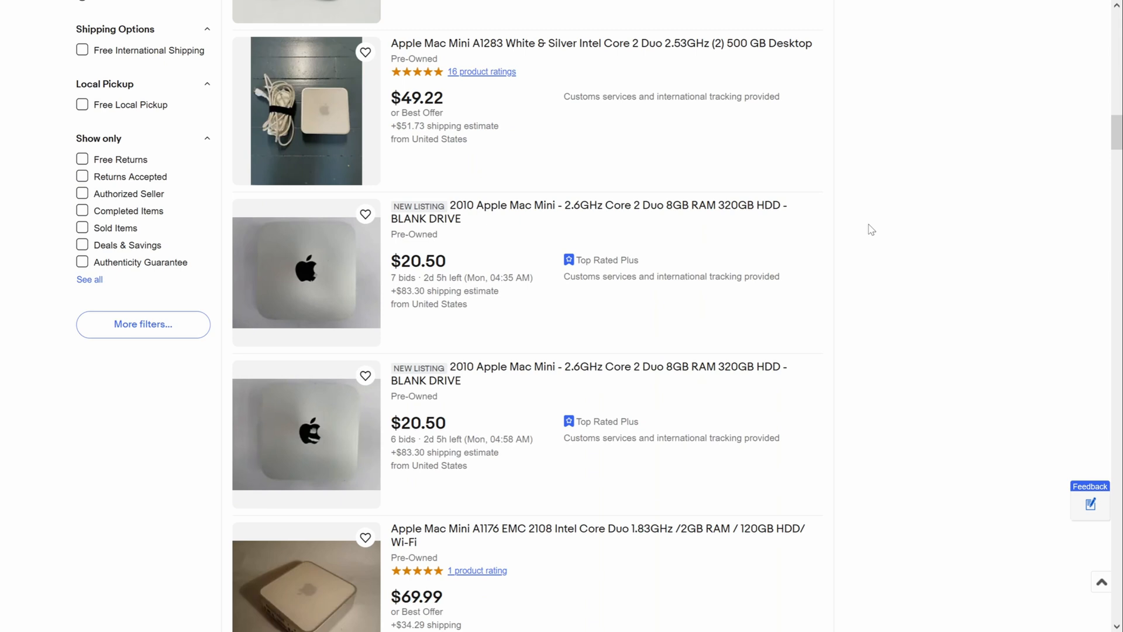
scroll("down", 3)
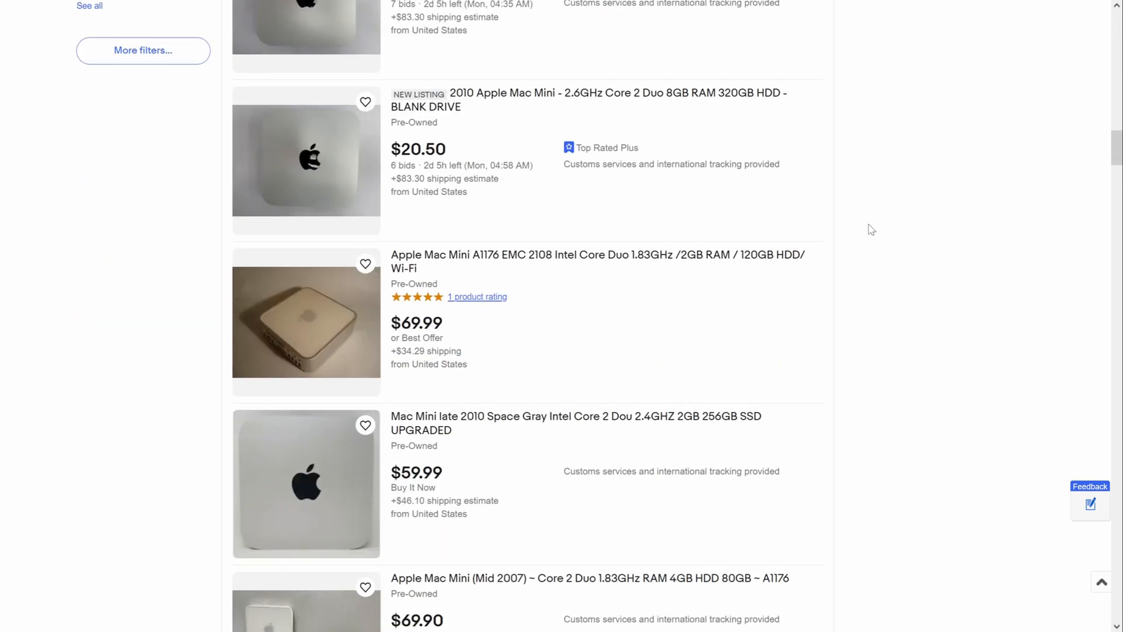
scroll("down", 3)
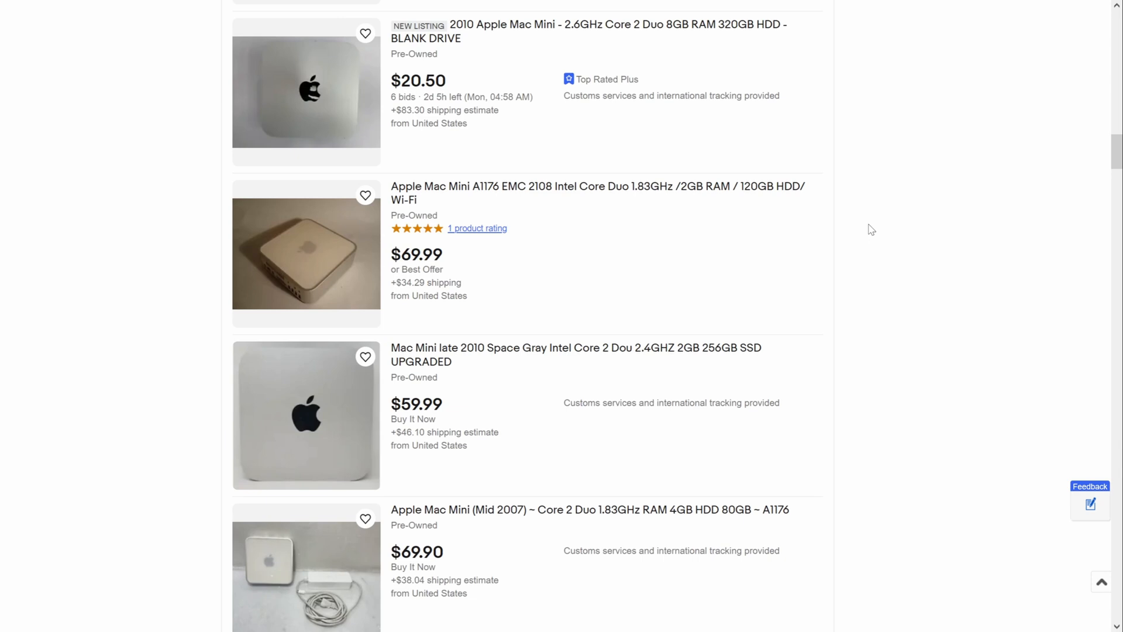
scroll("down", 3)
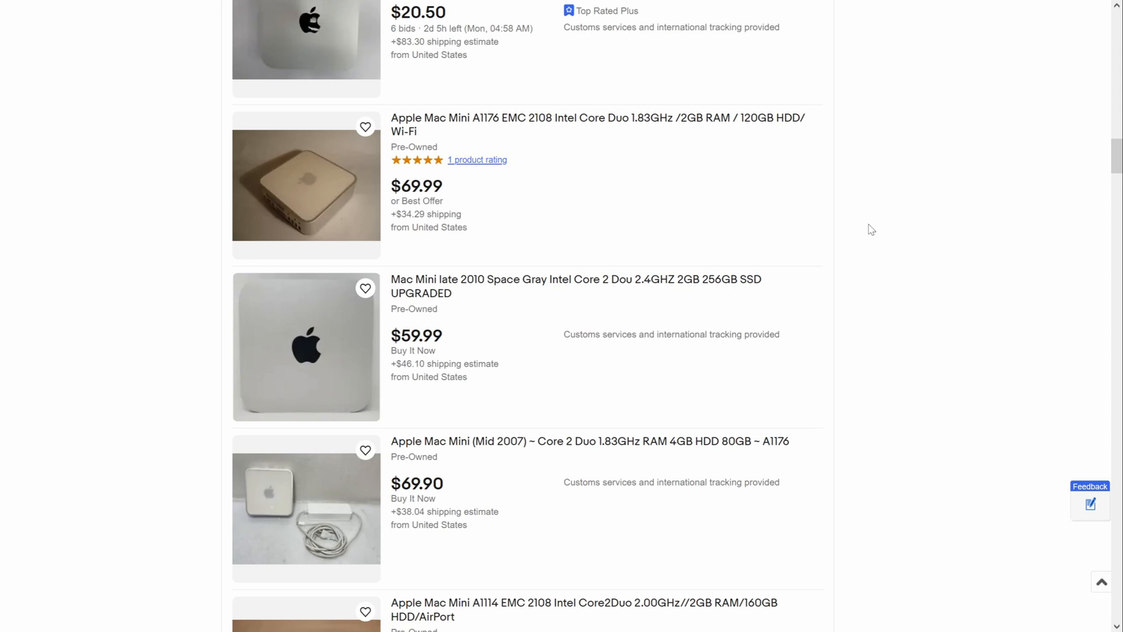
mouse_move(724, 313)
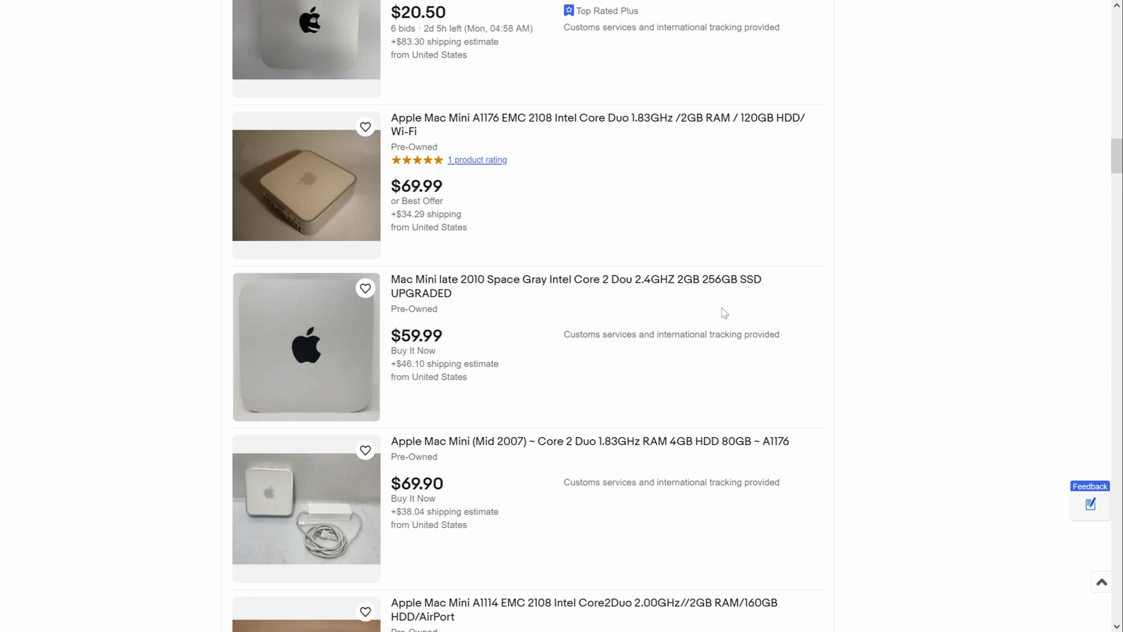
mouse_move(865, 281)
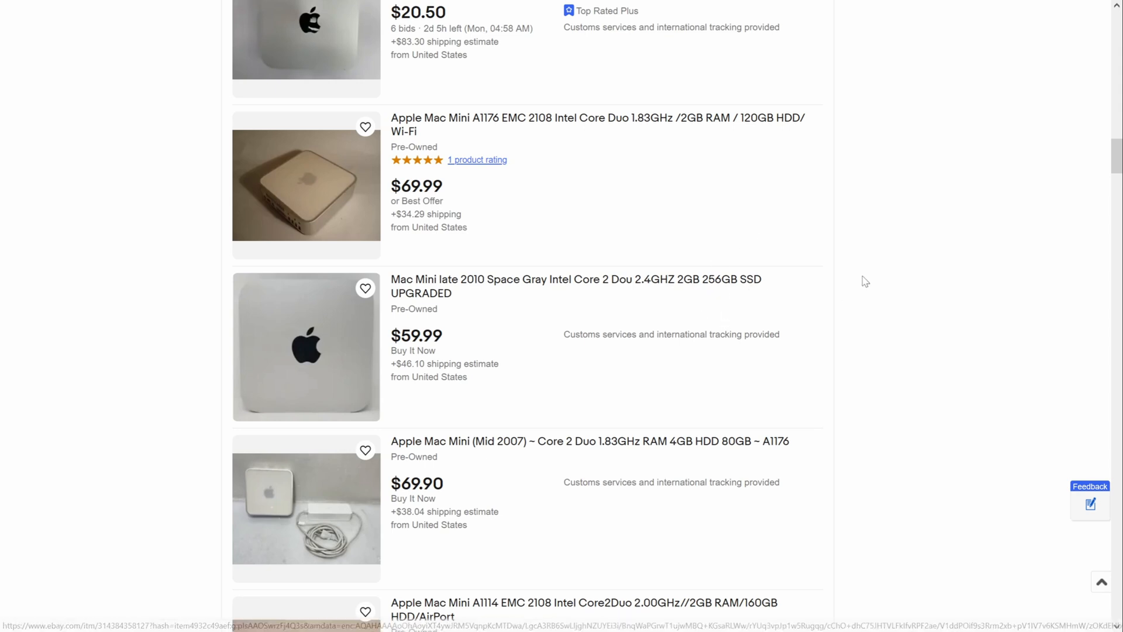
scroll("down", 3)
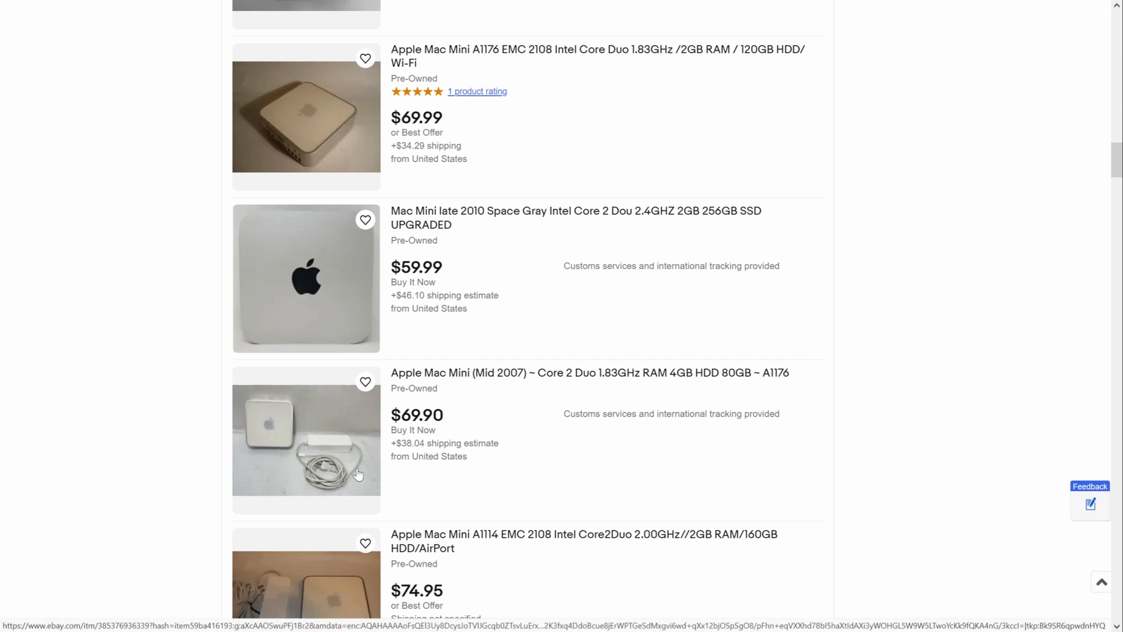
mouse_move(326, 484)
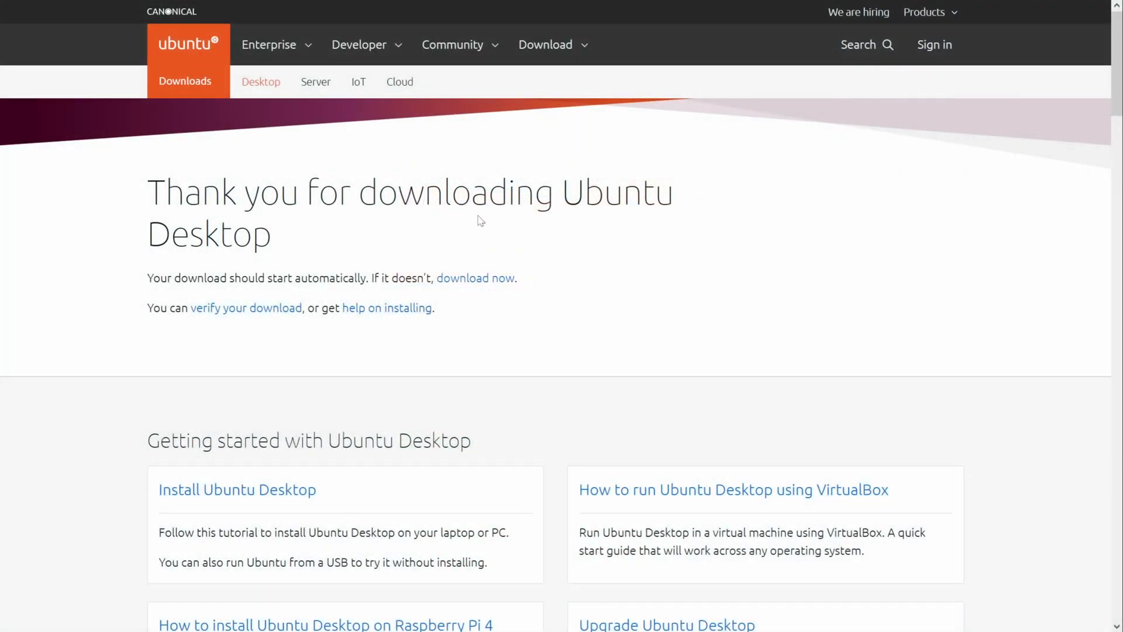
mouse_move(609, 237)
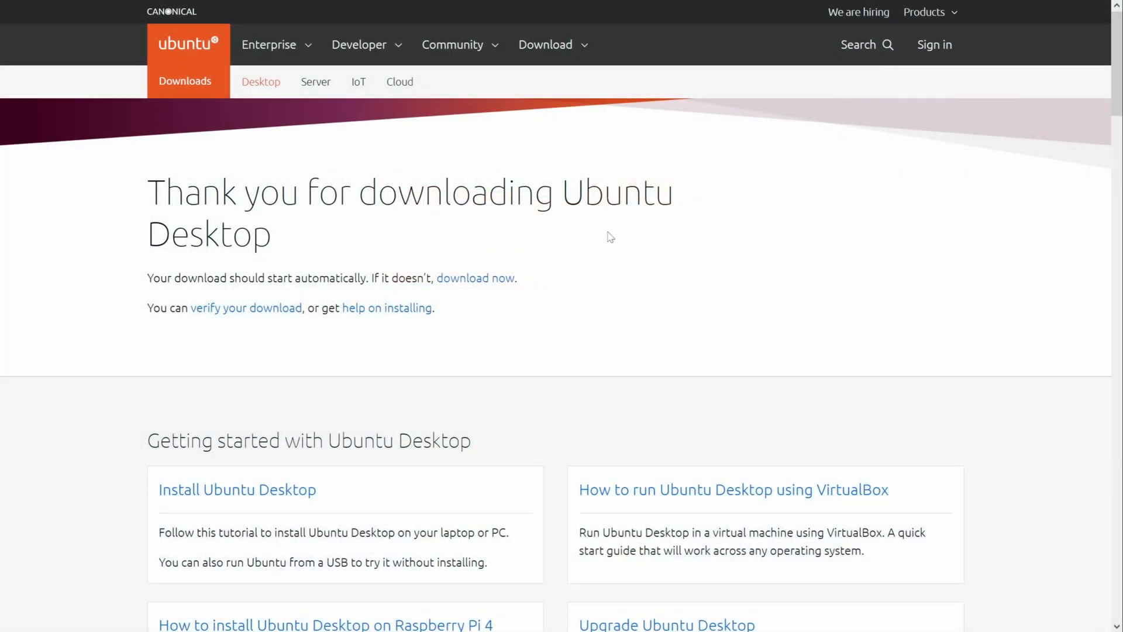
mouse_move(627, 200)
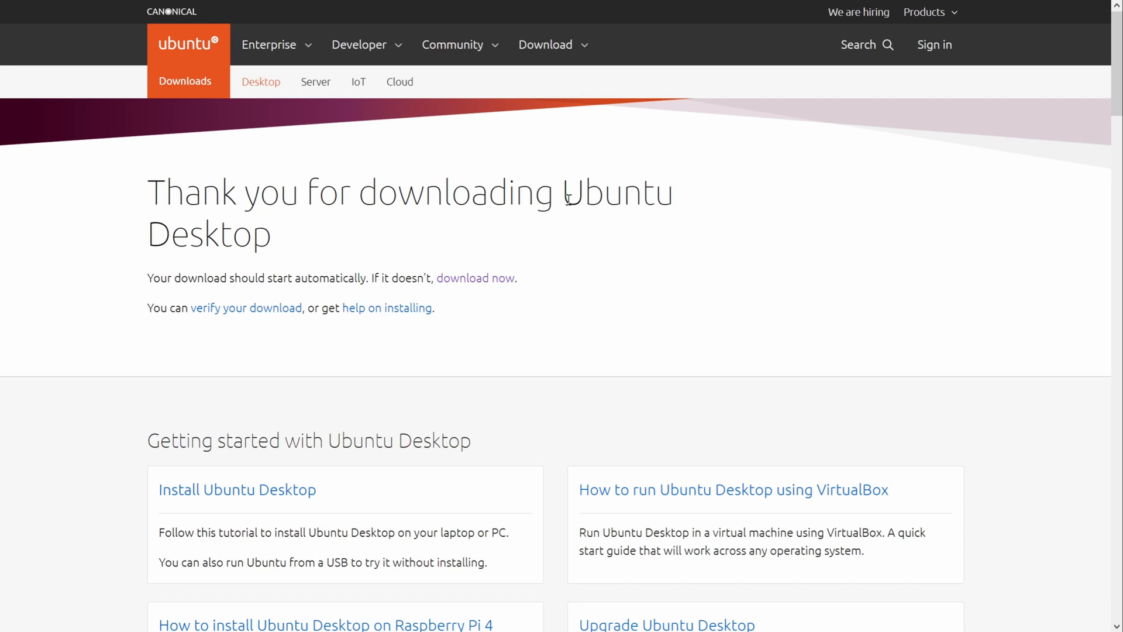
mouse_move(672, 175)
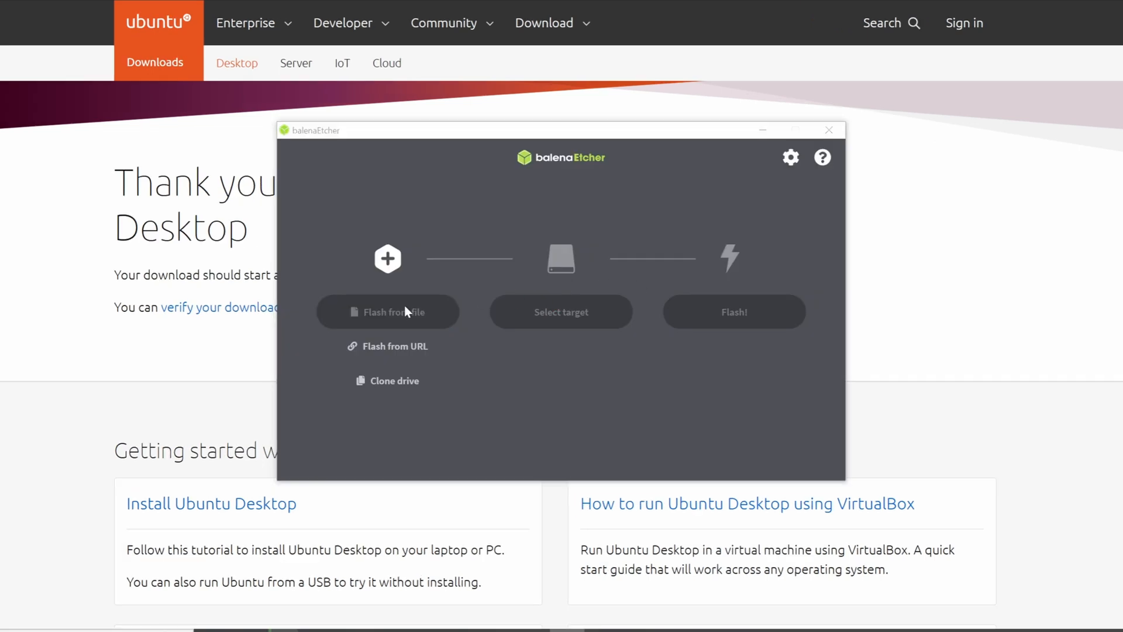
left_click(386, 312)
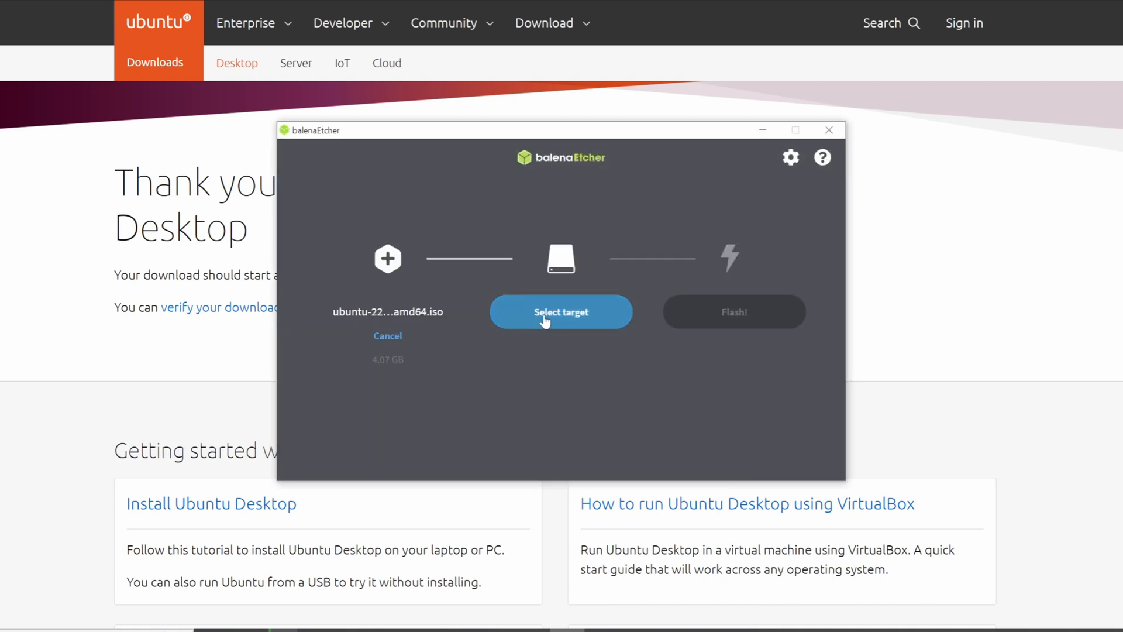
Step: Swap the 2 TB SanDisk Extreme target for the 32 GB SanDisk Cruzer Force
left_click(561, 312)
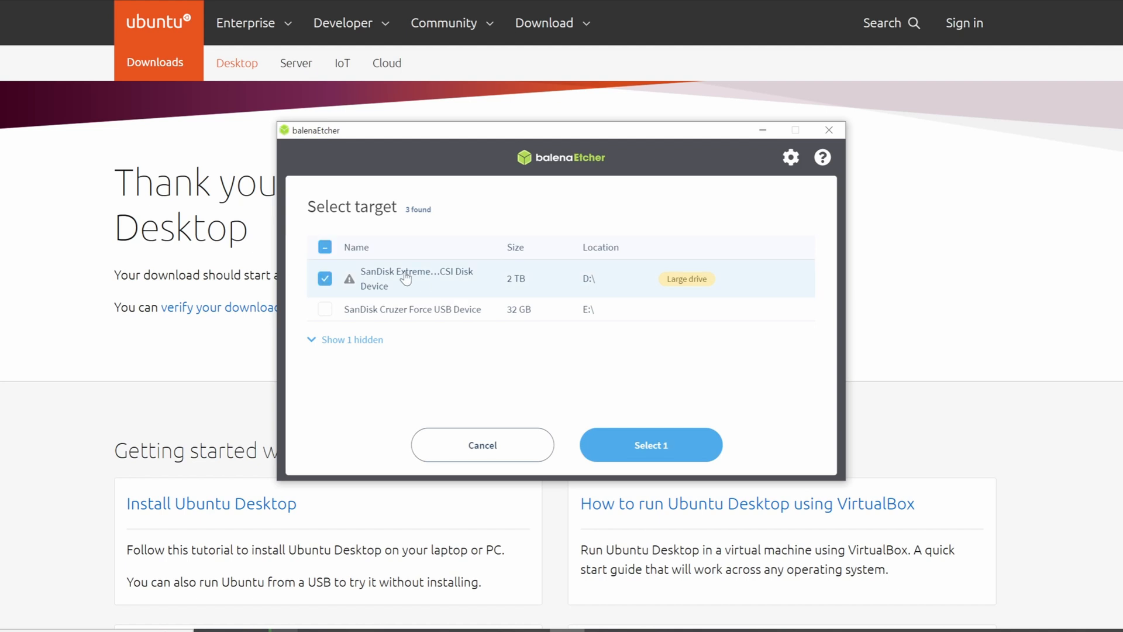
left_click(325, 278)
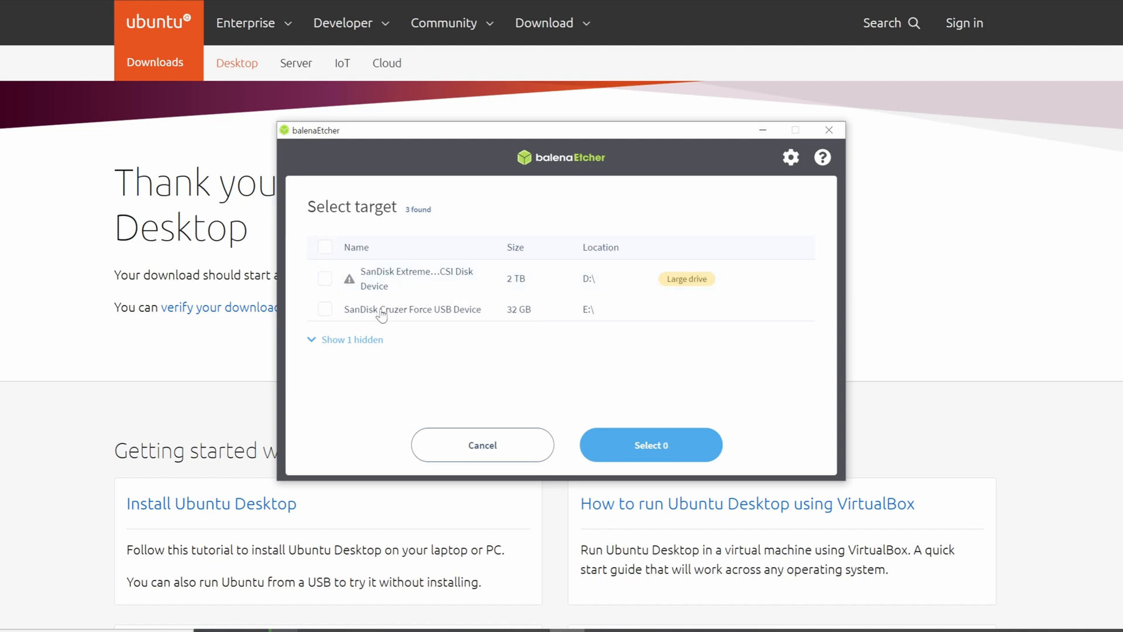
mouse_move(450, 305)
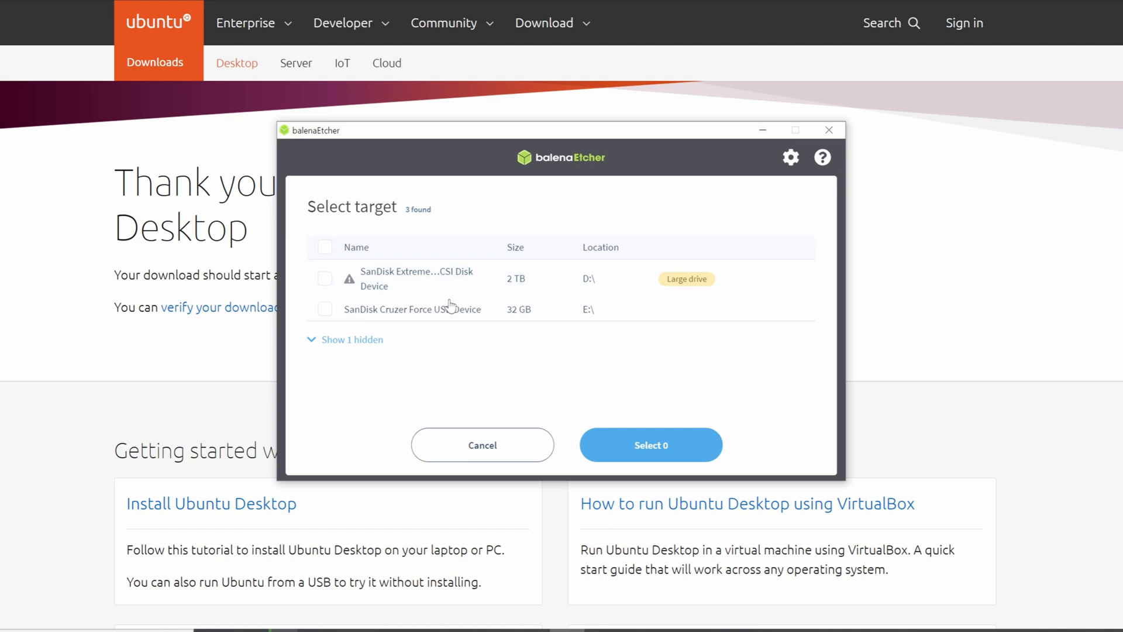
mouse_move(455, 317)
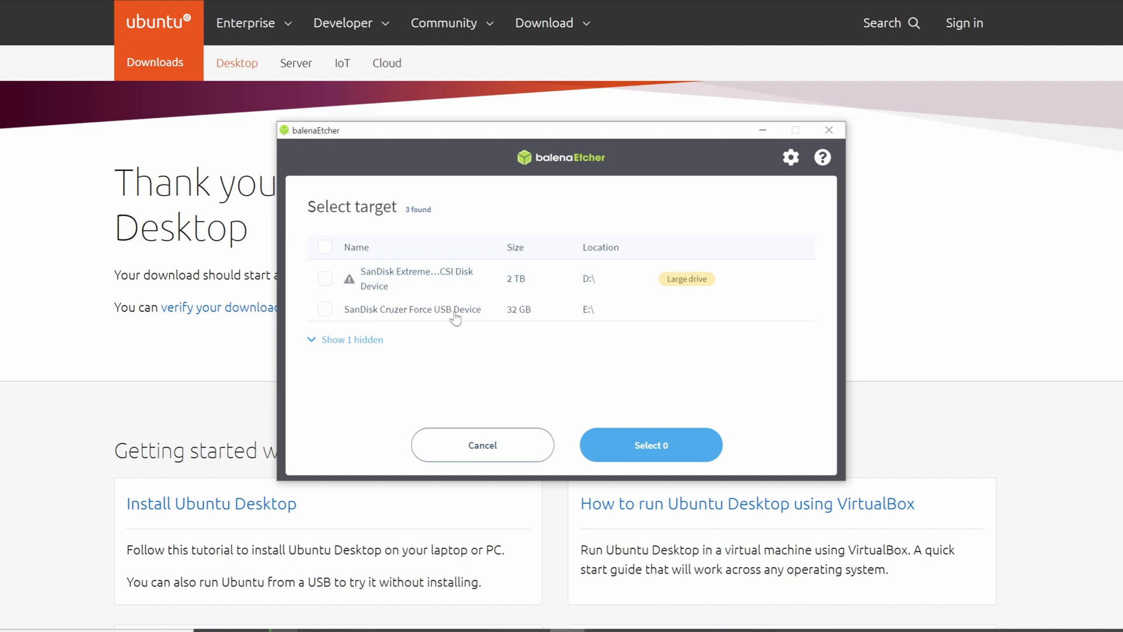
left_click(651, 444)
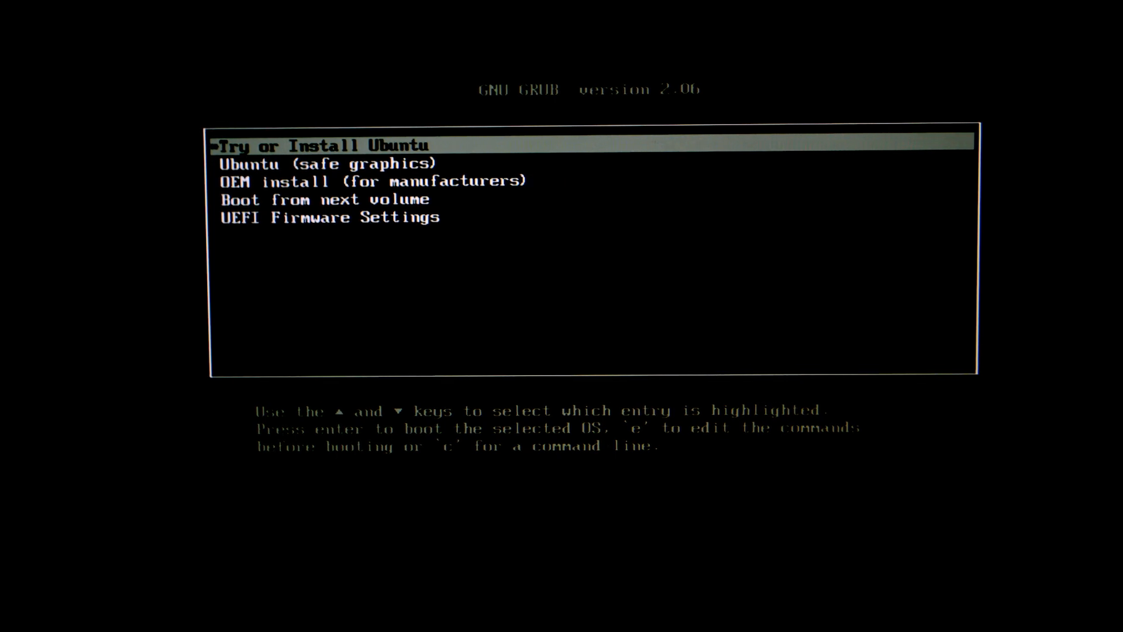
Step: Boot the 'Ubuntu (safe graphics)' entry from the GRUB menu
key("Down")
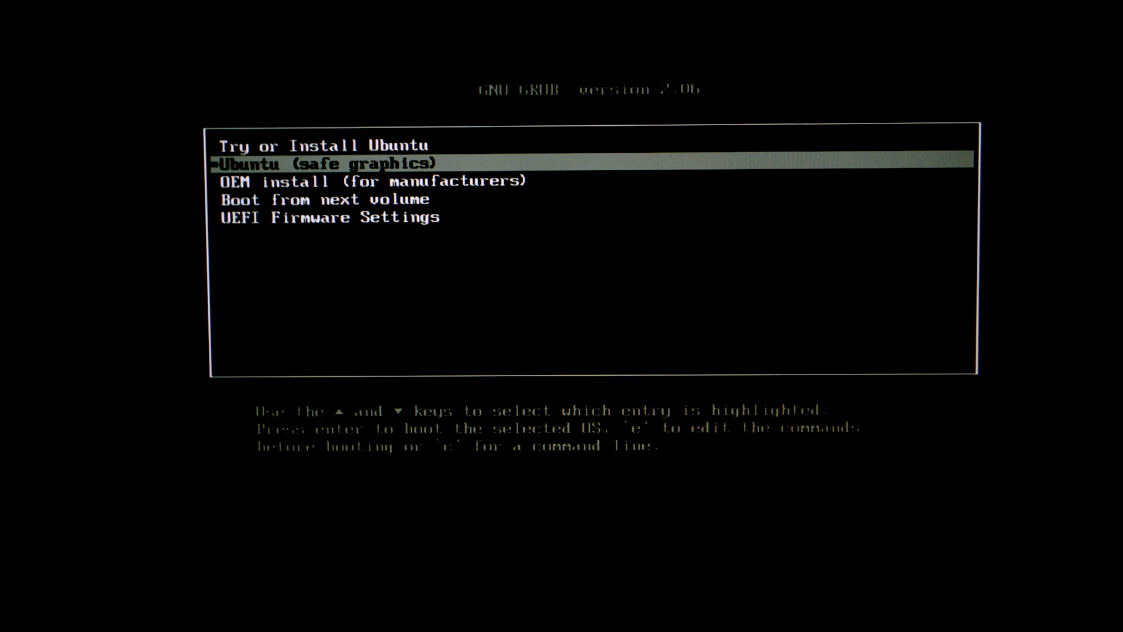
key("Up")
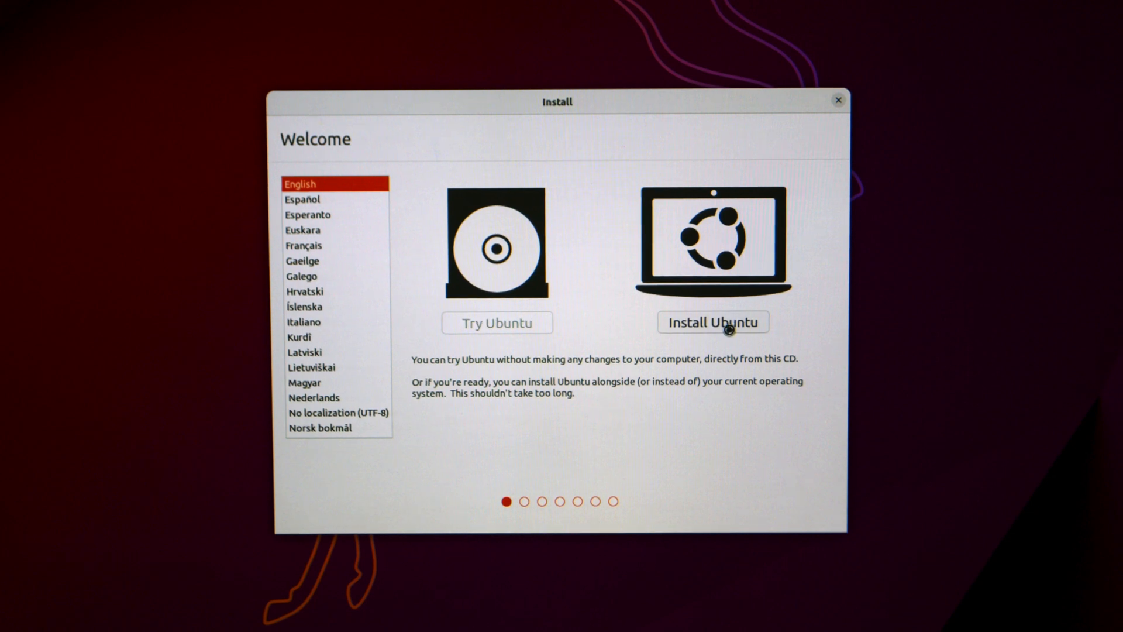
Step: Choose 'Install Ubuntu' on the installer's Welcome page
left_click(712, 322)
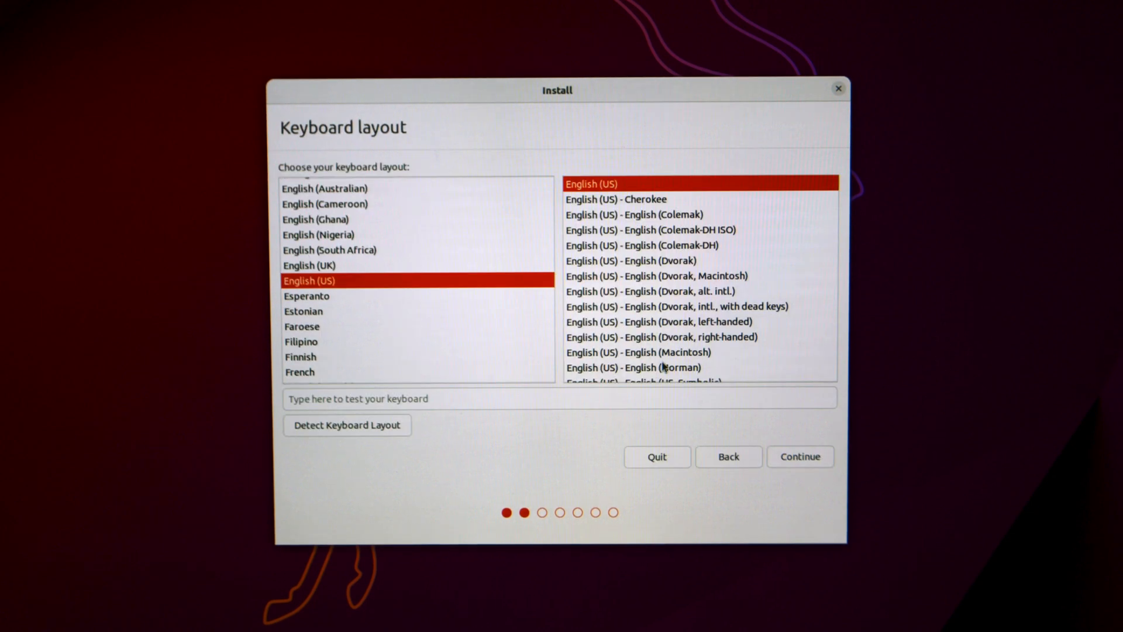
mouse_move(390, 100)
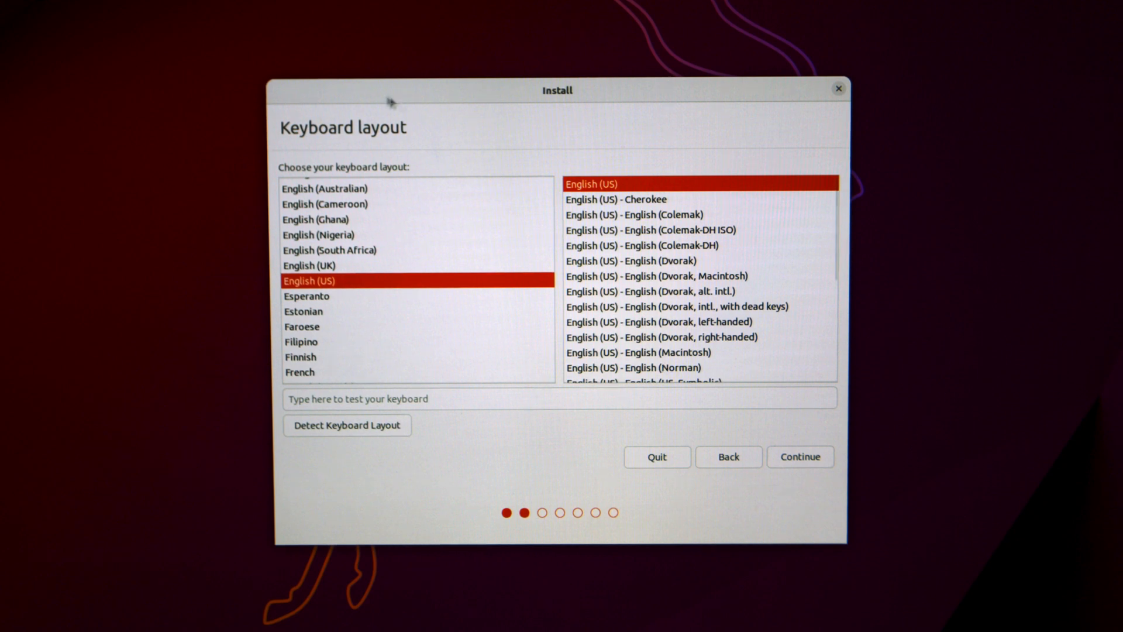
mouse_move(472, 160)
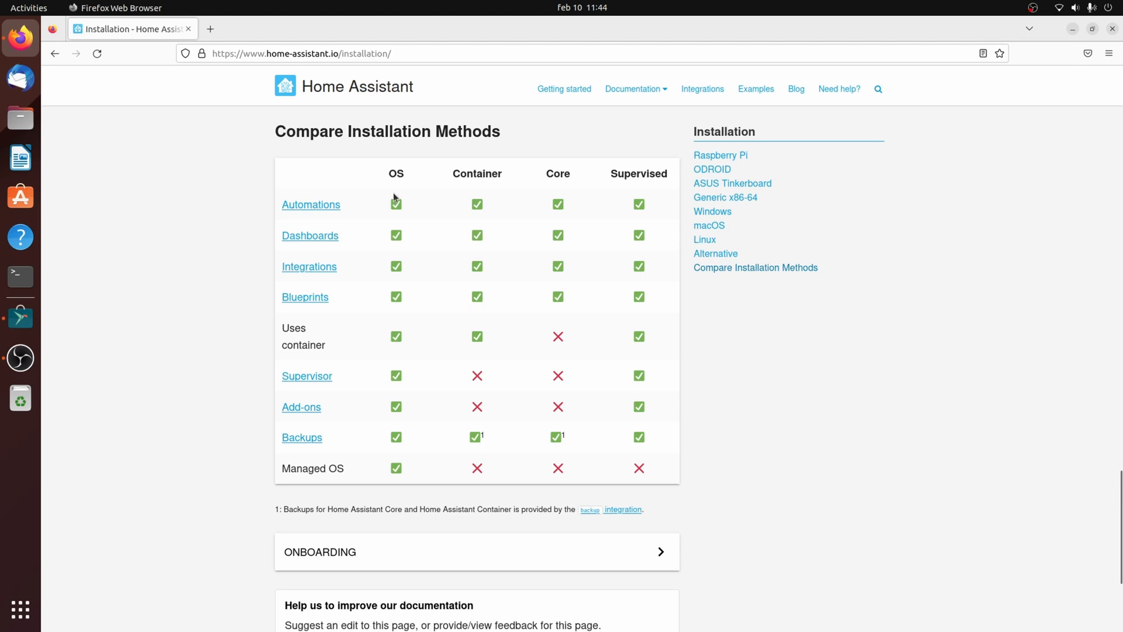
mouse_move(481, 173)
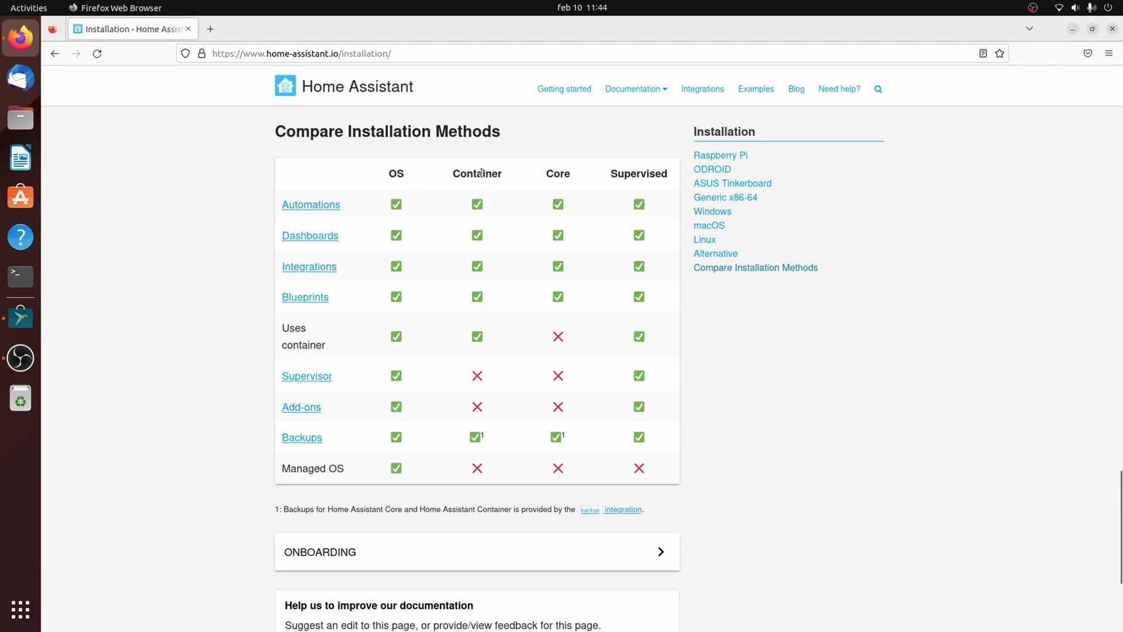
mouse_move(494, 385)
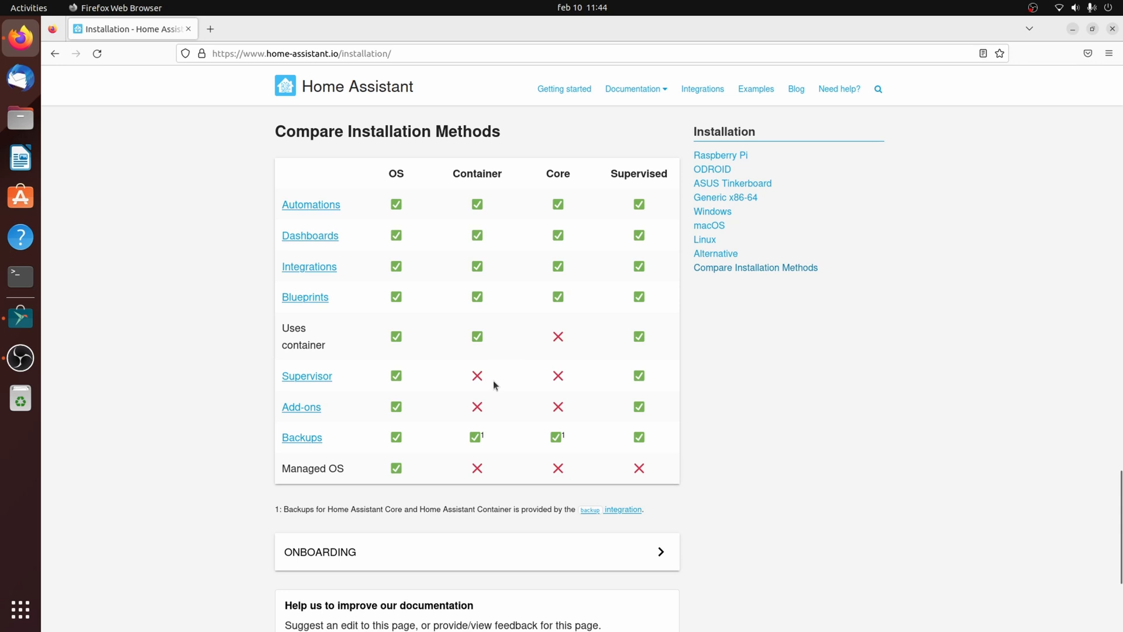
mouse_move(482, 429)
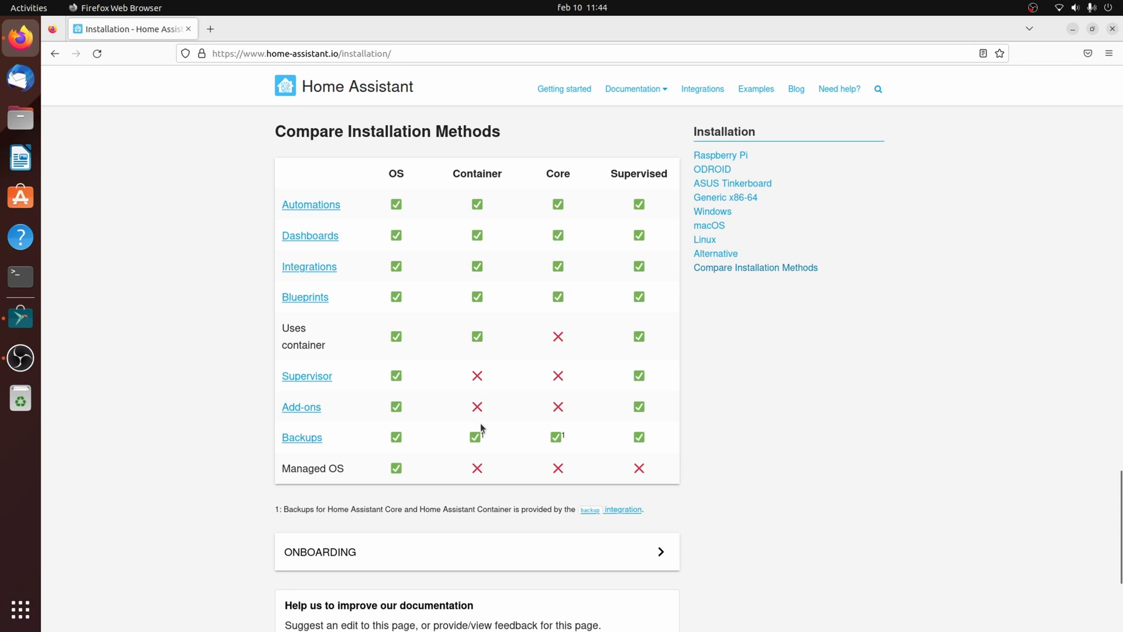
mouse_move(564, 182)
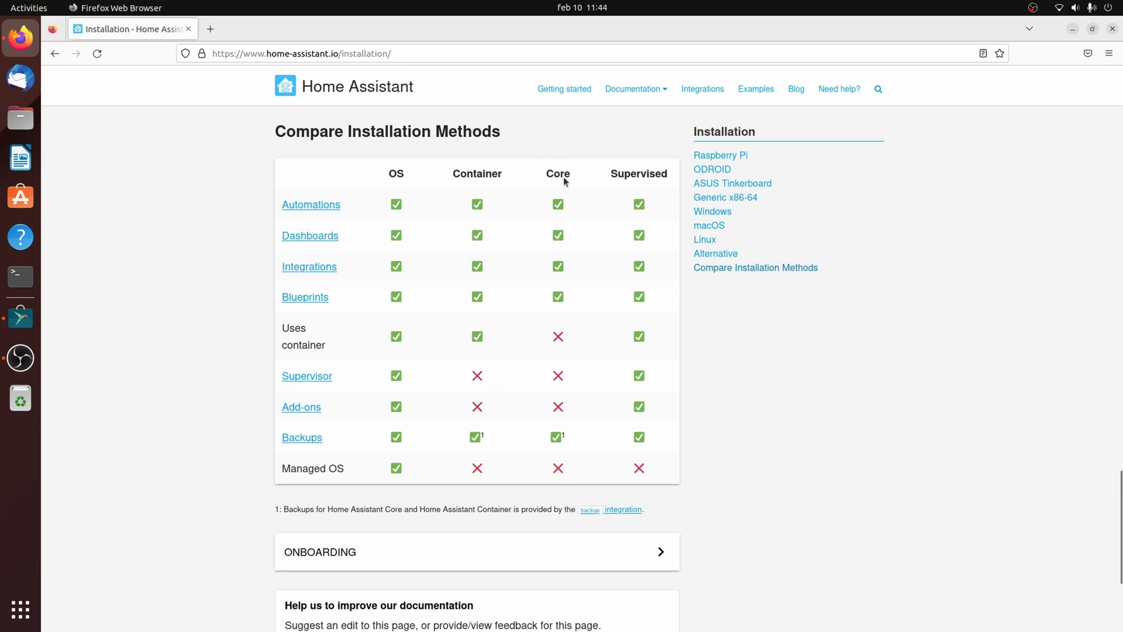
mouse_move(564, 448)
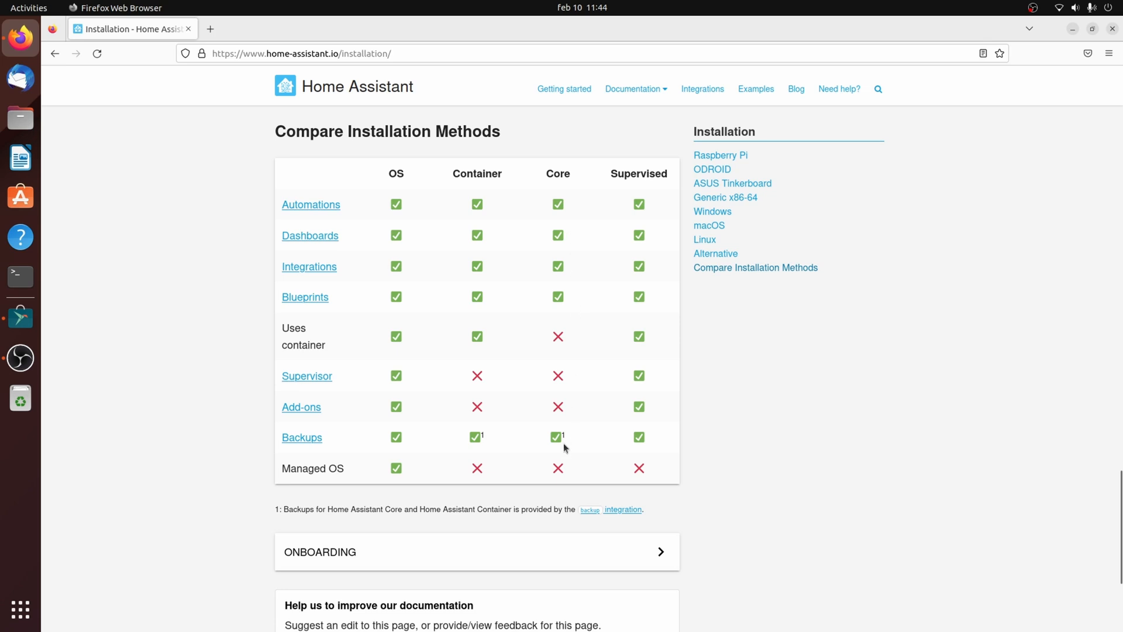
mouse_move(628, 174)
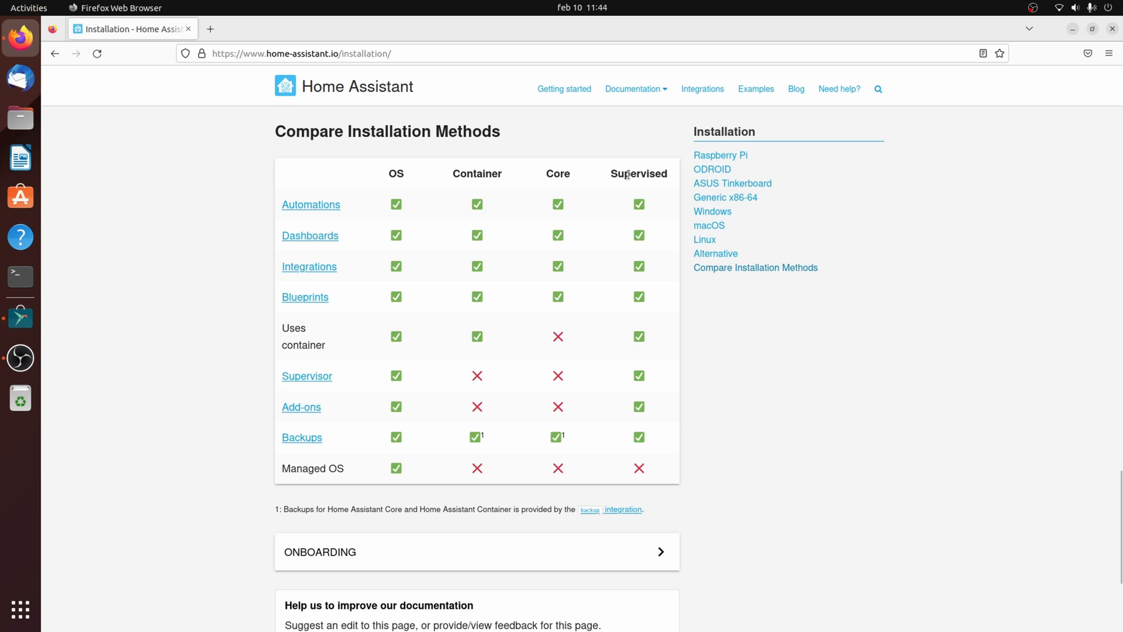
Step: Scroll up to the Windows, macOS and Linux installation cards
scroll("up", 3)
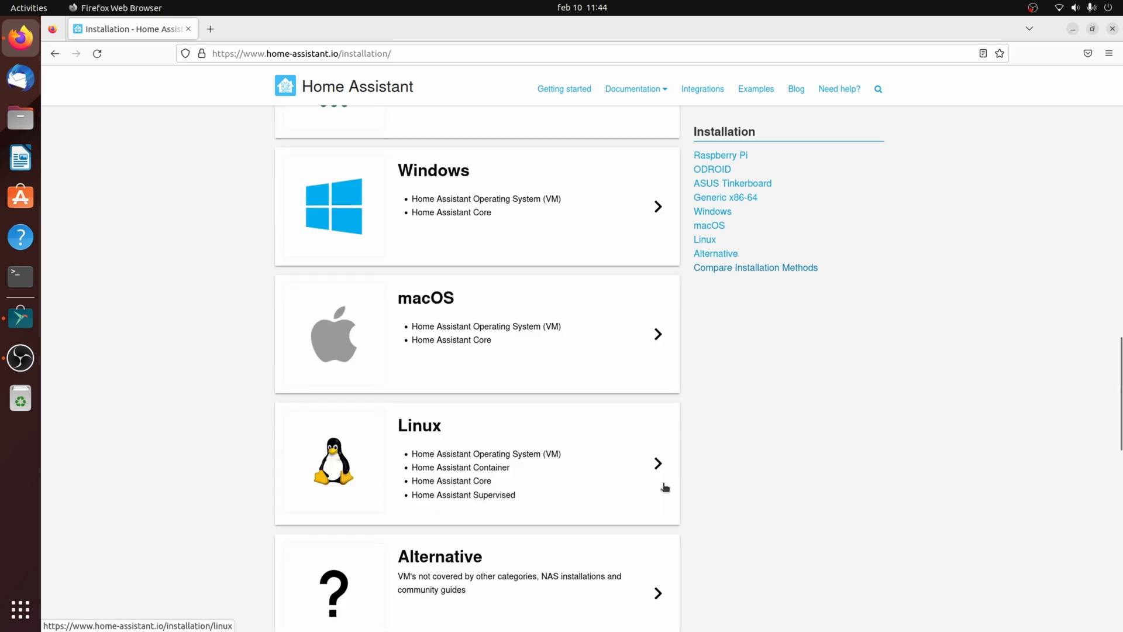
Step: Open the Linux card on the Home Assistant installation page
left_click(20, 277)
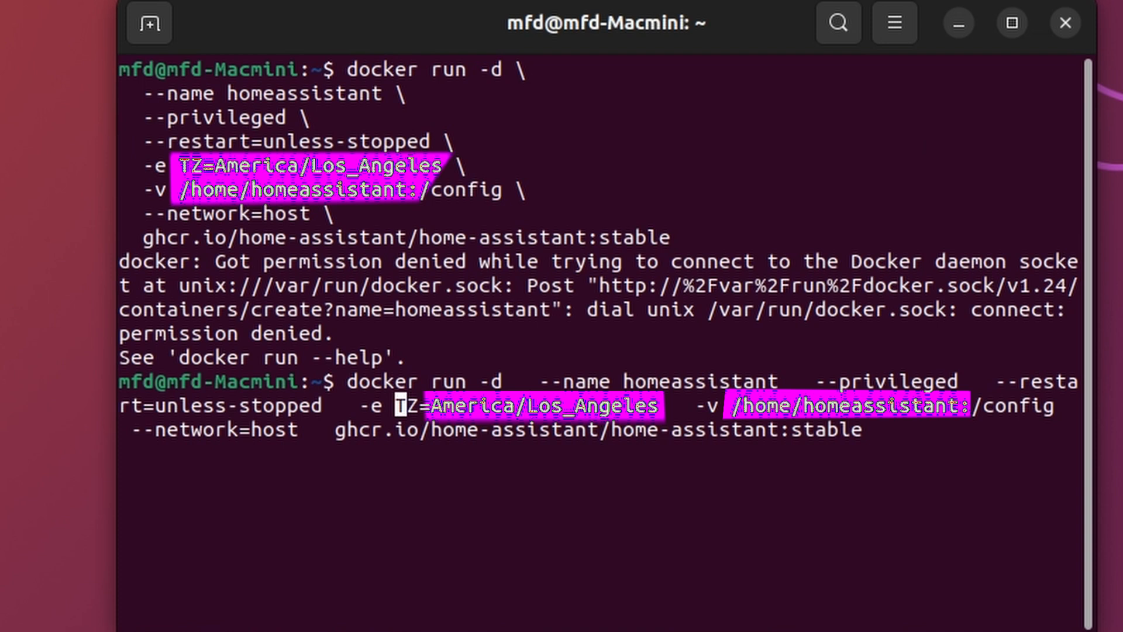
Step: Rerun the Home Assistant docker run command prefixed with sudo
type("sudo")
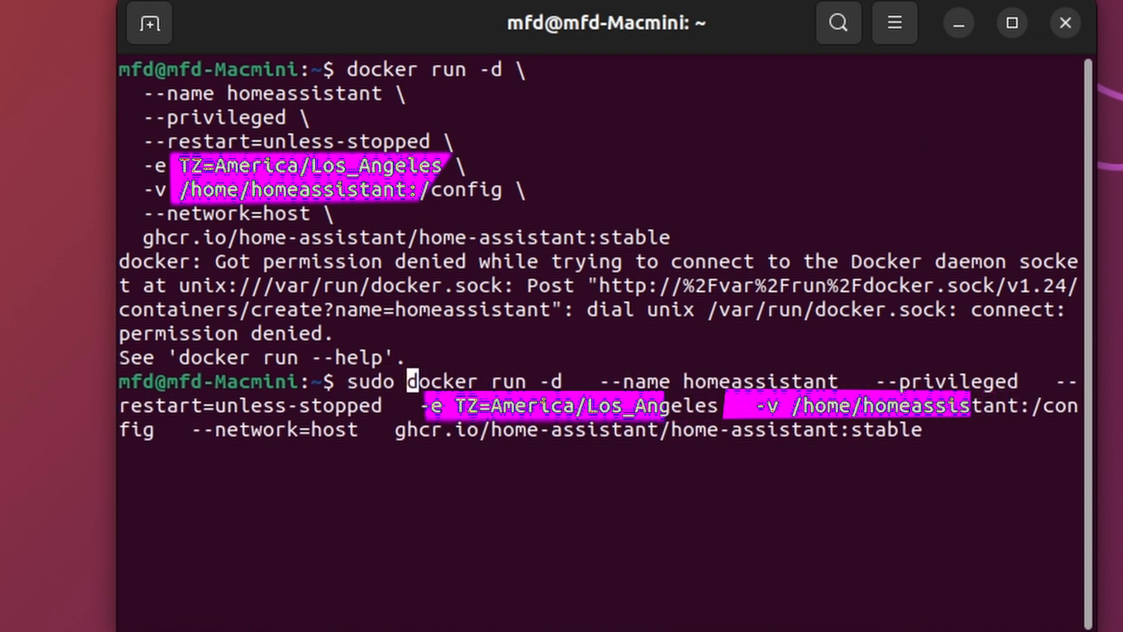
key("Return")
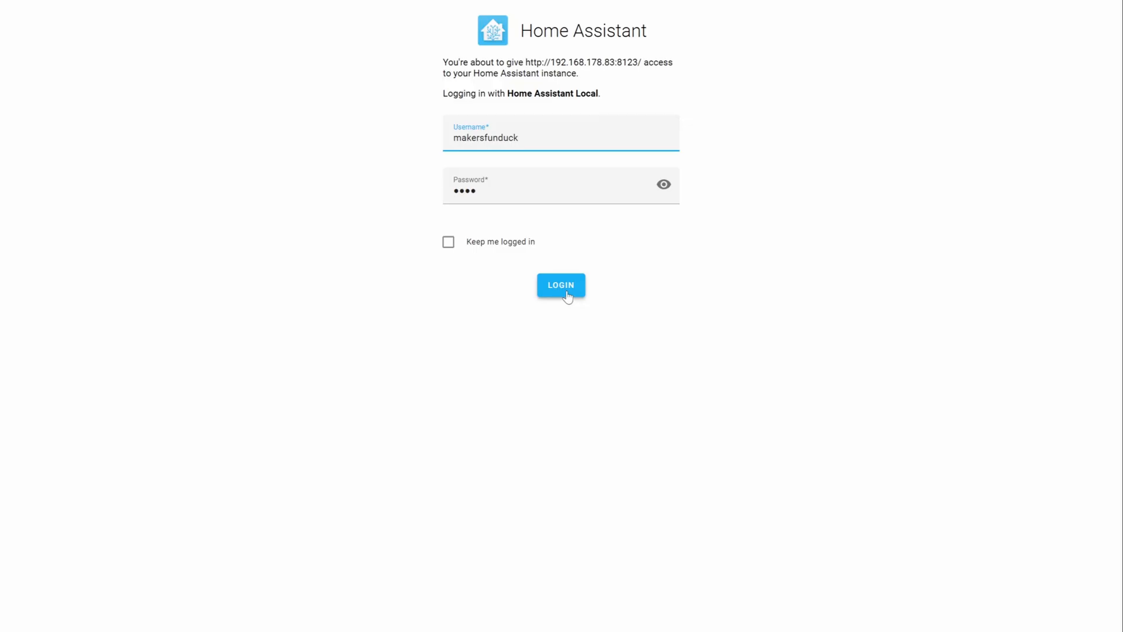
Step: Log in to Home Assistant with the name 'mu' and open Developer Tools
left_click(561, 285)
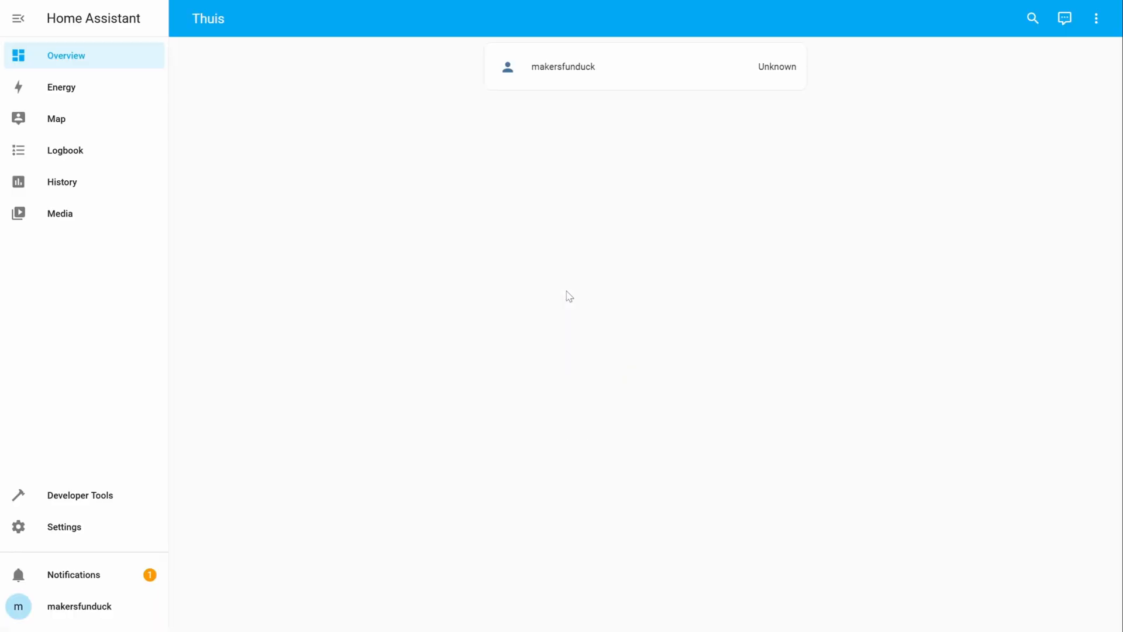
mouse_move(199, 434)
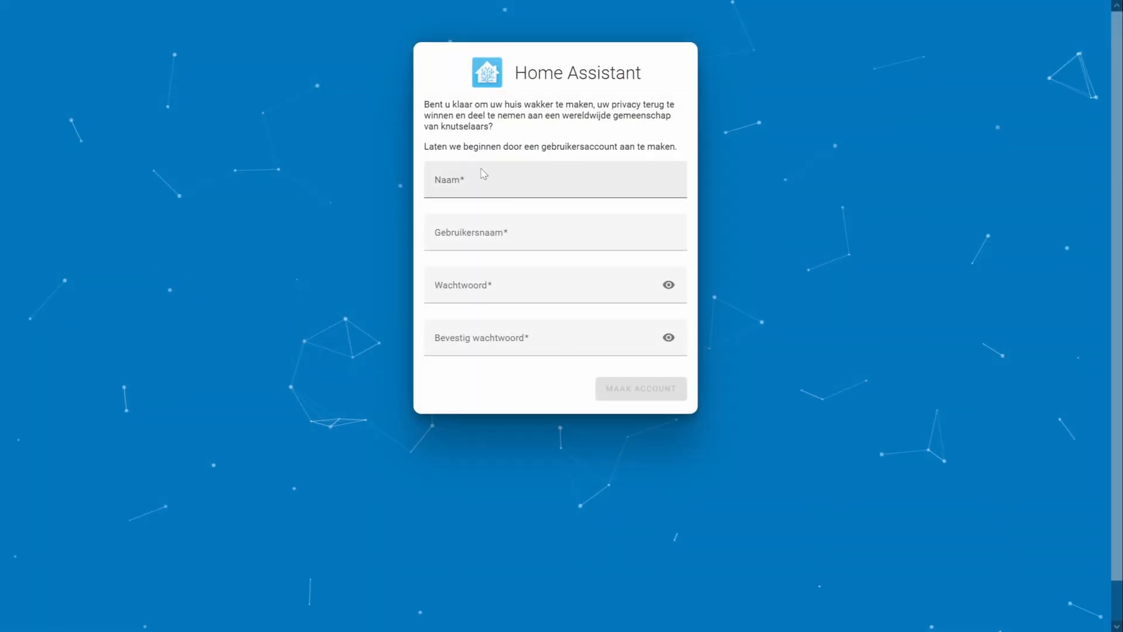
left_click(551, 179)
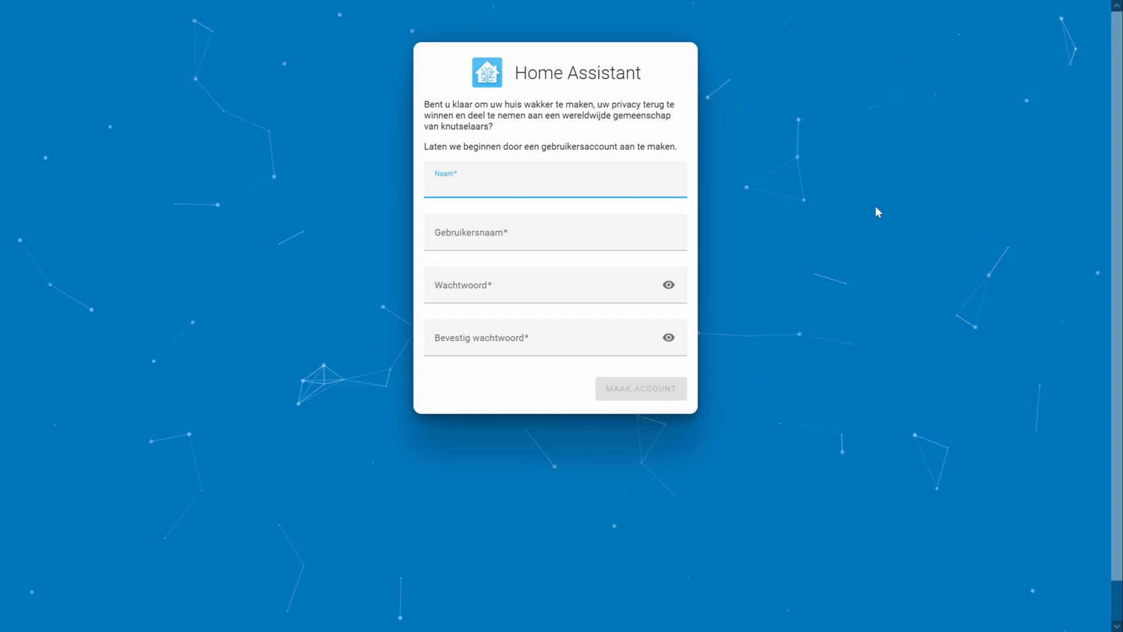
type("mu")
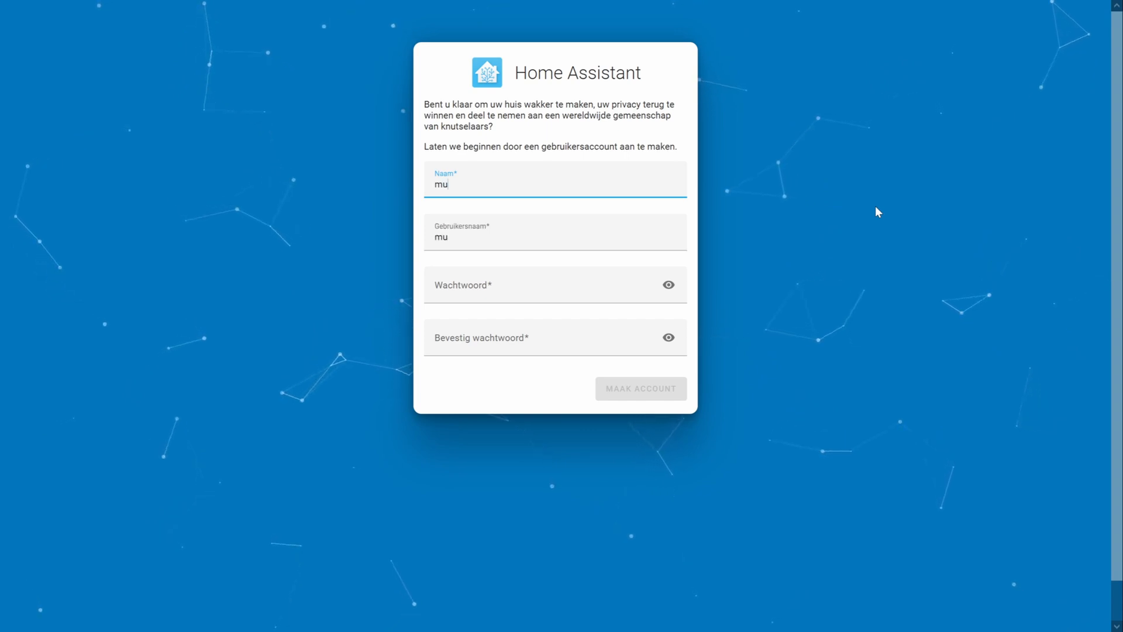
left_click(639, 388)
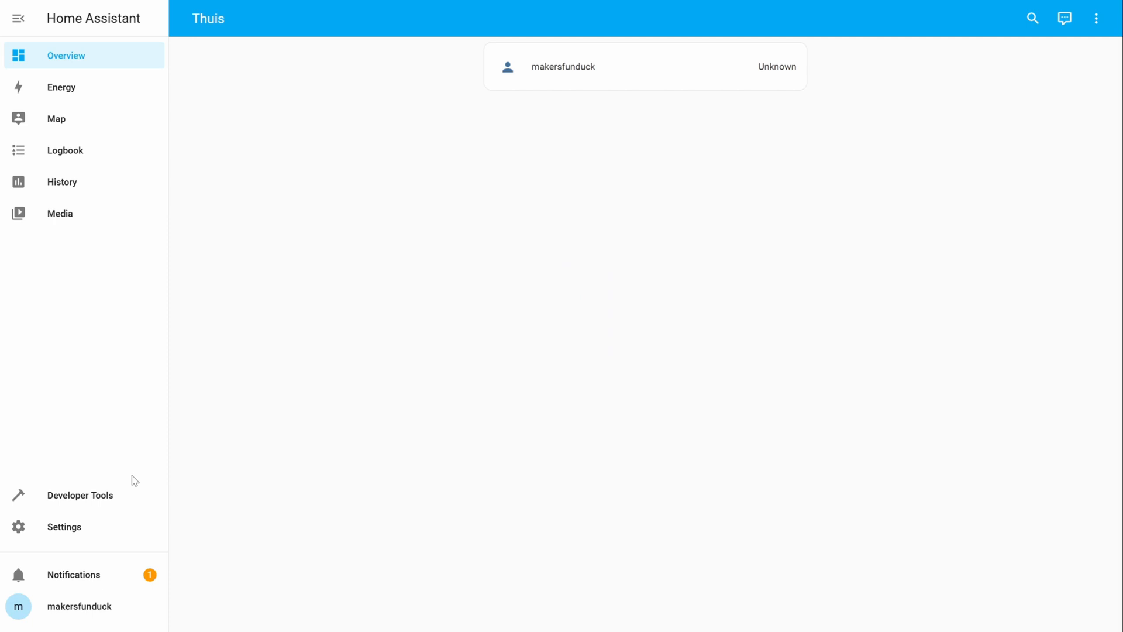
mouse_move(133, 473)
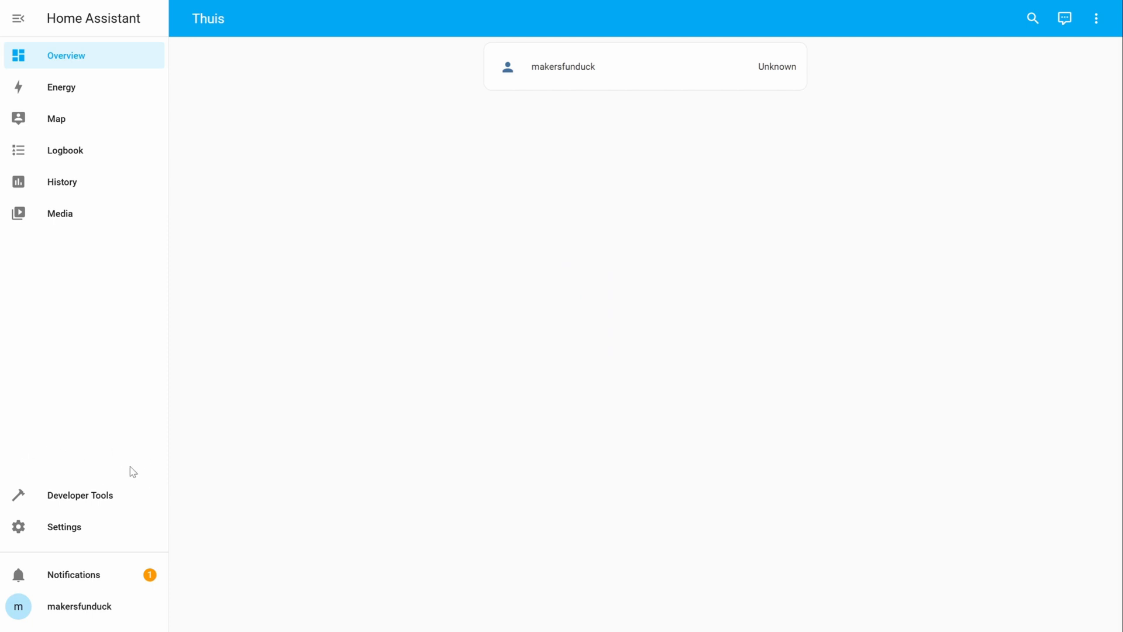
left_click(80, 495)
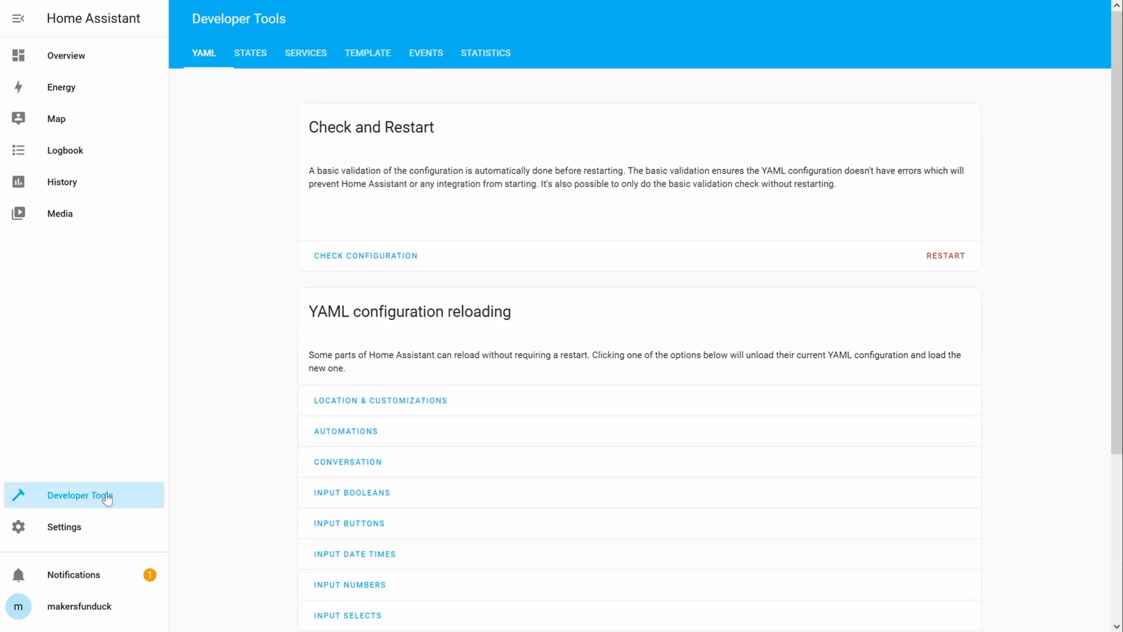
mouse_move(81, 373)
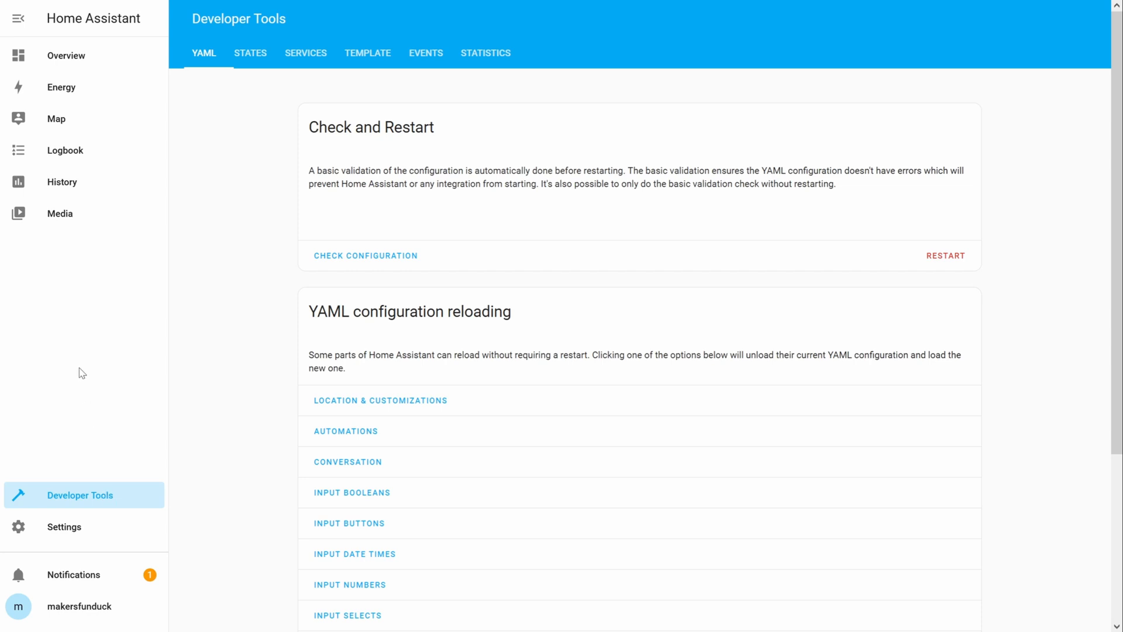
mouse_move(16, 472)
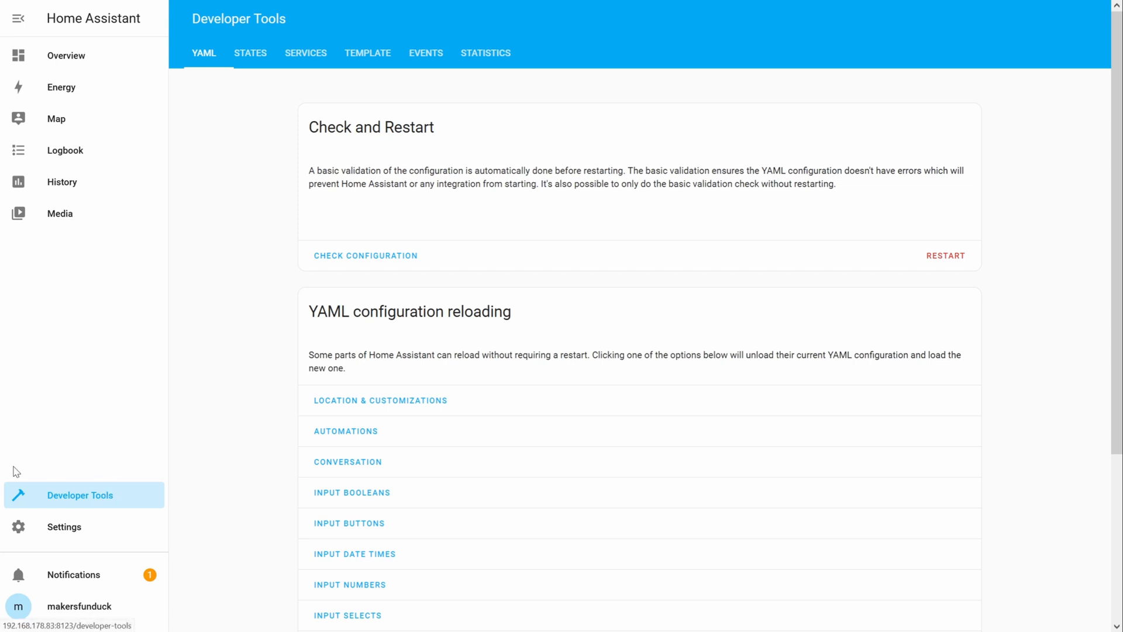
mouse_move(45, 463)
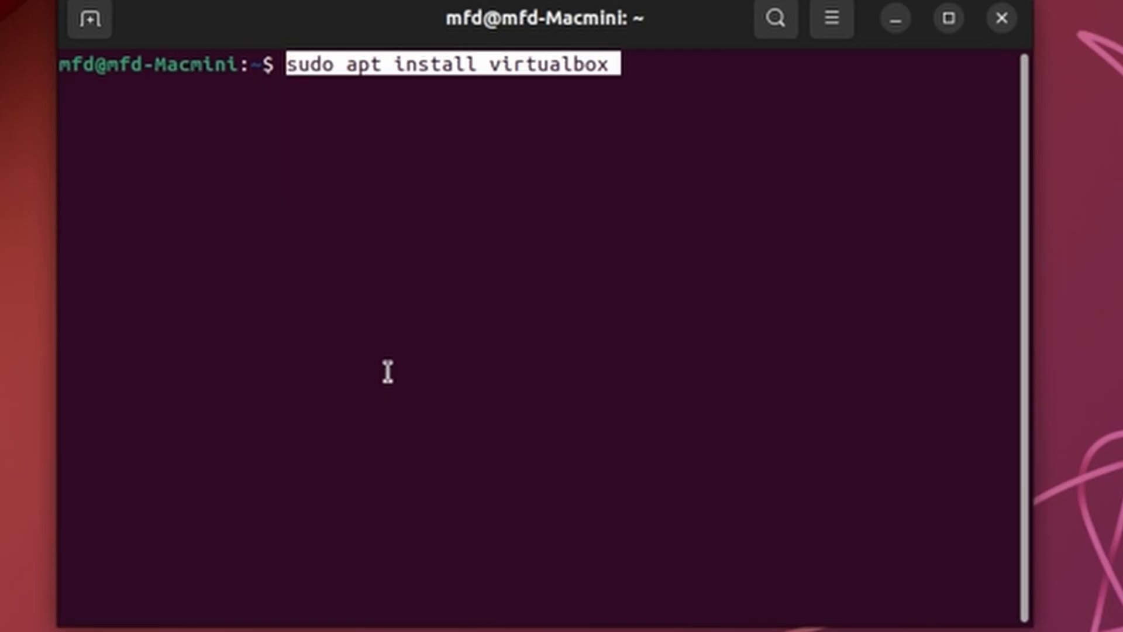
Step: Install VirtualBox with sudo apt and launch it with the virtualbox command
key("Return")
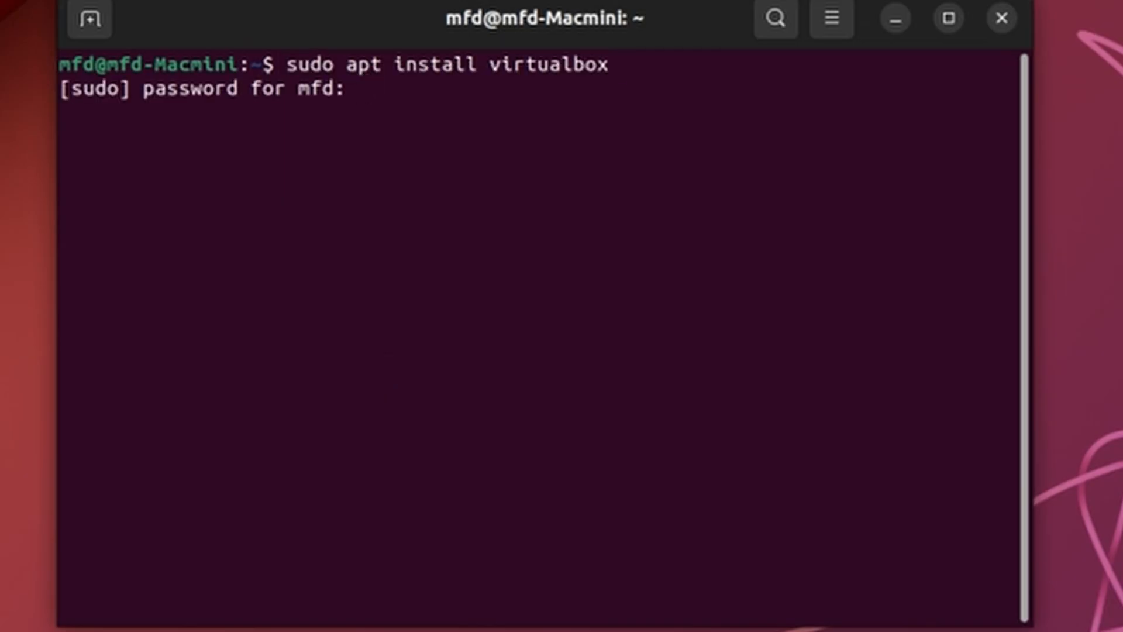
key("Return")
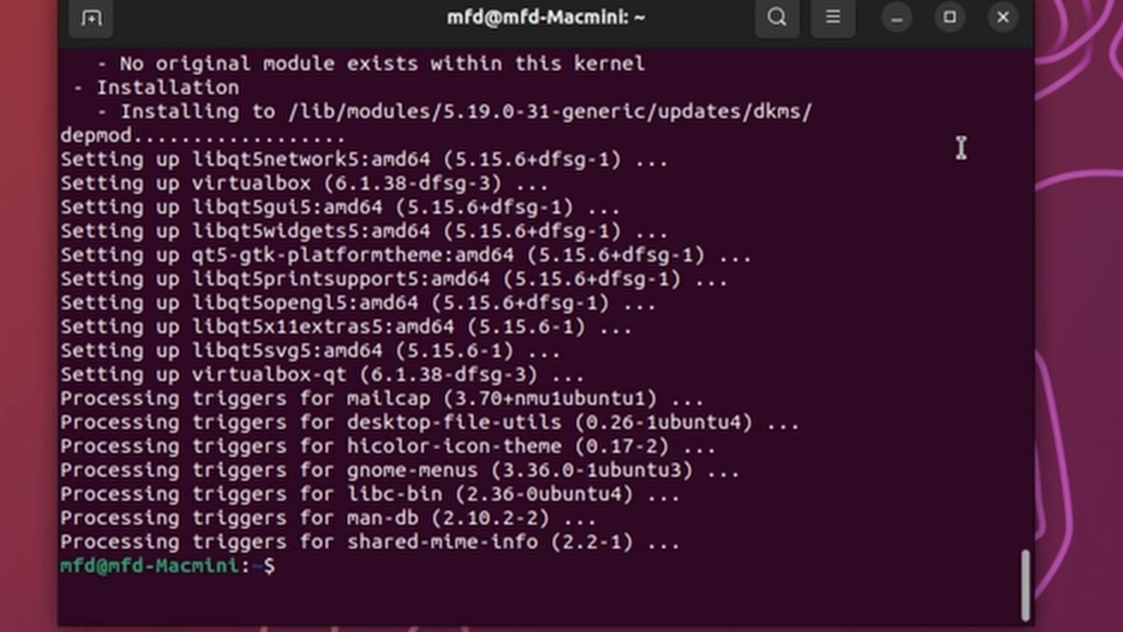
type("virtu")
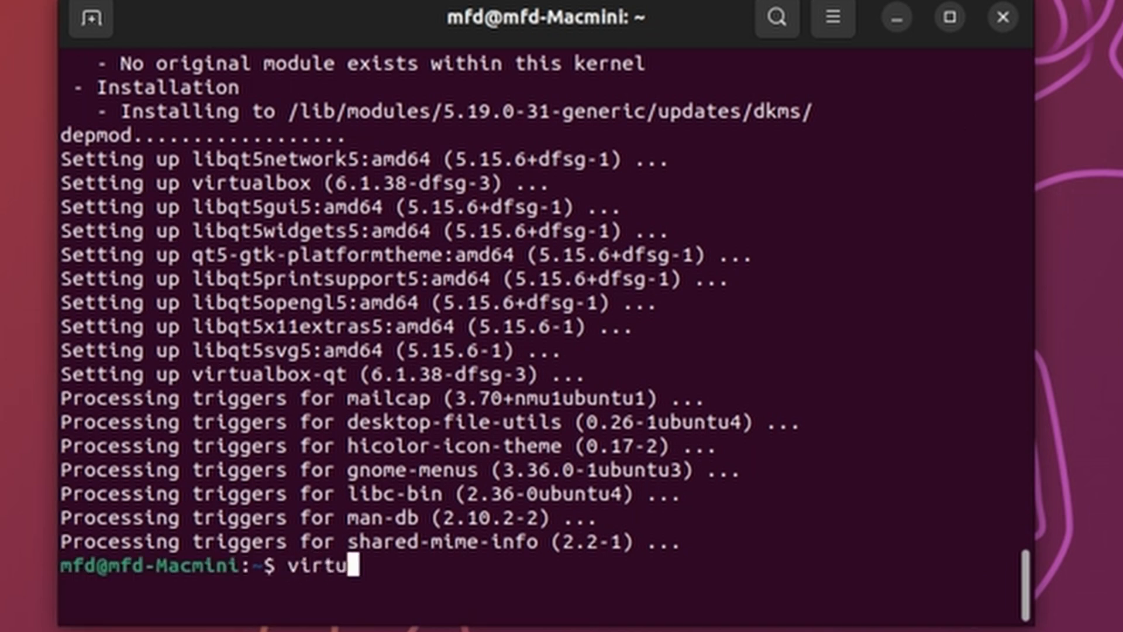
type("a")
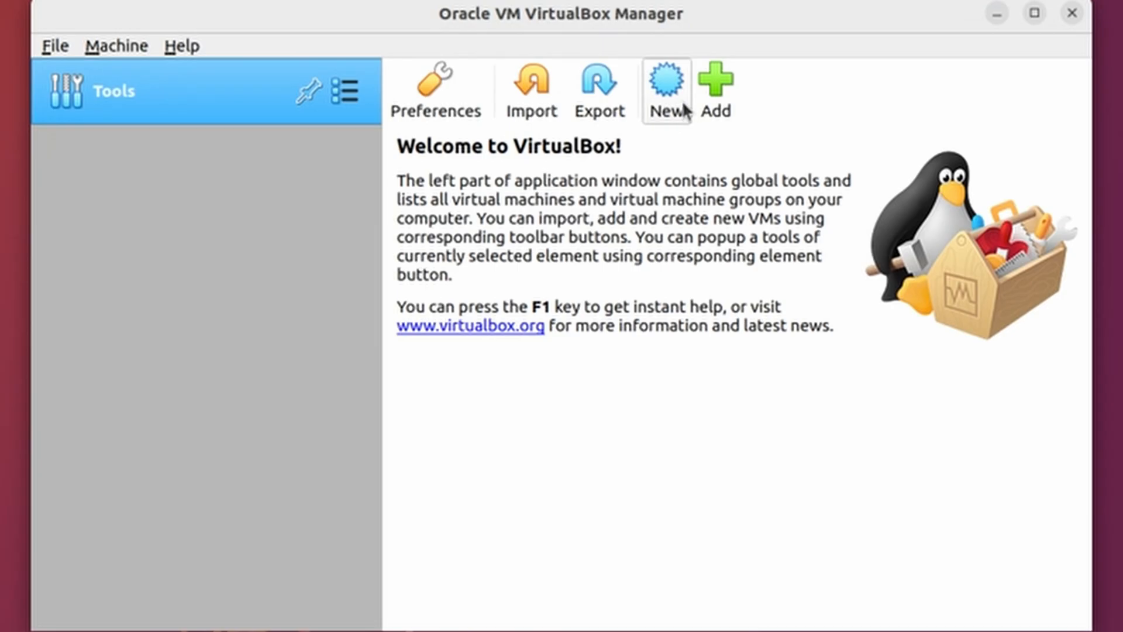
Step: Create a VM named 'ha' of type Linux, version Linux 2.6 / 3.x / 4.x (64-bit)
left_click(665, 86)
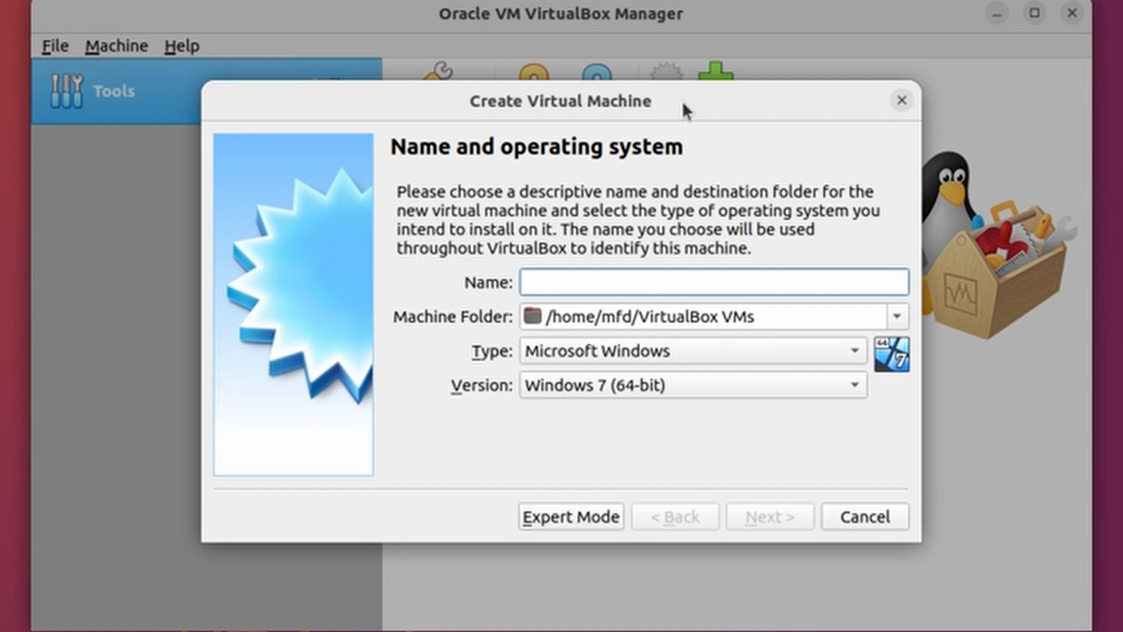
type("h")
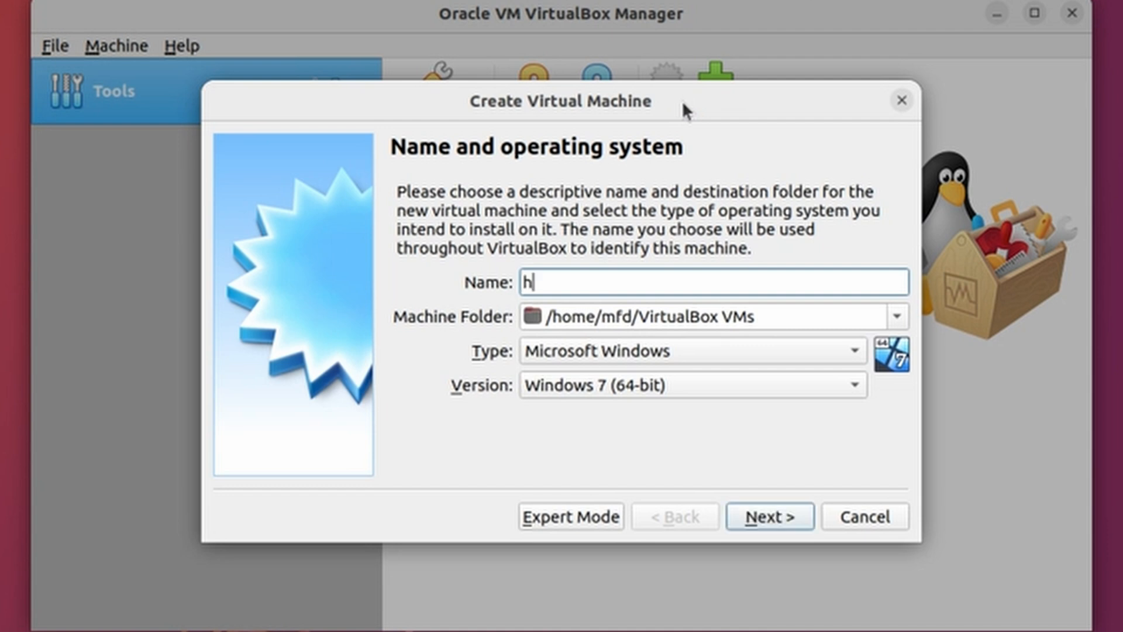
type("a")
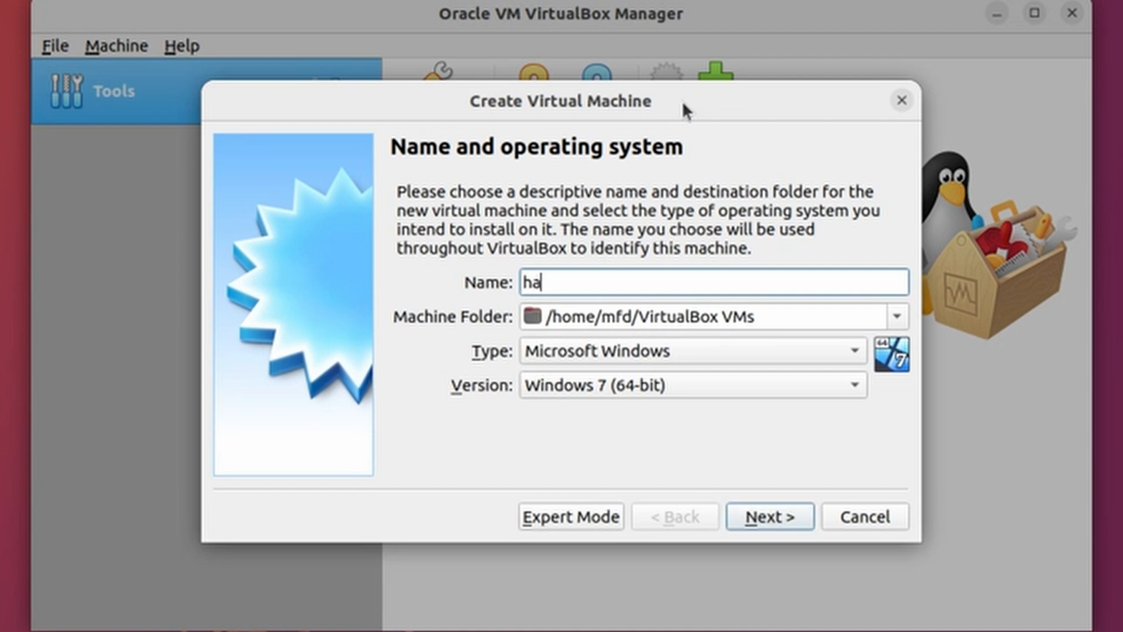
mouse_move(751, 349)
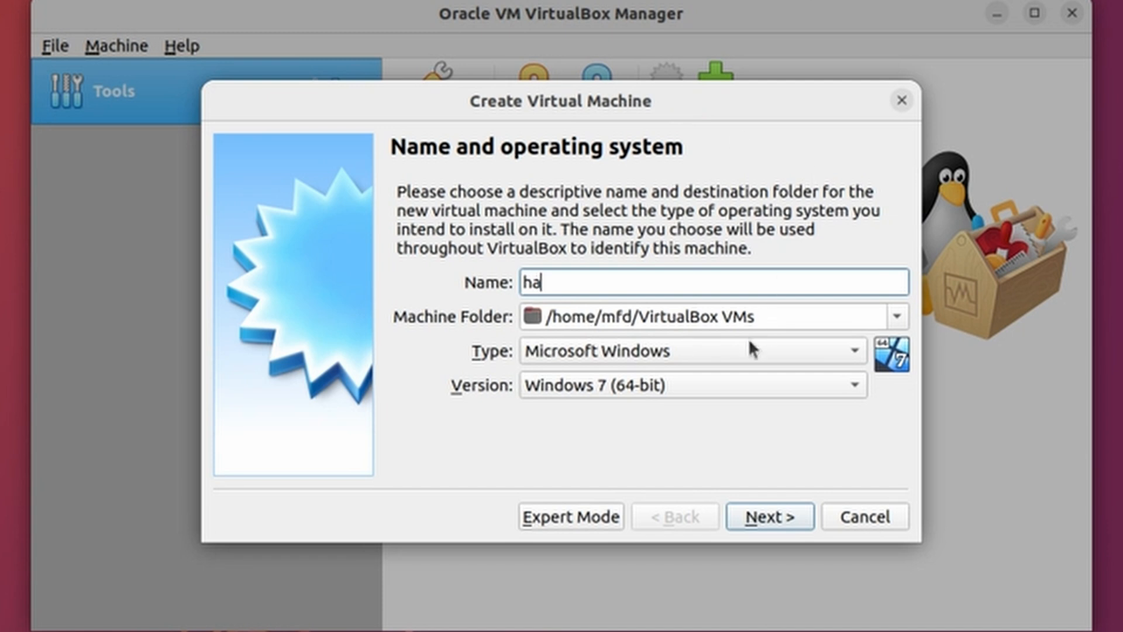
left_click(692, 351)
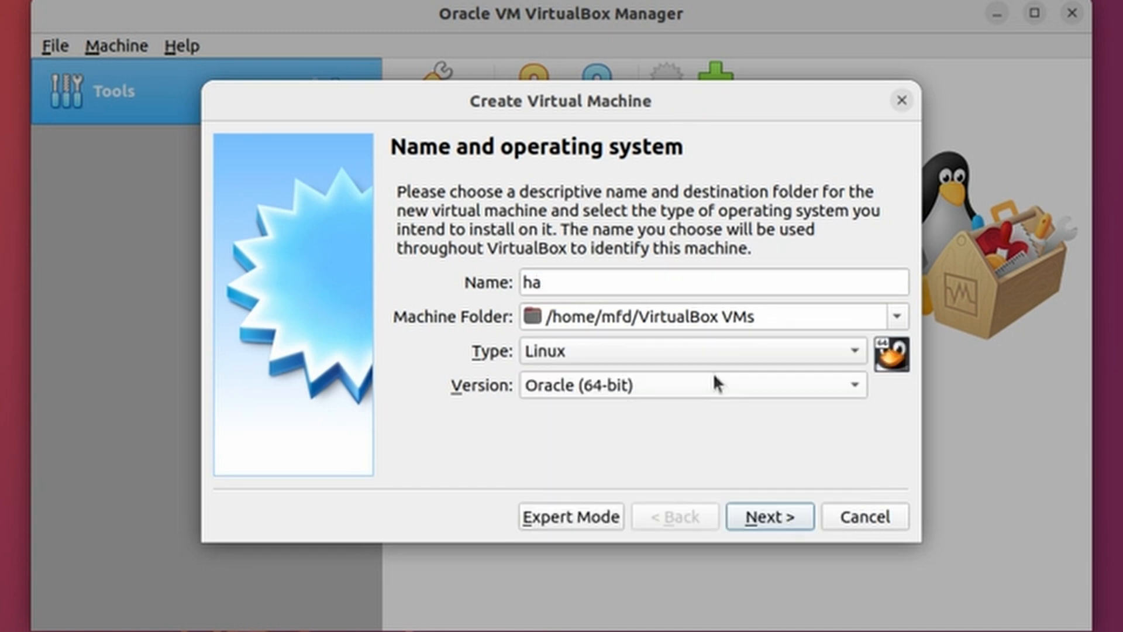
left_click(851, 385)
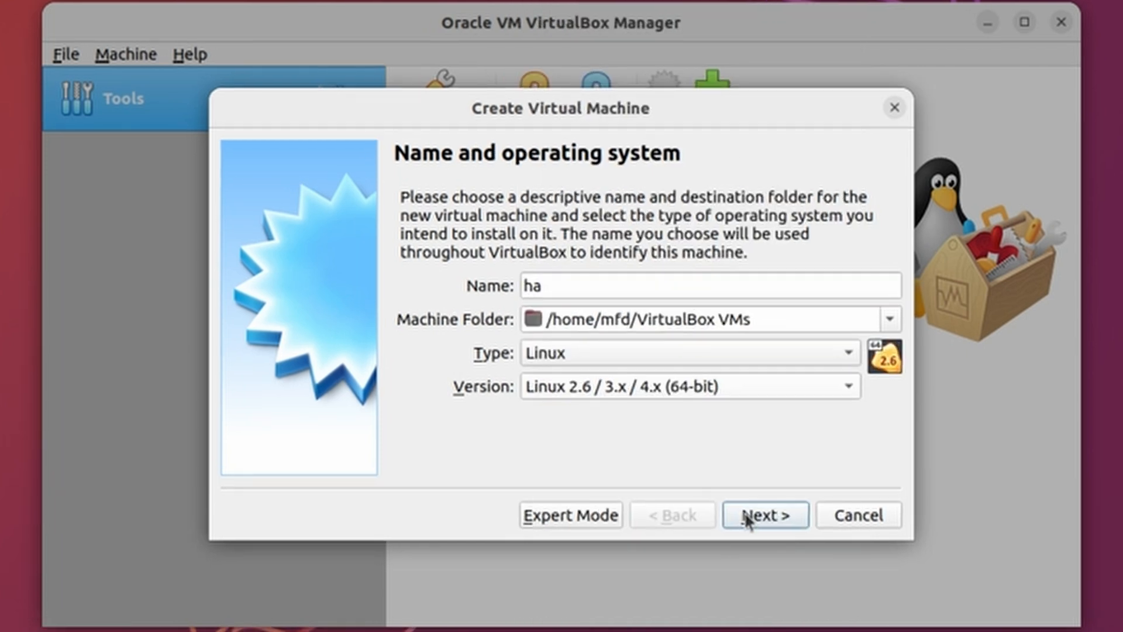
left_click(764, 514)
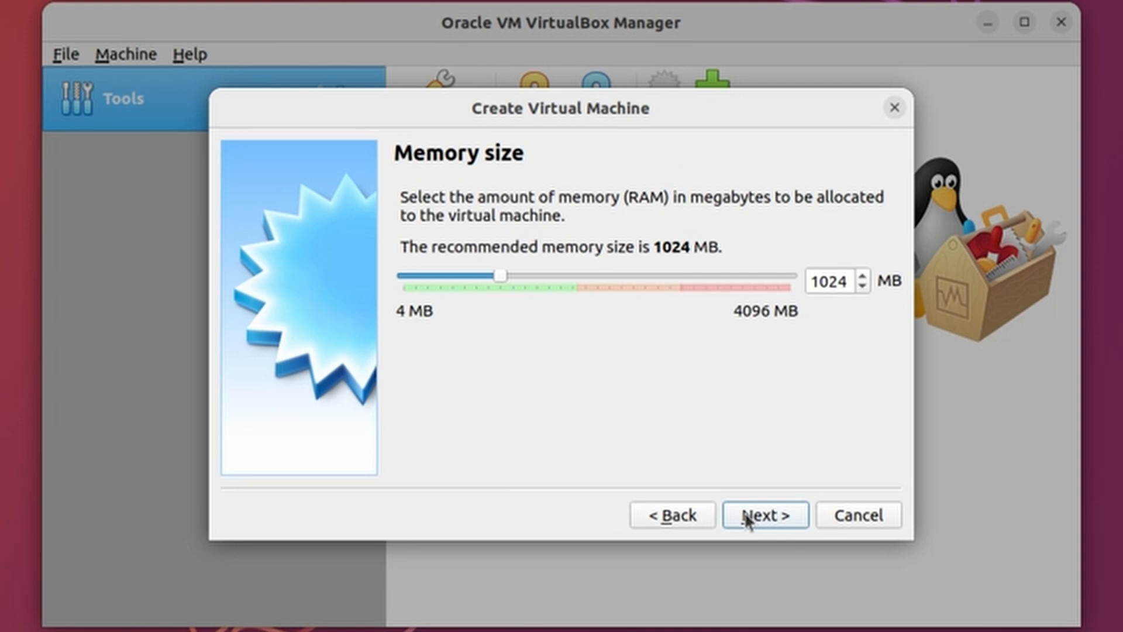
mouse_move(509, 286)
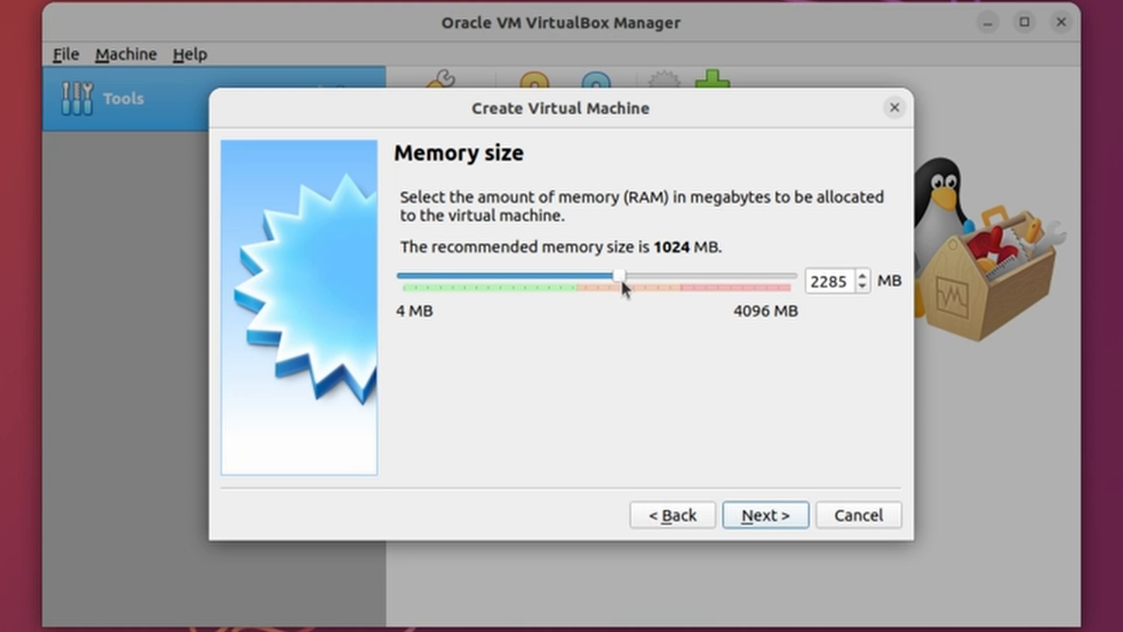
mouse_move(756, 540)
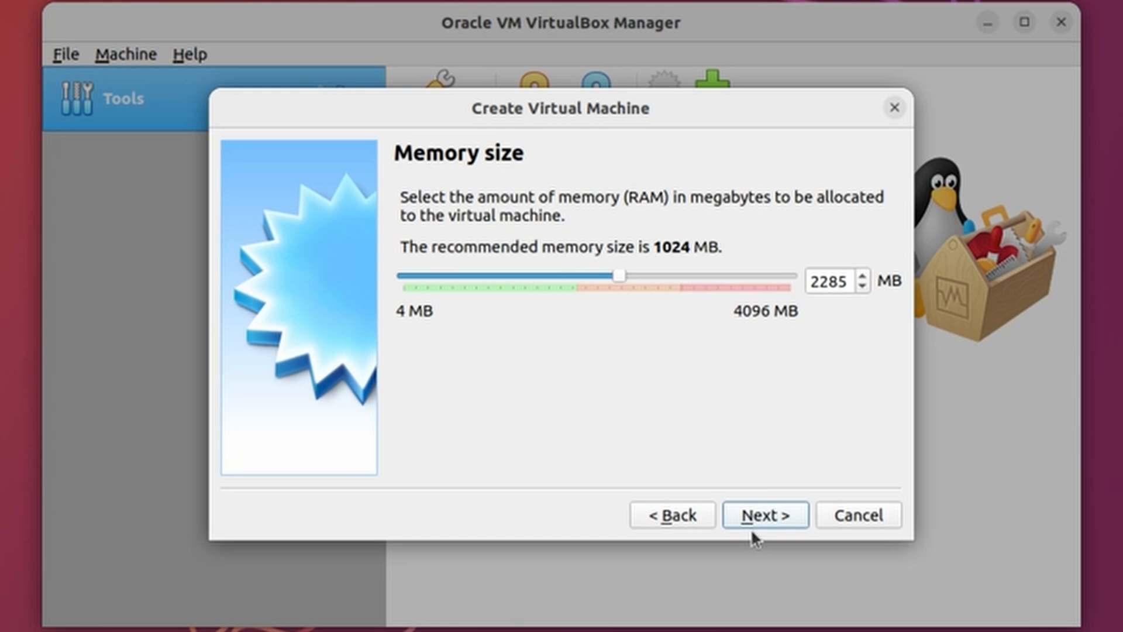
Step: Confirm 2285 MB of memory and continue to the hard disk step
left_click(763, 514)
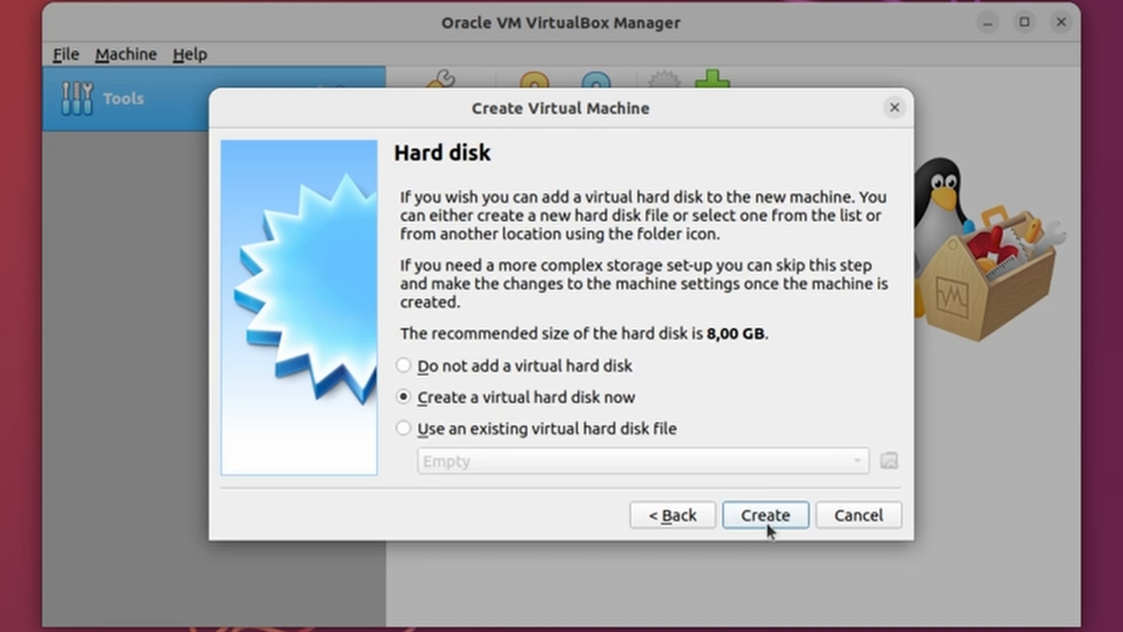
mouse_move(322, 354)
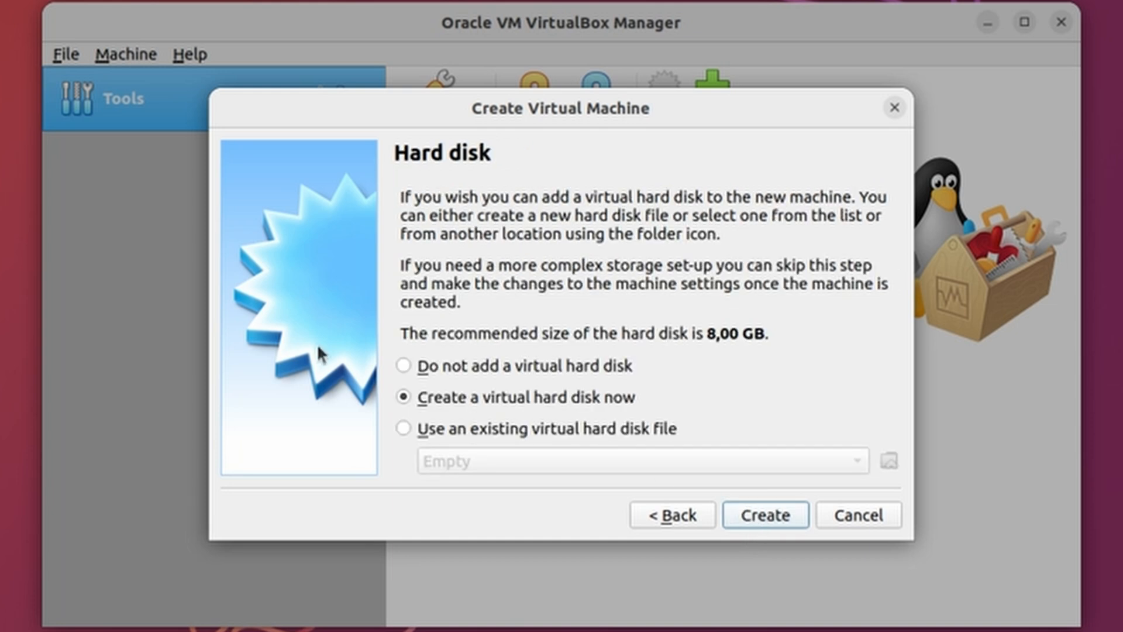
mouse_move(412, 441)
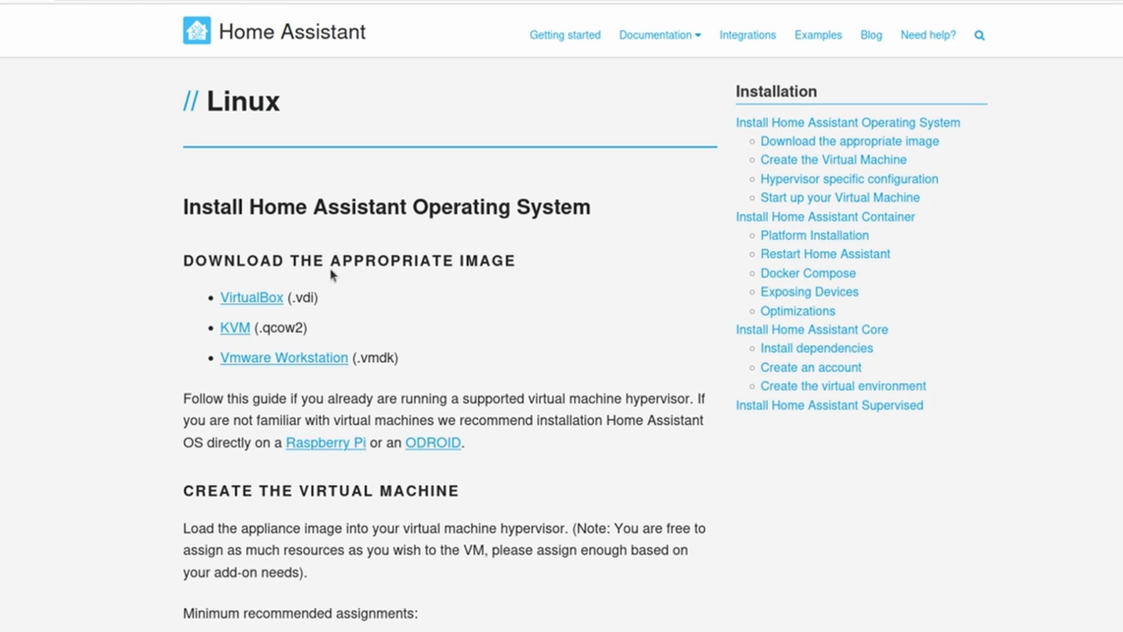
mouse_move(259, 300)
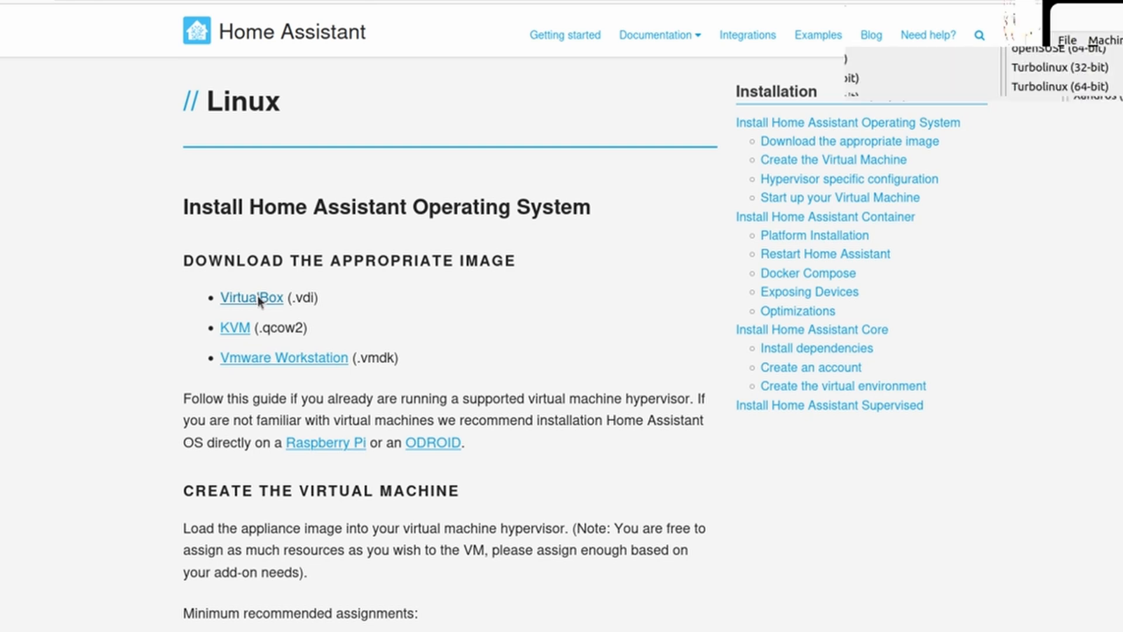
Step: Extract haos_ova-9.5.vdi from the downloaded haos_ova zip in Downloads
right_click(406, 111)
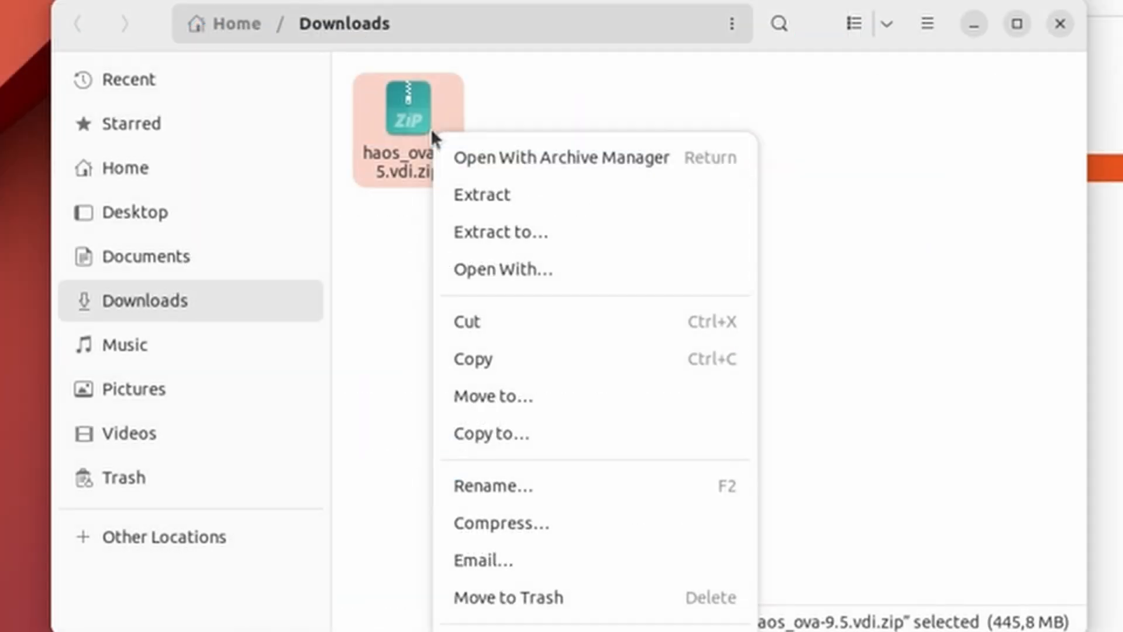
left_click(482, 195)
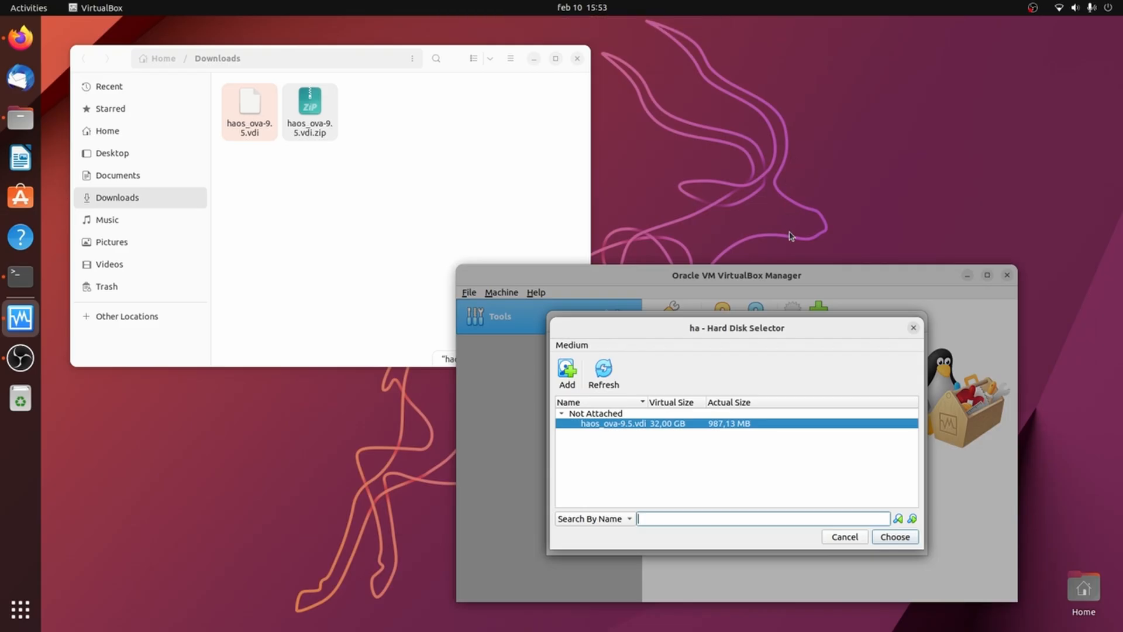
mouse_move(707, 372)
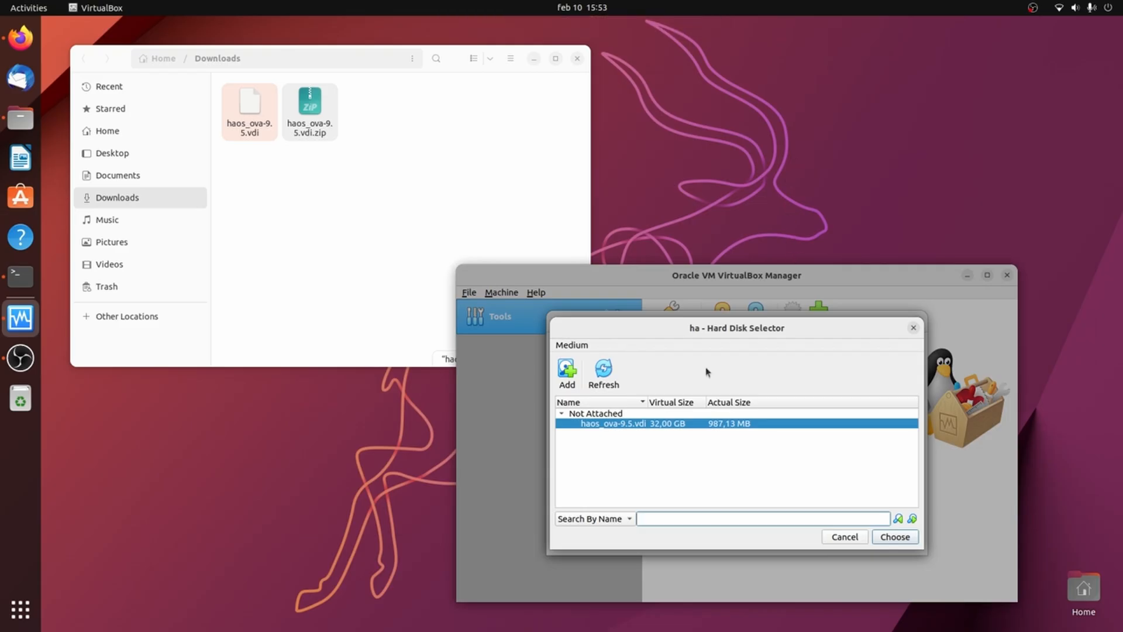
Step: Create the ha machine with the extracted disk and enable EFI in its System settings
left_click(893, 536)
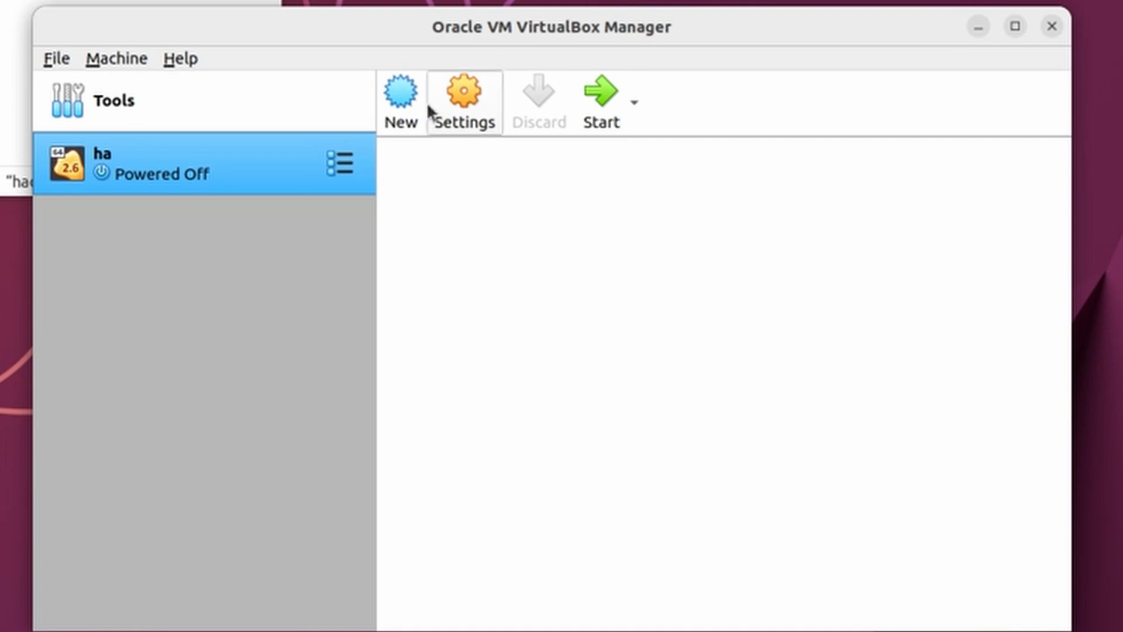
left_click(463, 97)
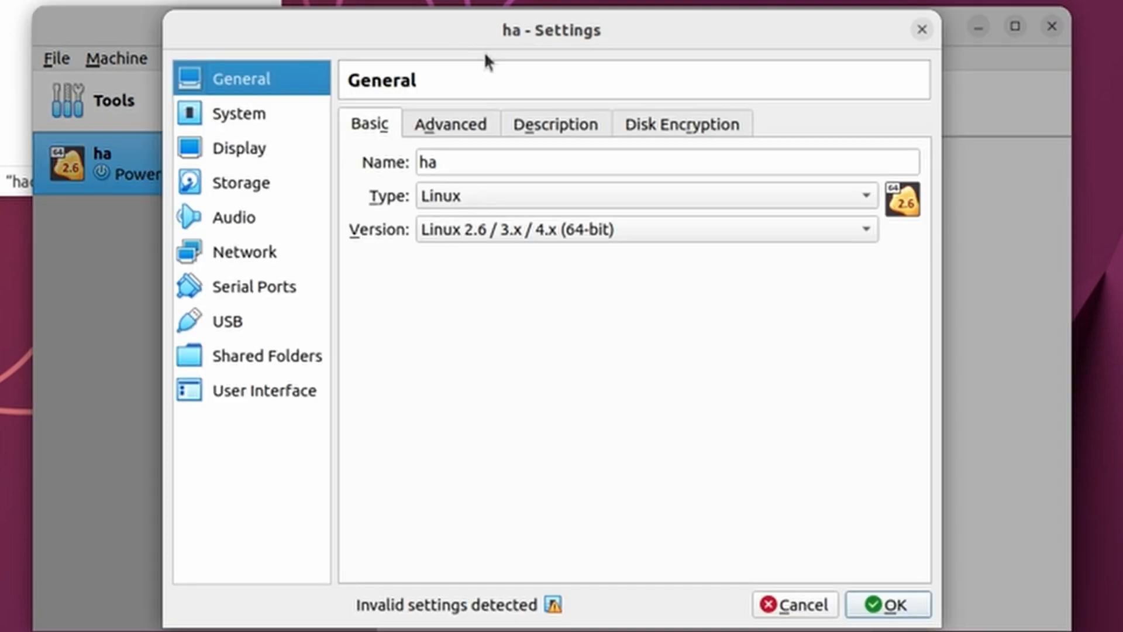
mouse_move(259, 117)
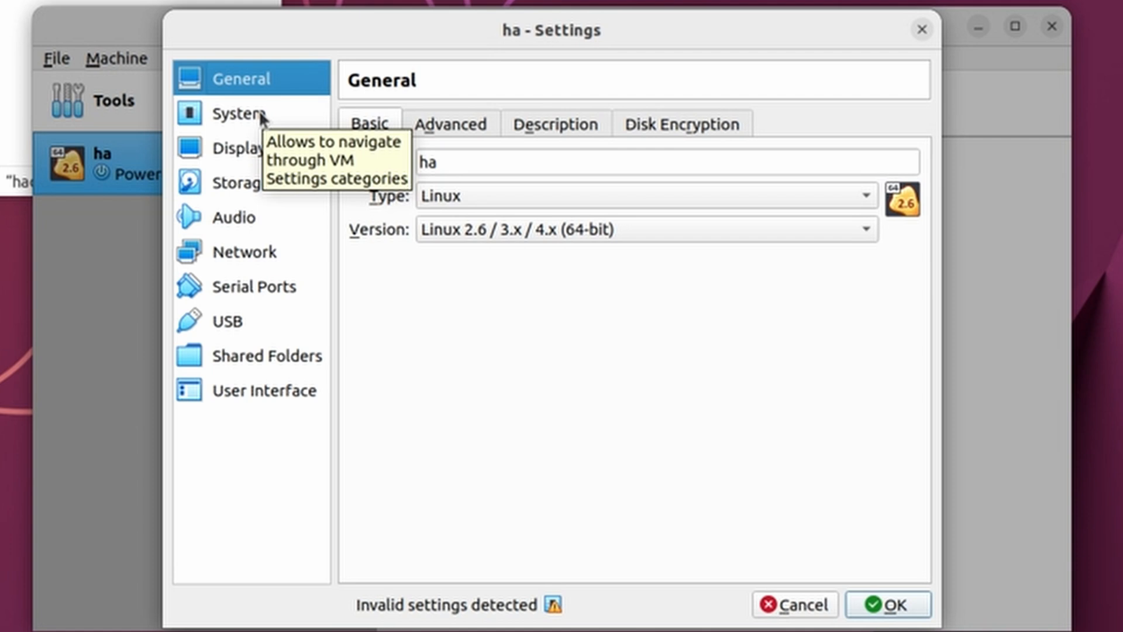
left_click(239, 113)
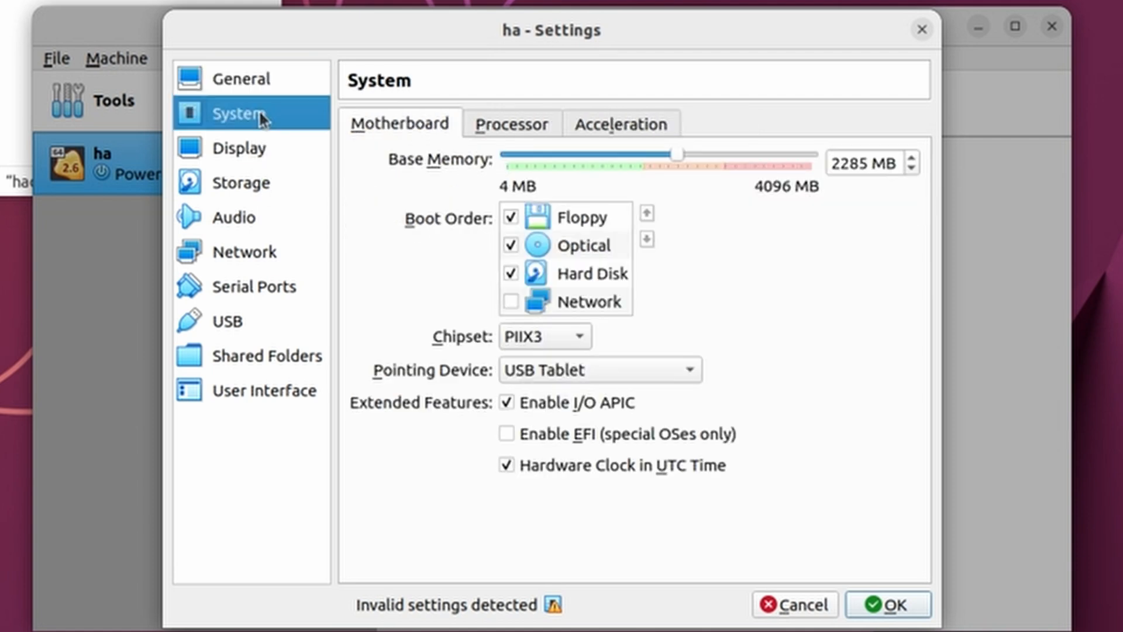
mouse_move(602, 95)
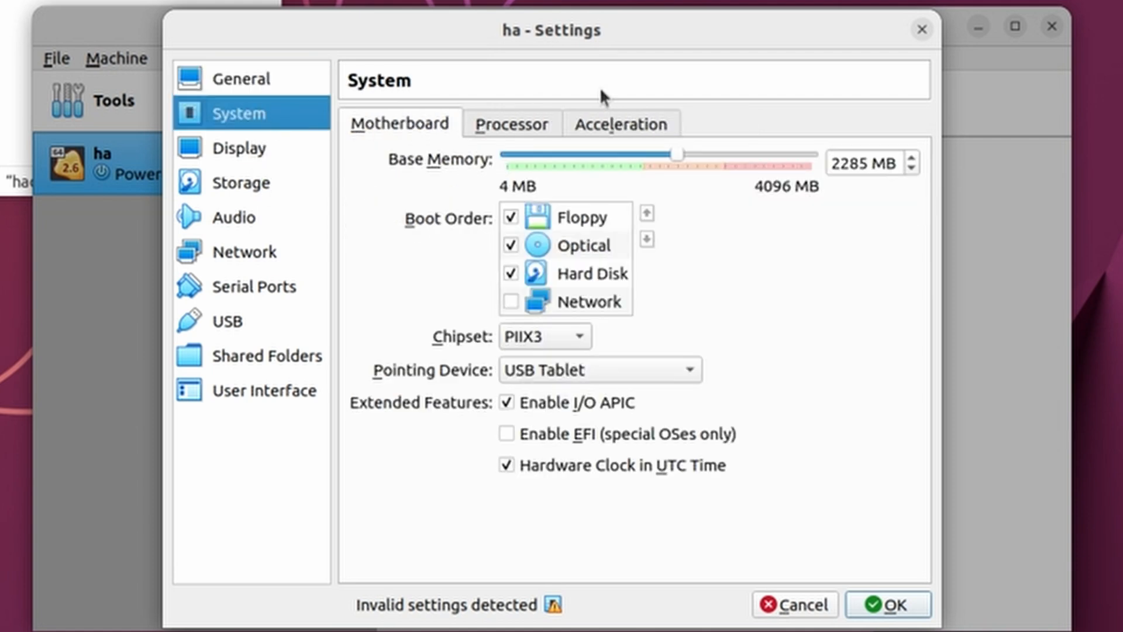
mouse_move(523, 505)
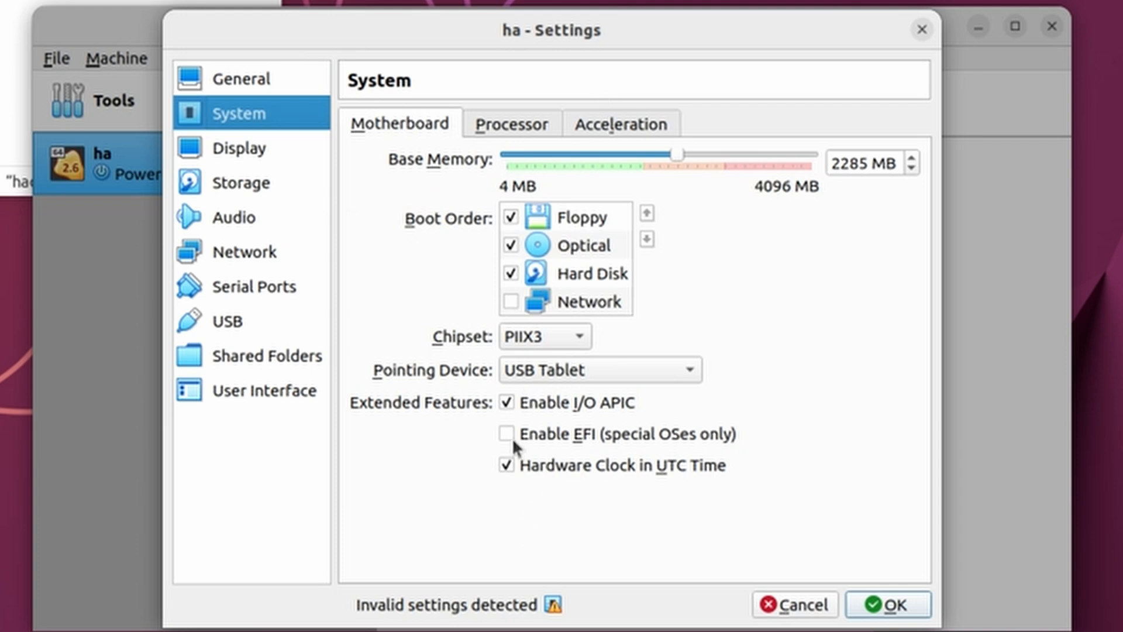
left_click(507, 434)
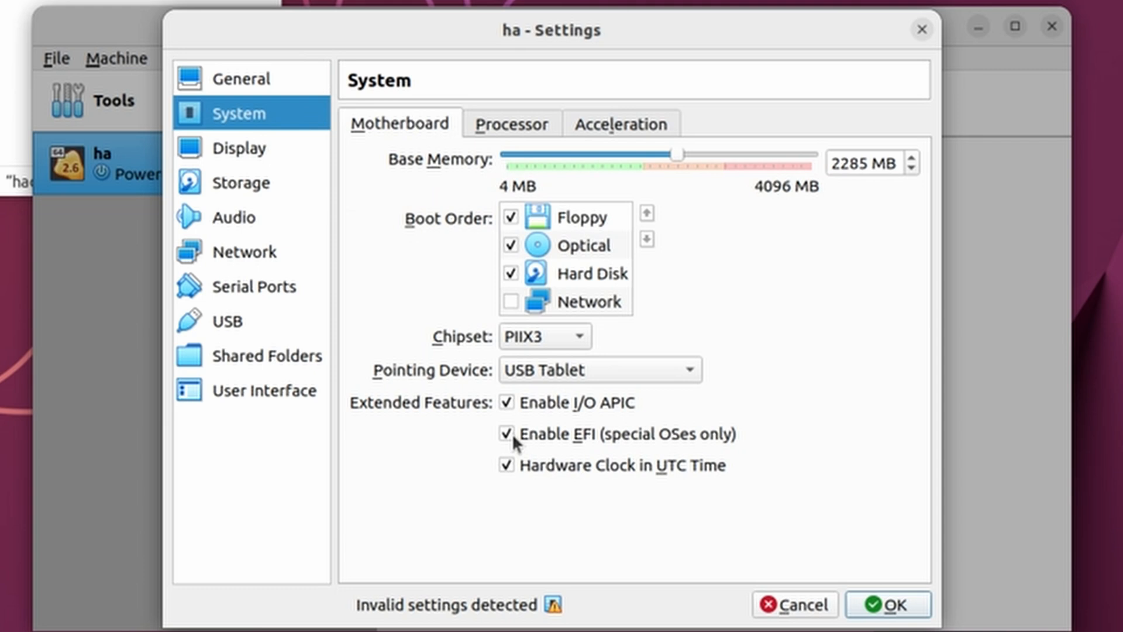
left_click(247, 252)
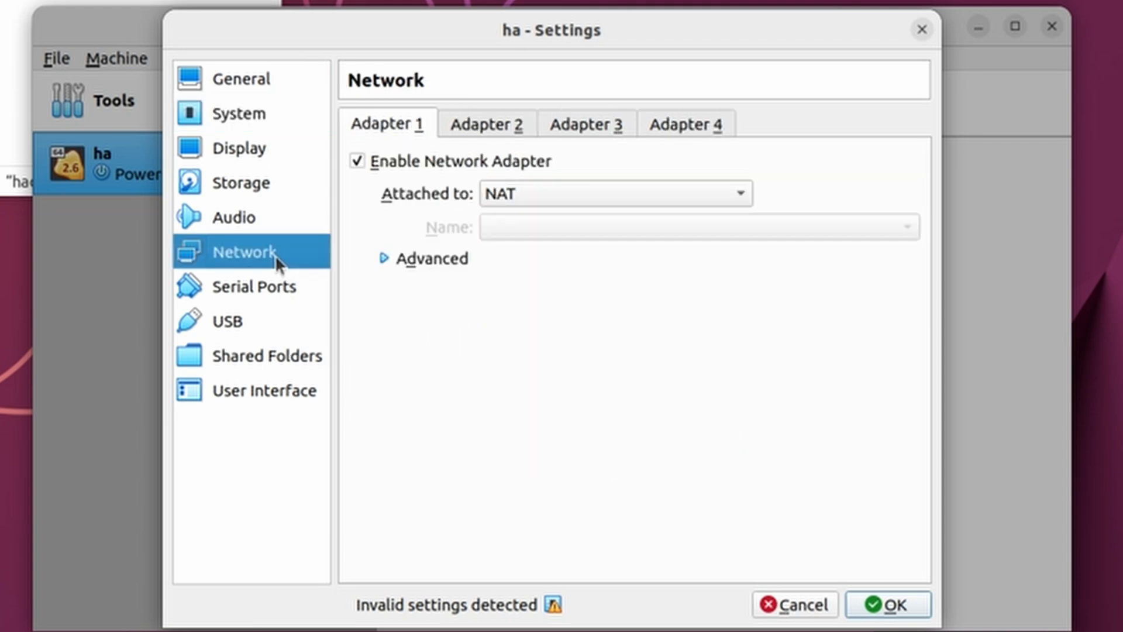
mouse_move(365, 236)
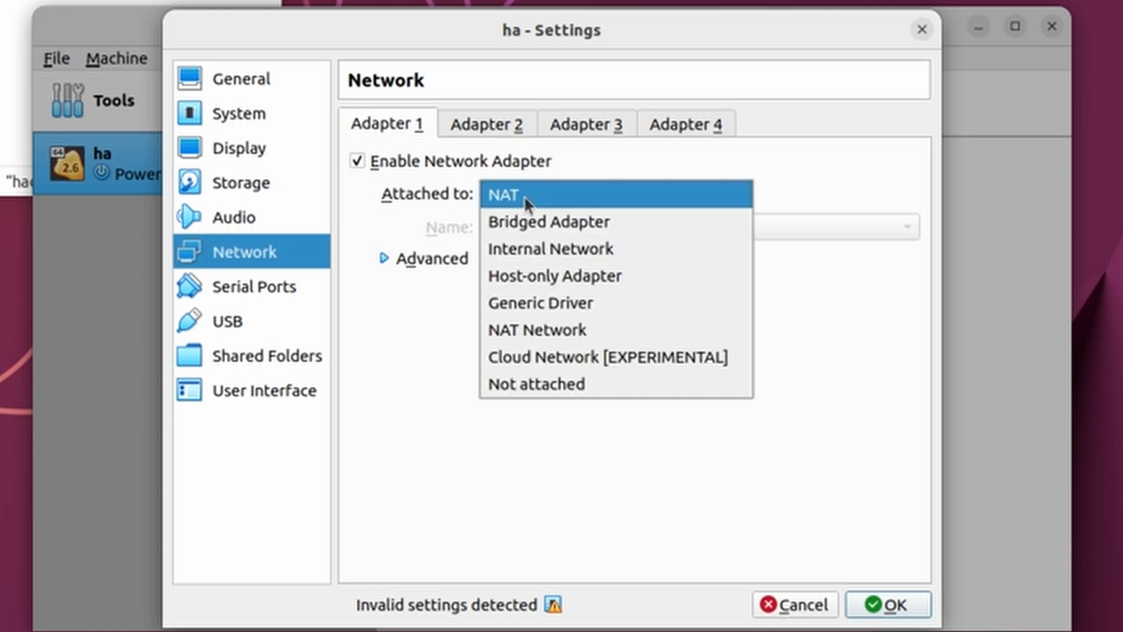
mouse_move(526, 221)
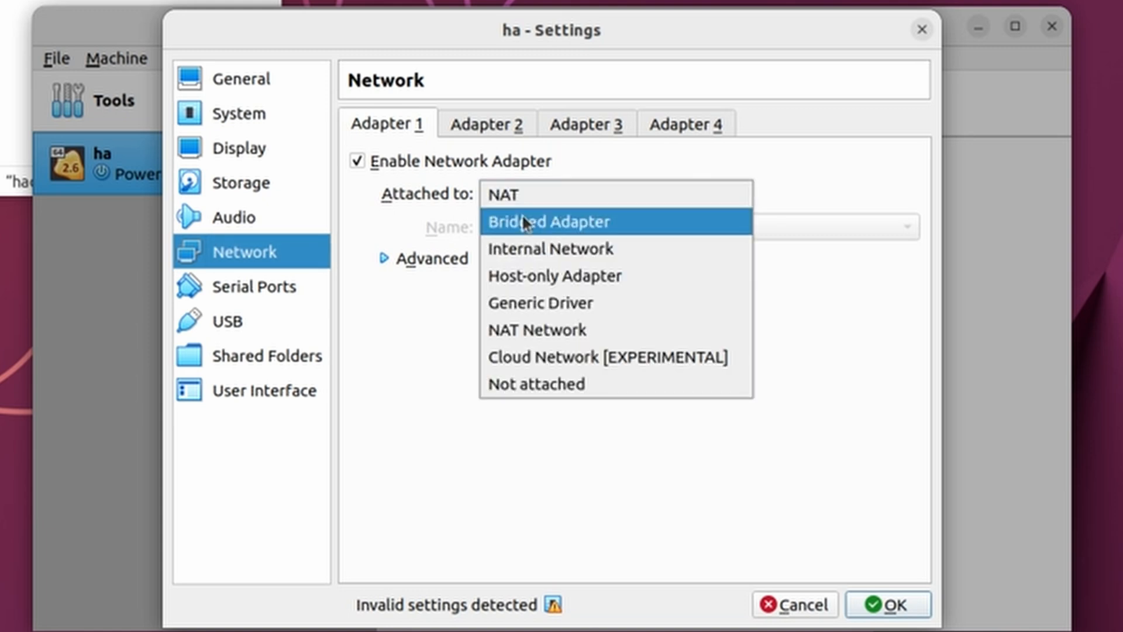
Step: Attach ha's network adapter as a Bridged Adapter and review processor acceleration settings
left_click(232, 217)
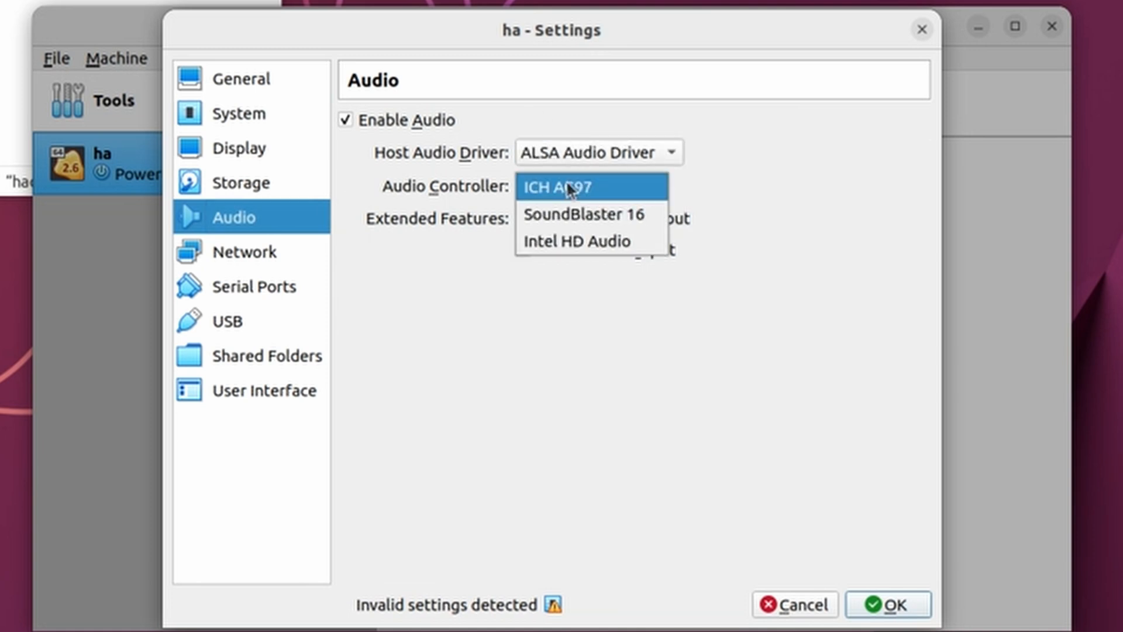
mouse_move(576, 240)
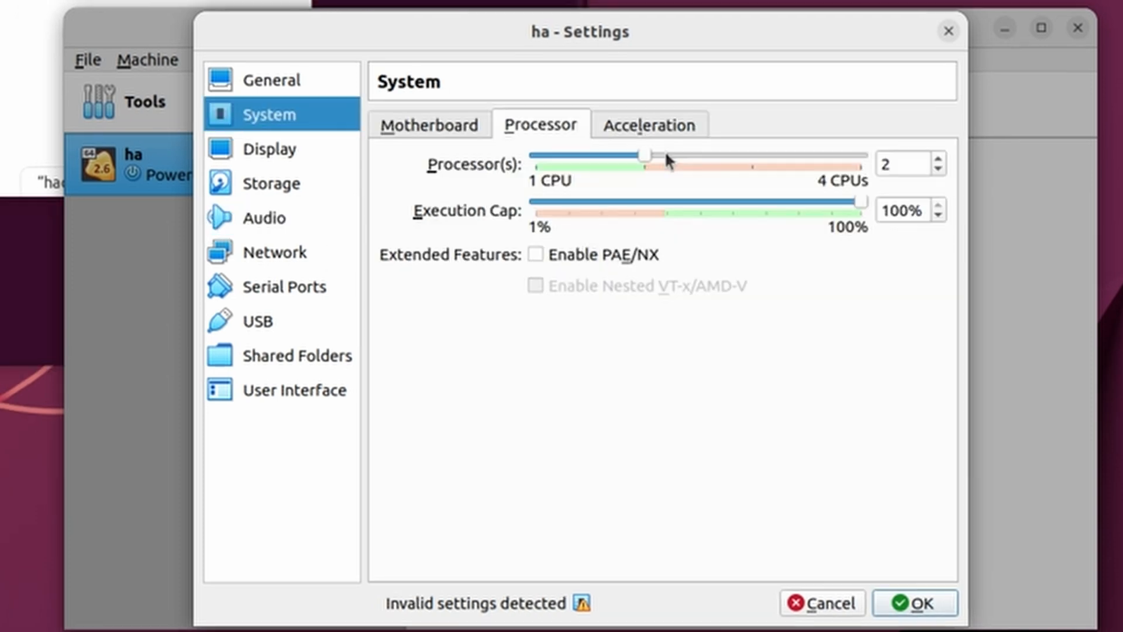
mouse_move(631, 126)
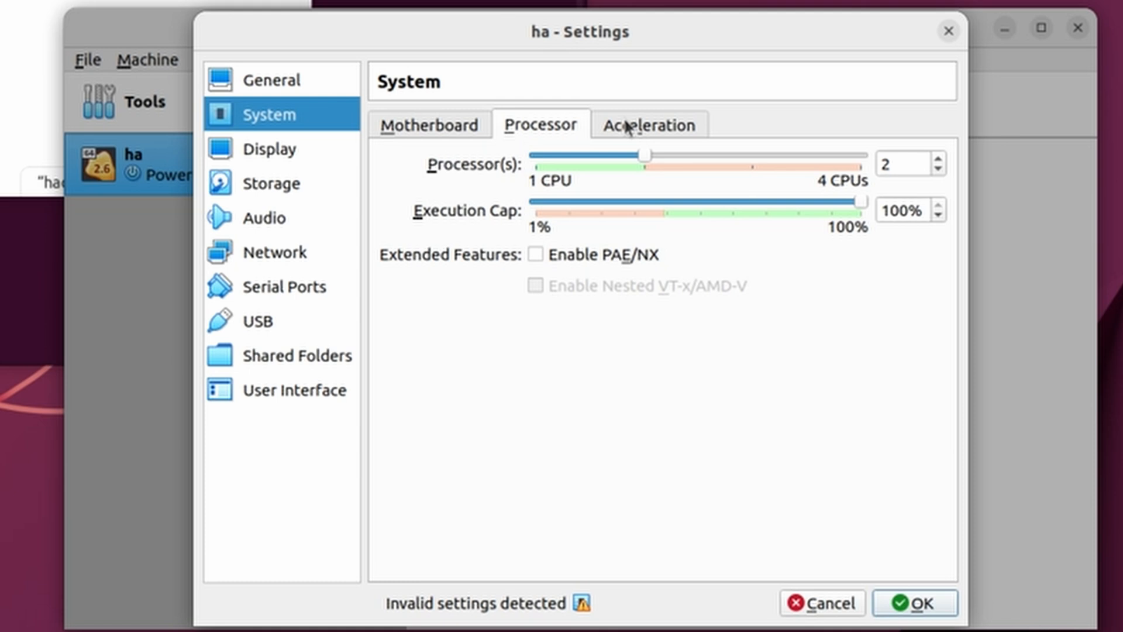
left_click(271, 182)
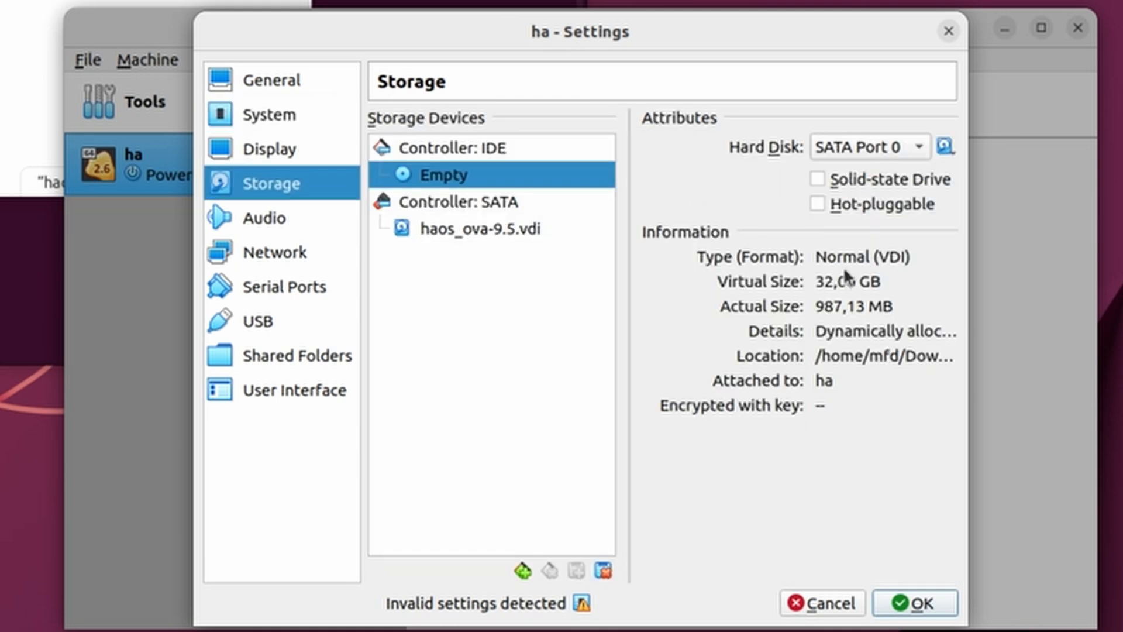
Step: Inspect haos_ova-9.5.vdi's details: a dynamically allocated 32 GB disk on the SATA controller
double_click(845, 281)
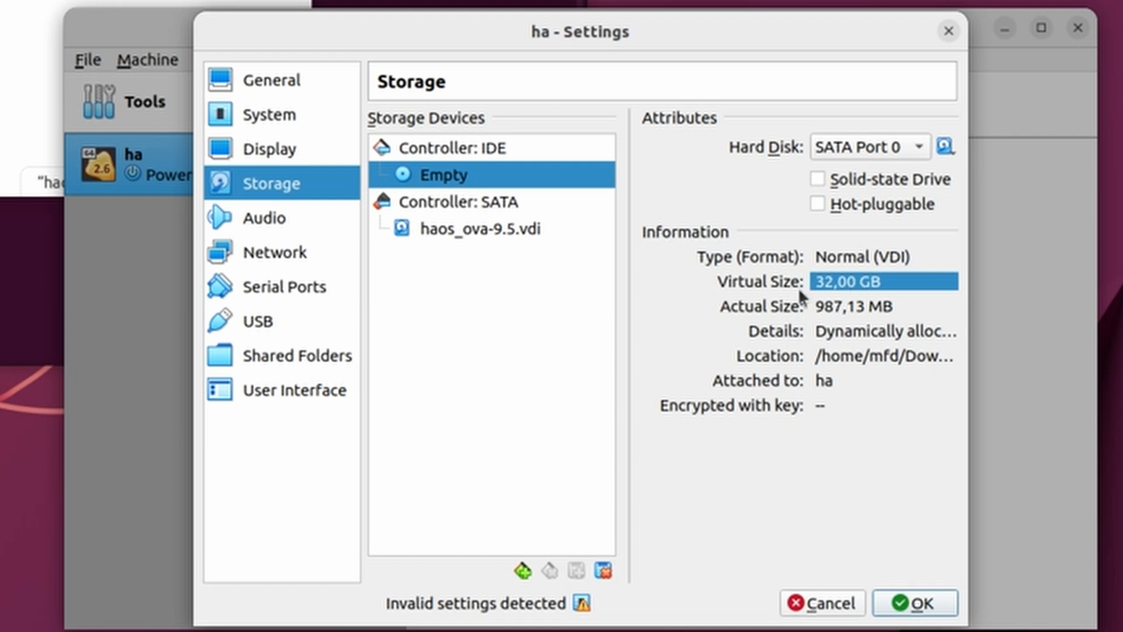
mouse_move(380, 381)
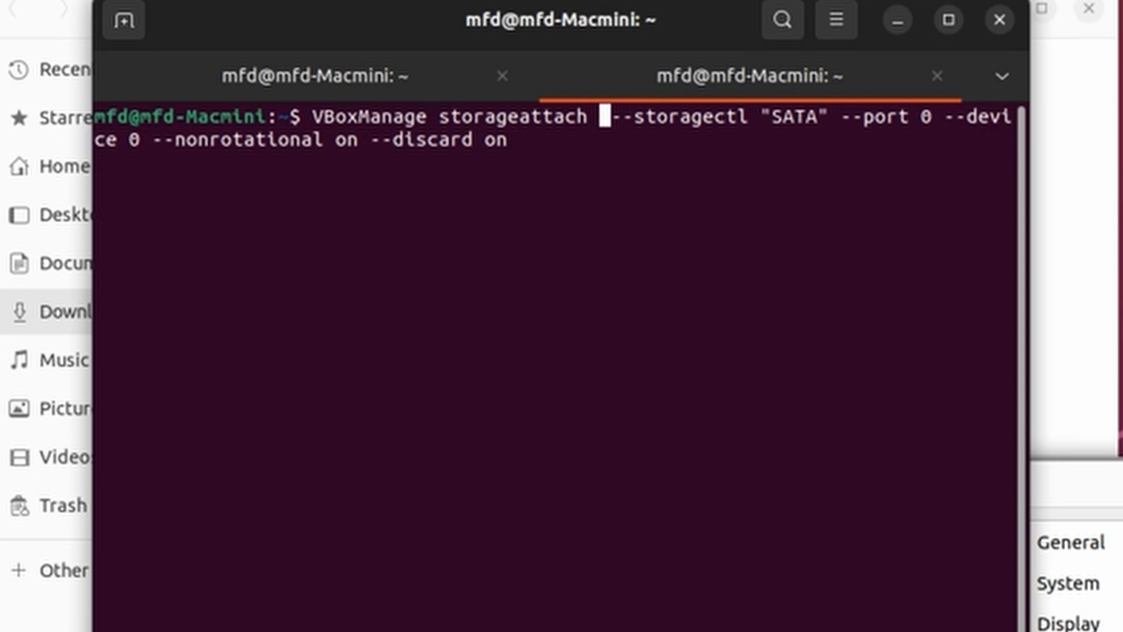
Step: Run VBoxManage storageattach for 'ha', marking its SATA disk non-rotational with discard
type("ha")
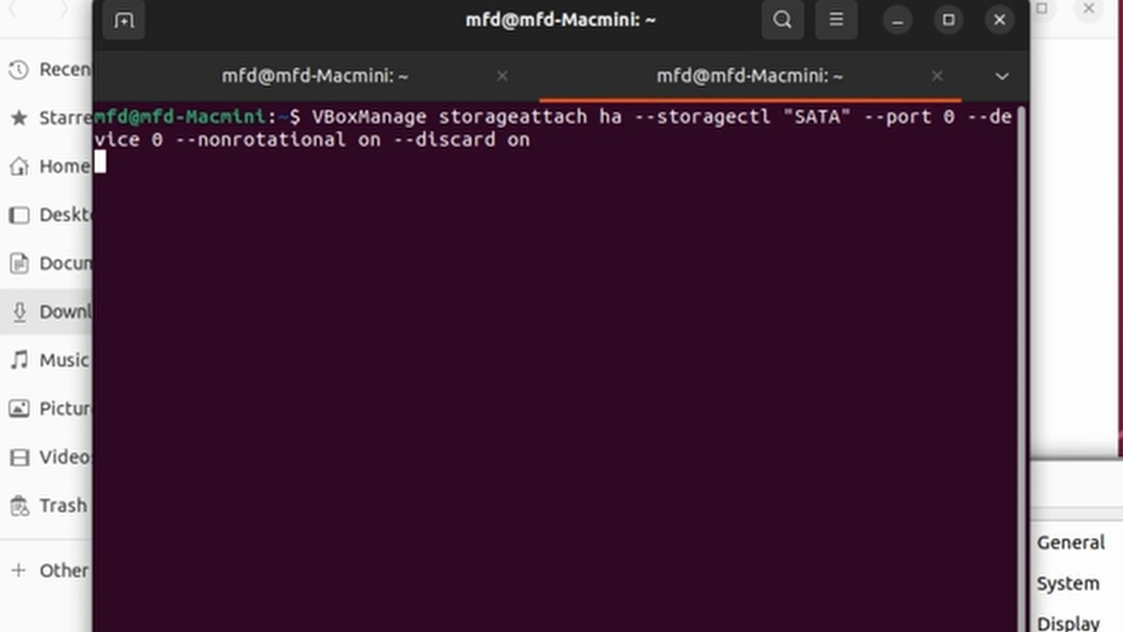
key("Return")
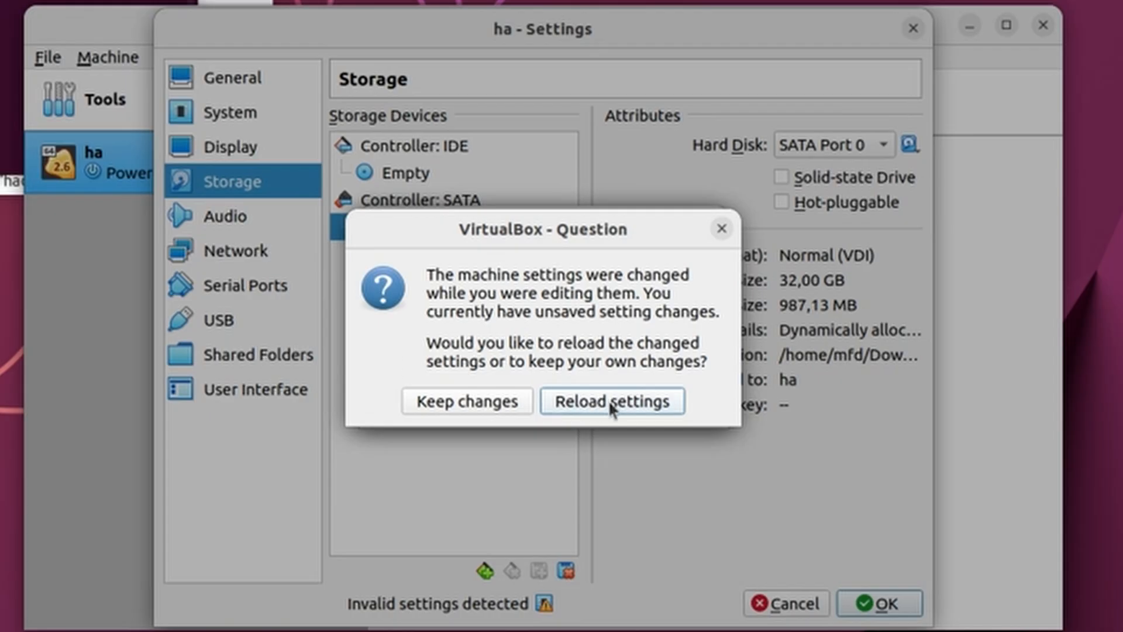
Step: Reload the externally changed ha settings and acknowledge the running-machine warning
left_click(611, 400)
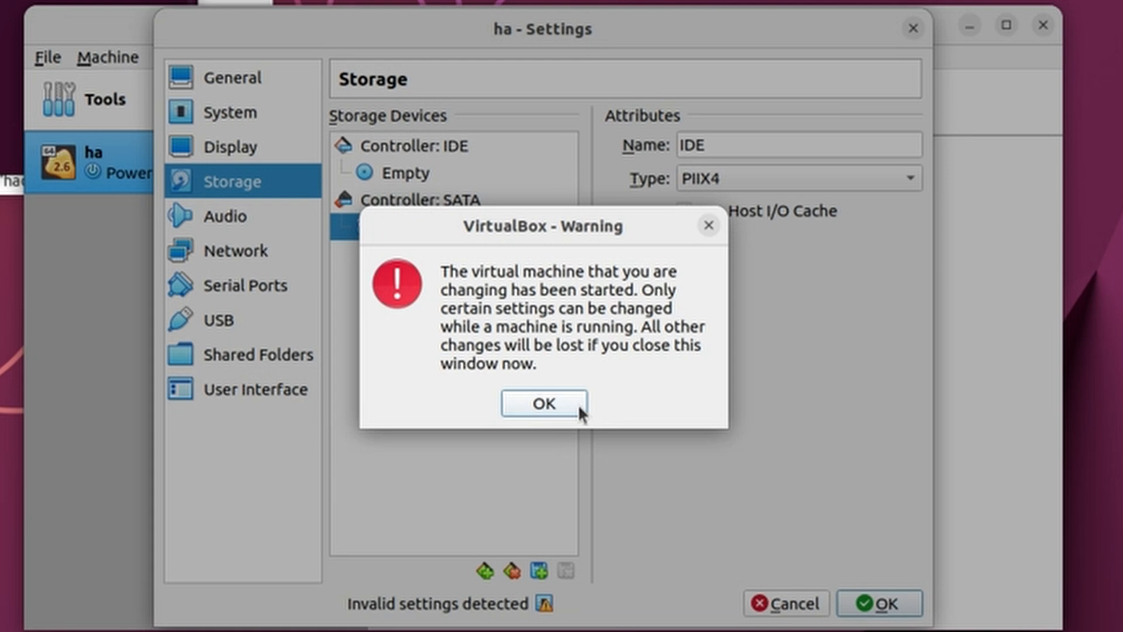
left_click(542, 403)
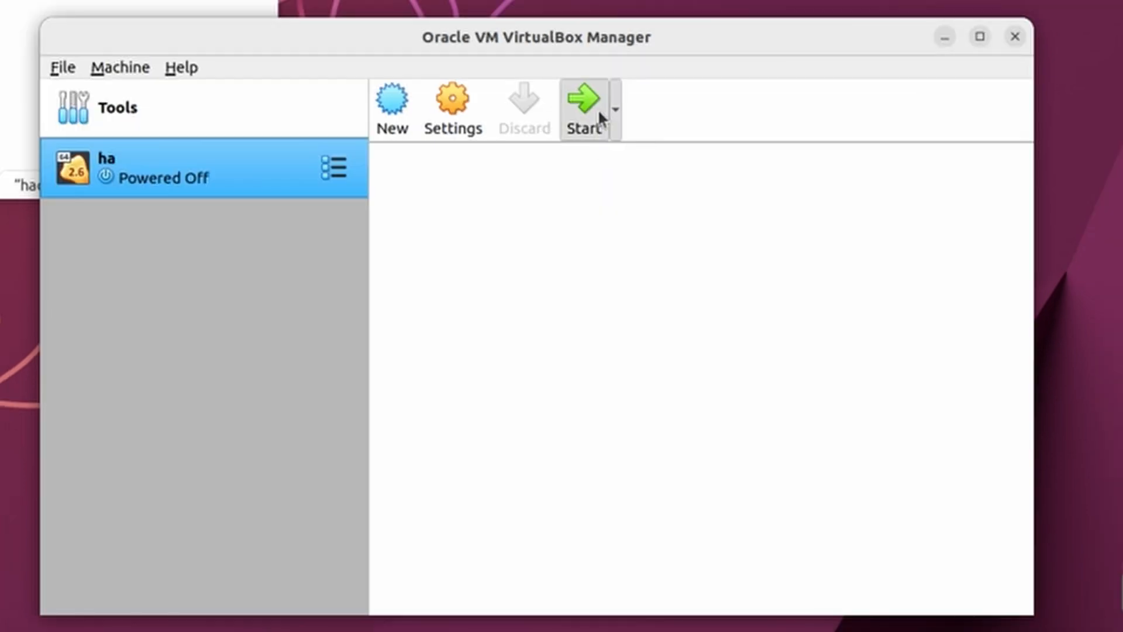
Step: Start the ha machine and boot Home Assistant OS from Slot A to its login page
left_click(584, 100)
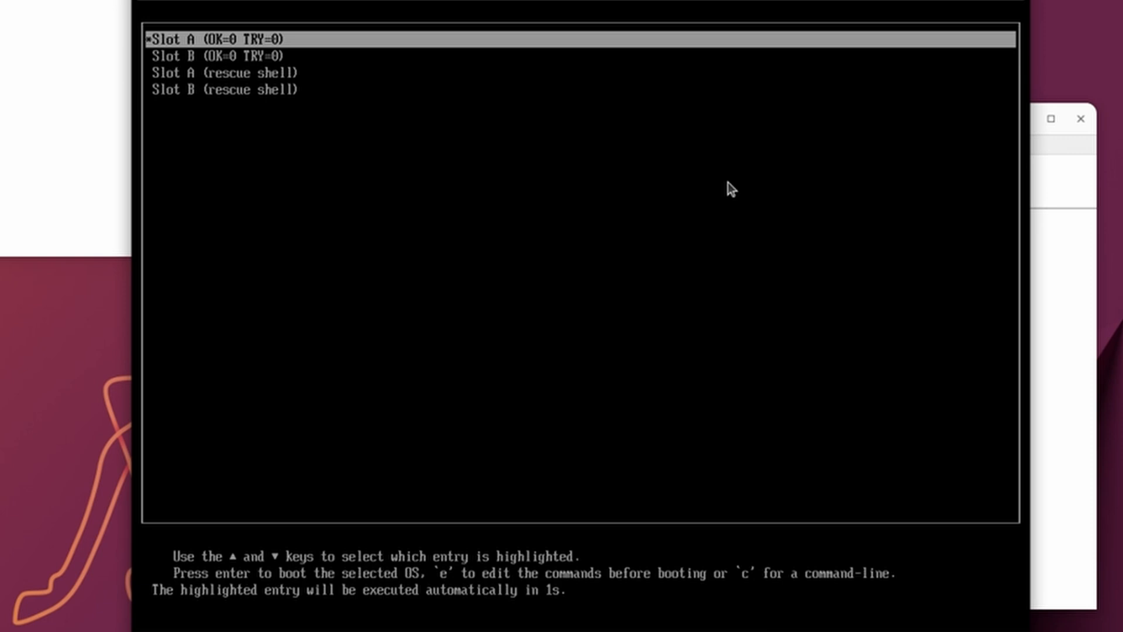
key("Return")
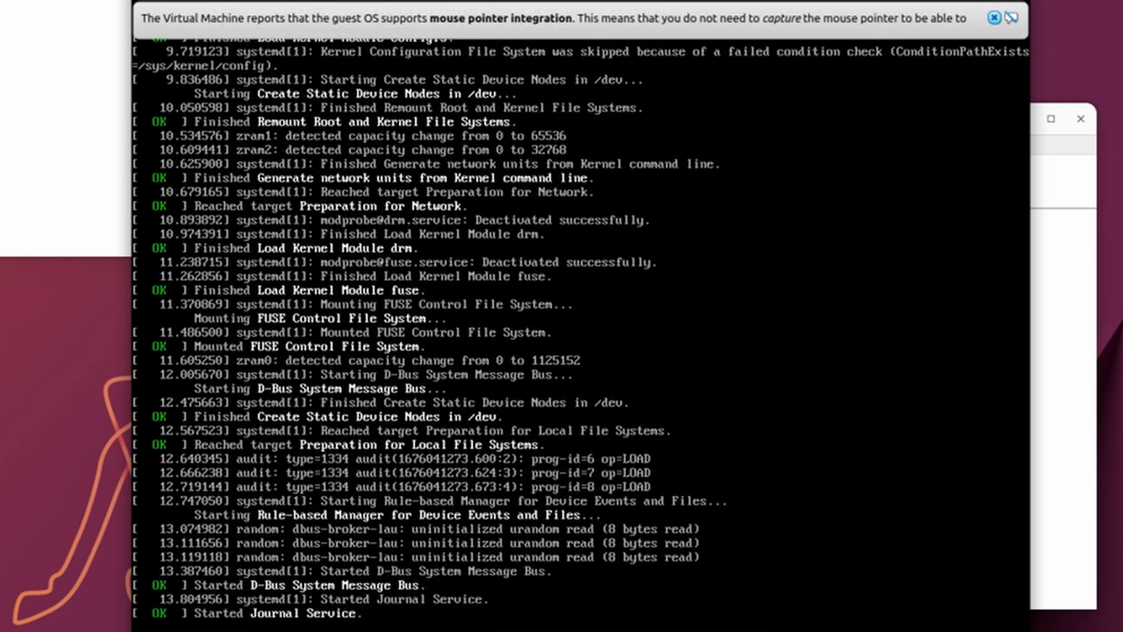
scroll("down", 3)
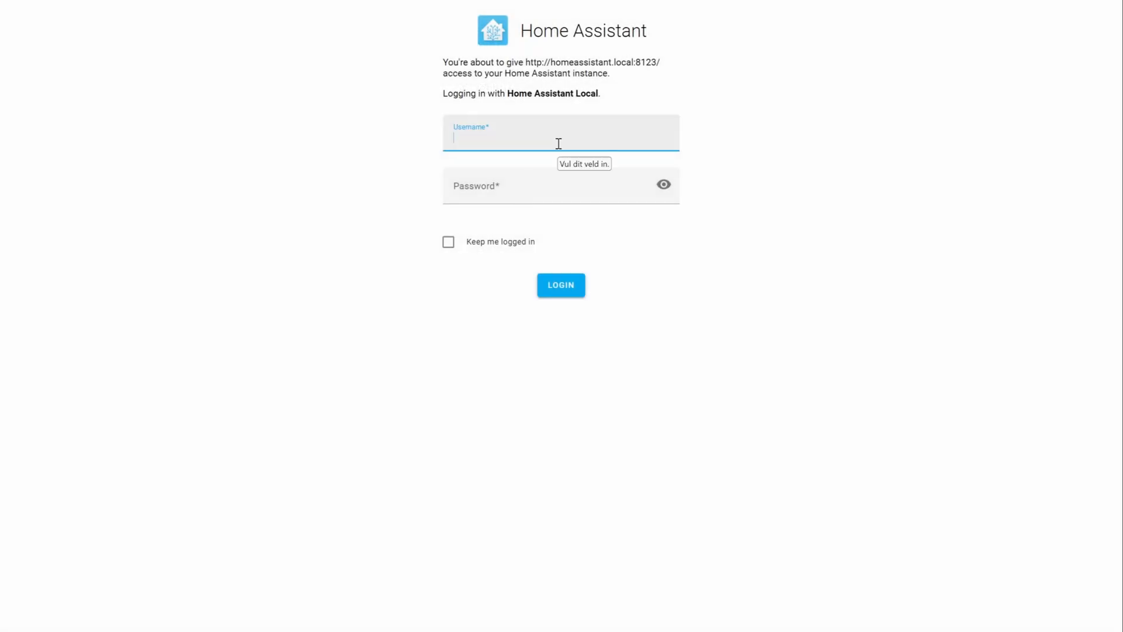
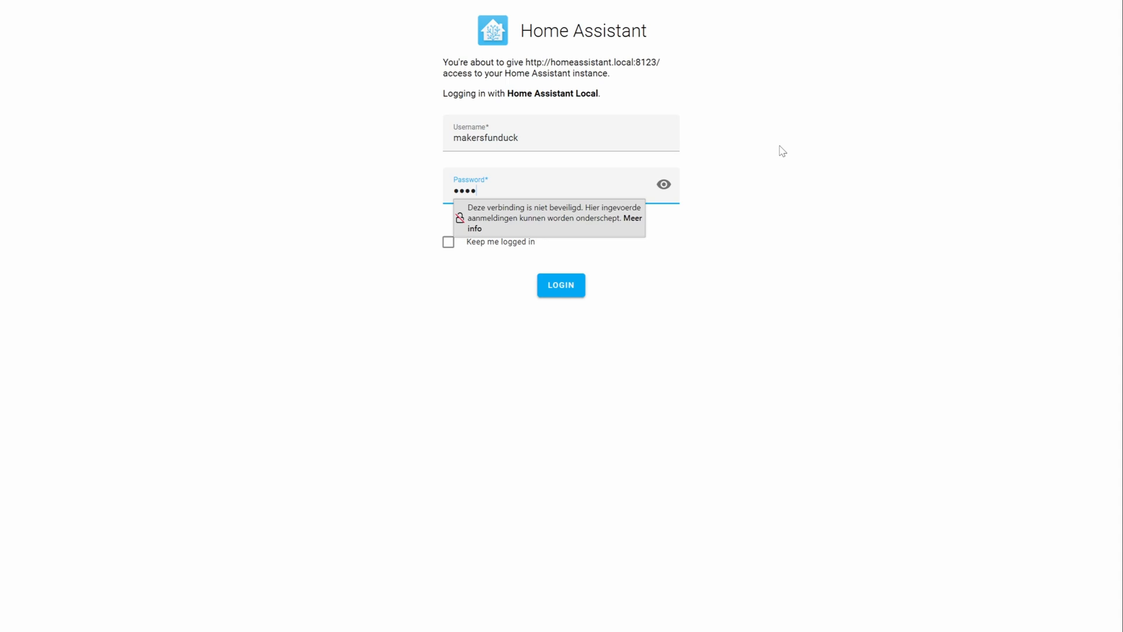
left_click(562, 285)
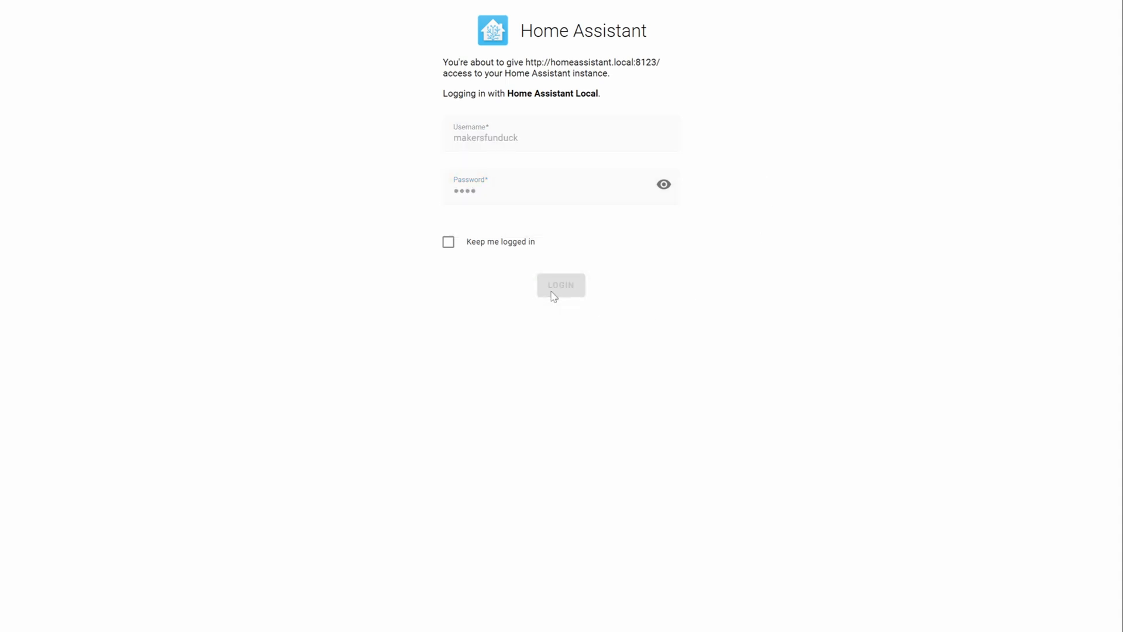
left_click(561, 285)
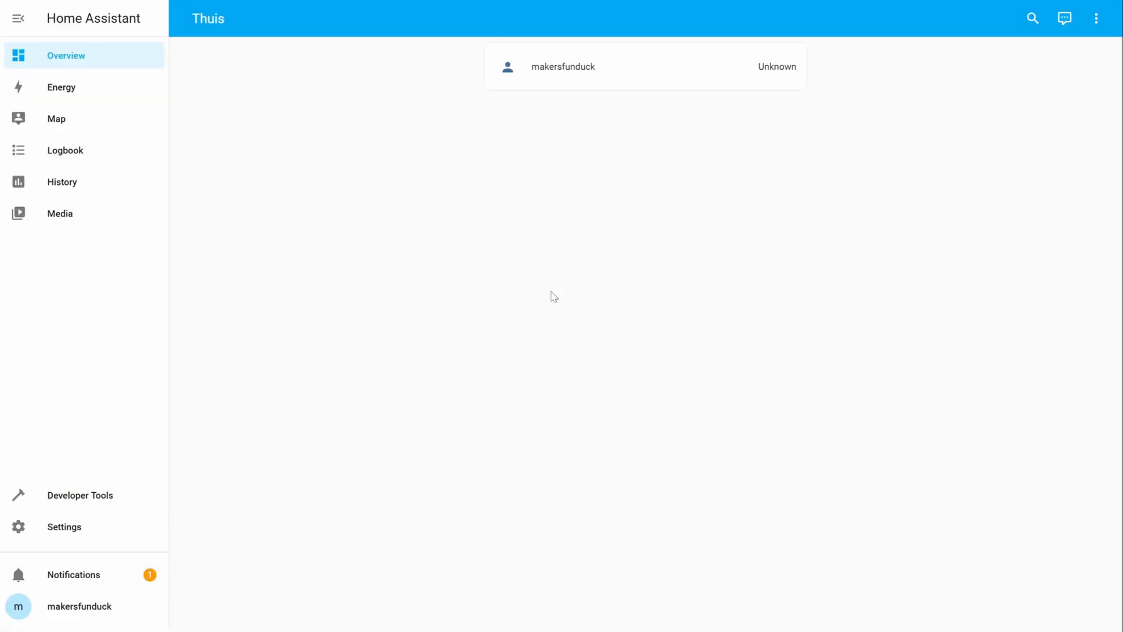
mouse_move(320, 354)
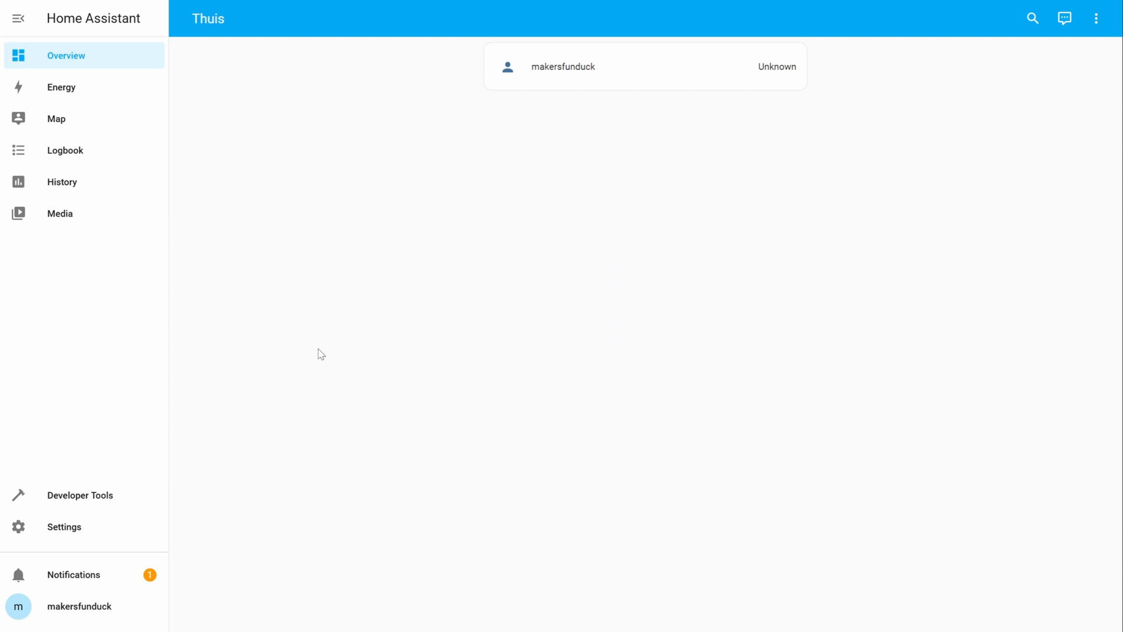
Step: Navigate to Settings > Add-ons, which shows no add-ons installed yet
left_click(80, 495)
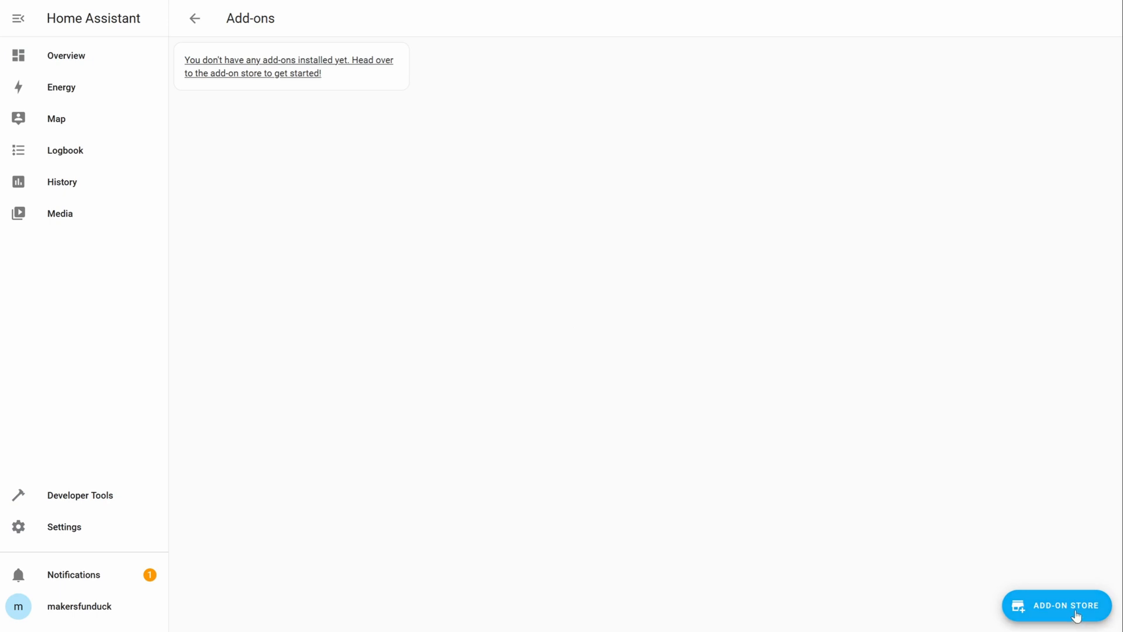
Step: Open the Add-on Store and scroll through the official and community add-ons
left_click(1057, 606)
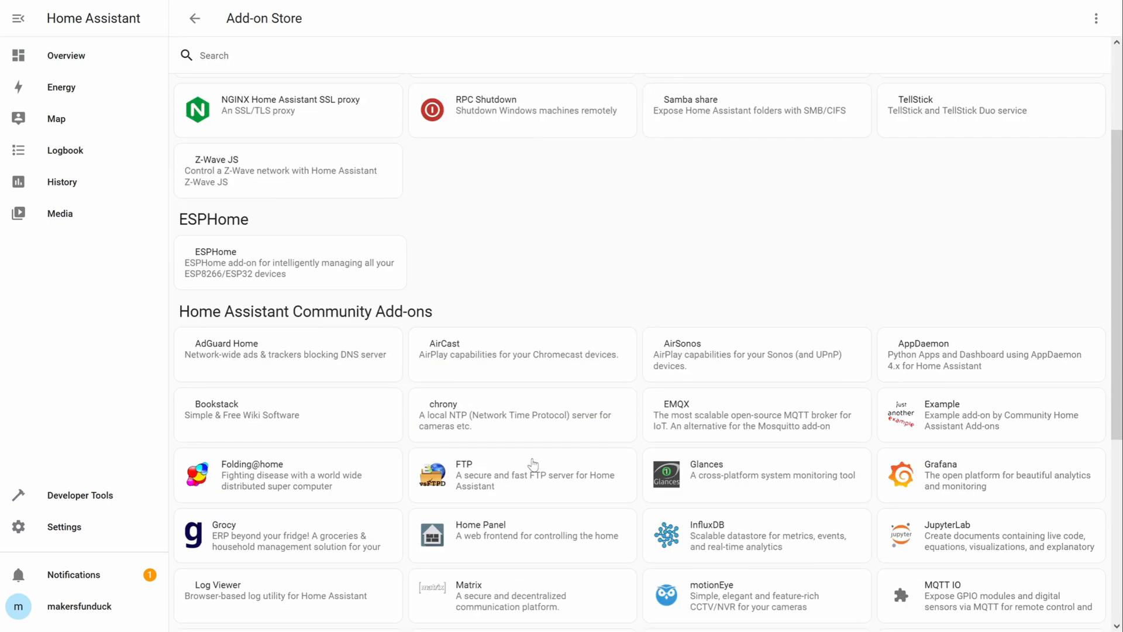
scroll("down", 3)
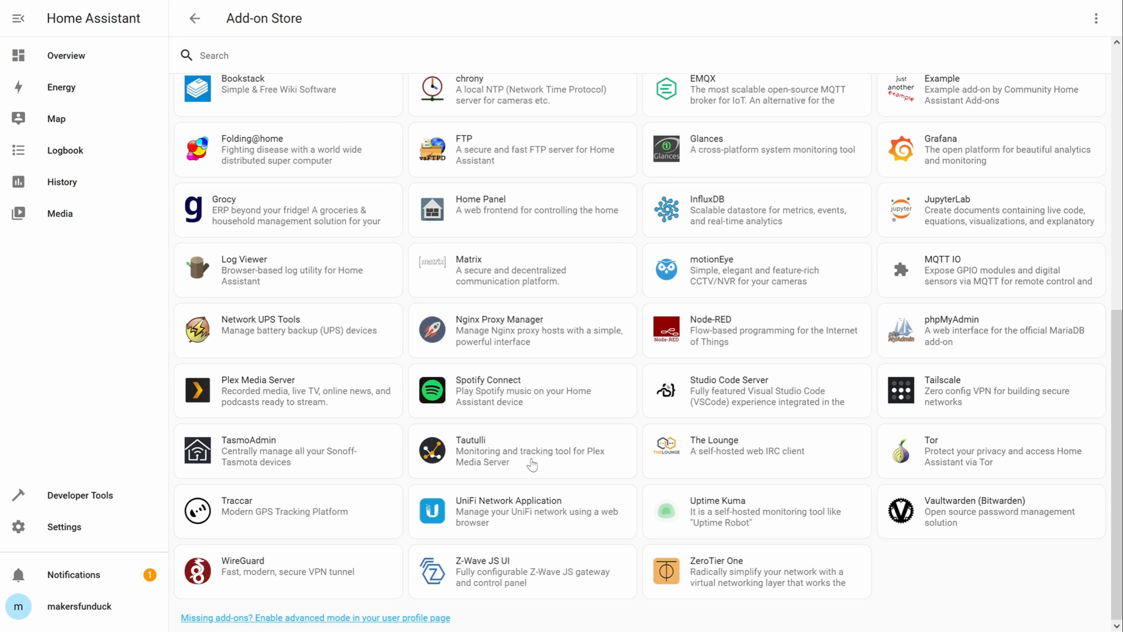
scroll("up", 3)
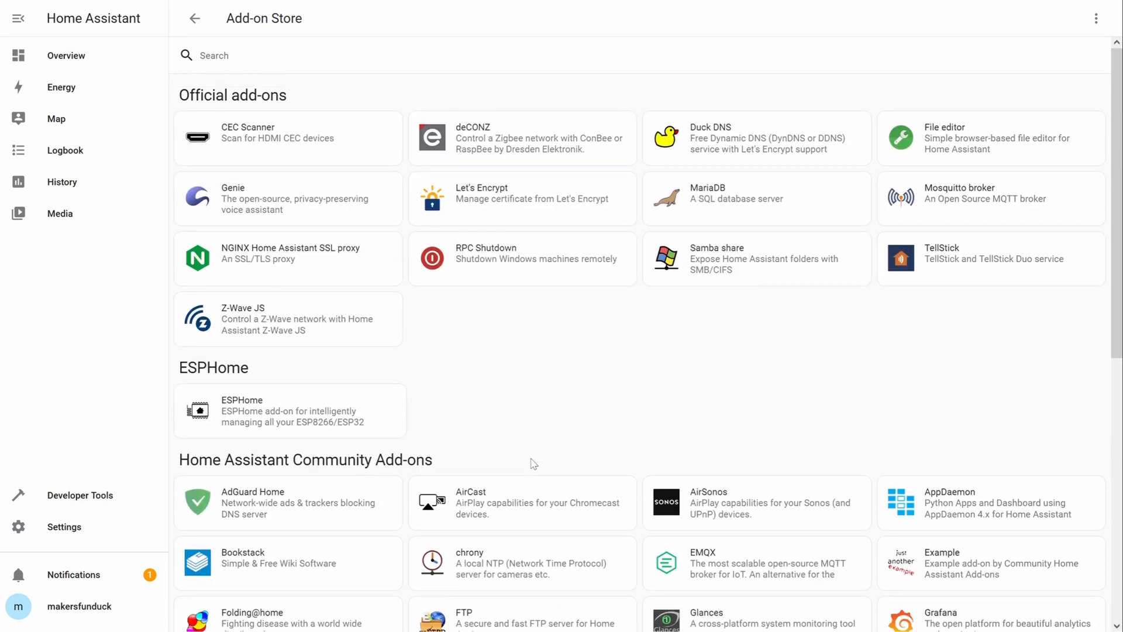
scroll("down", 3)
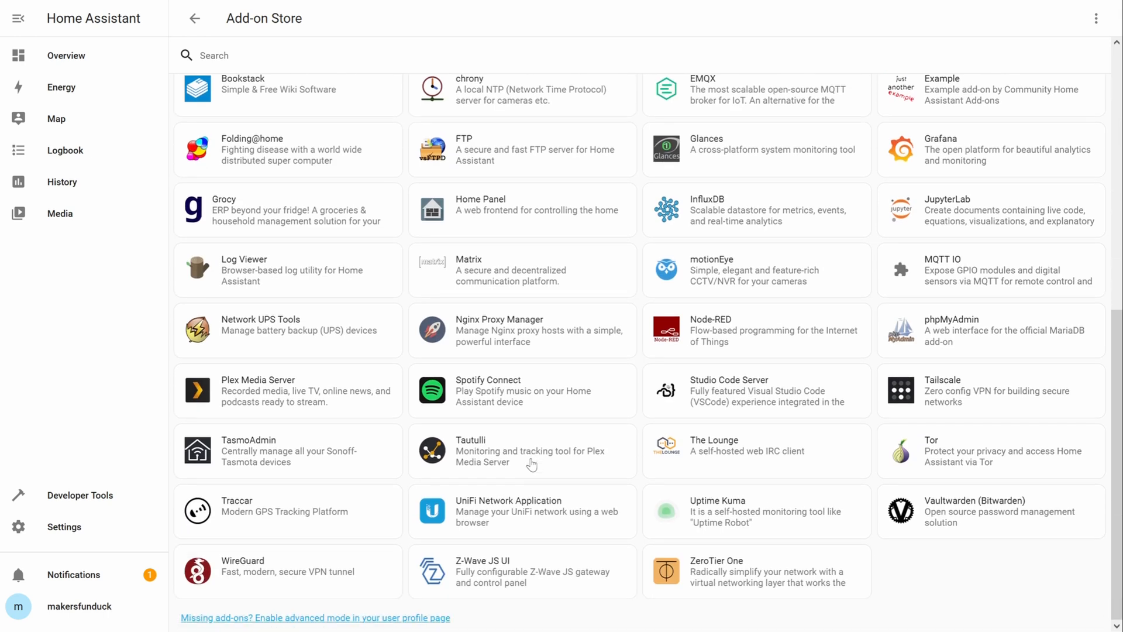
scroll("up", 3)
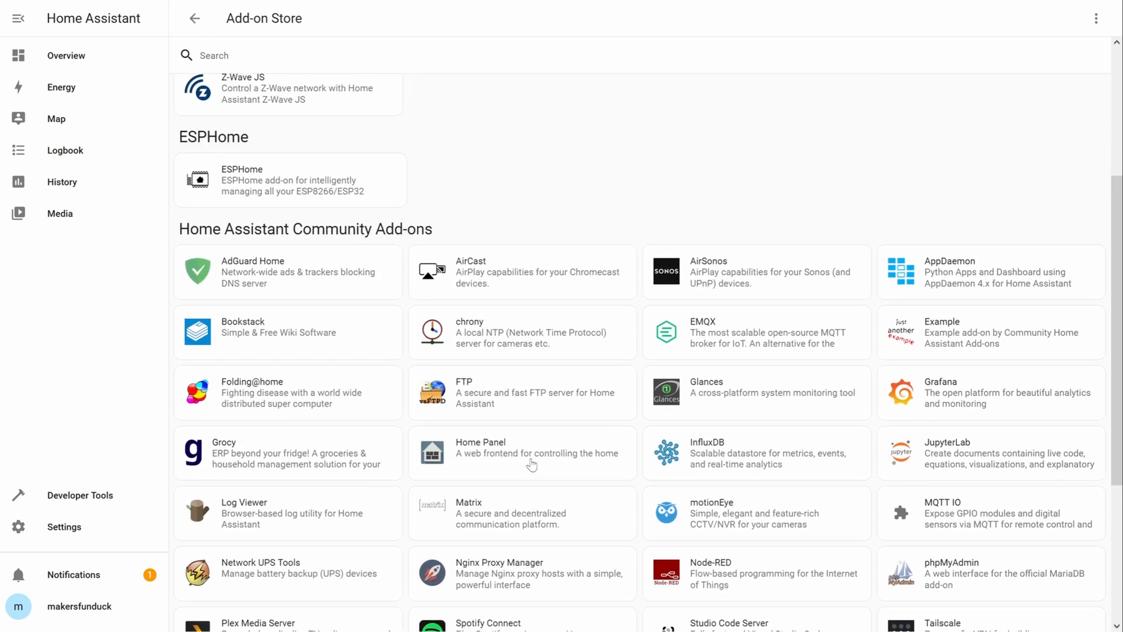
scroll("up", 3)
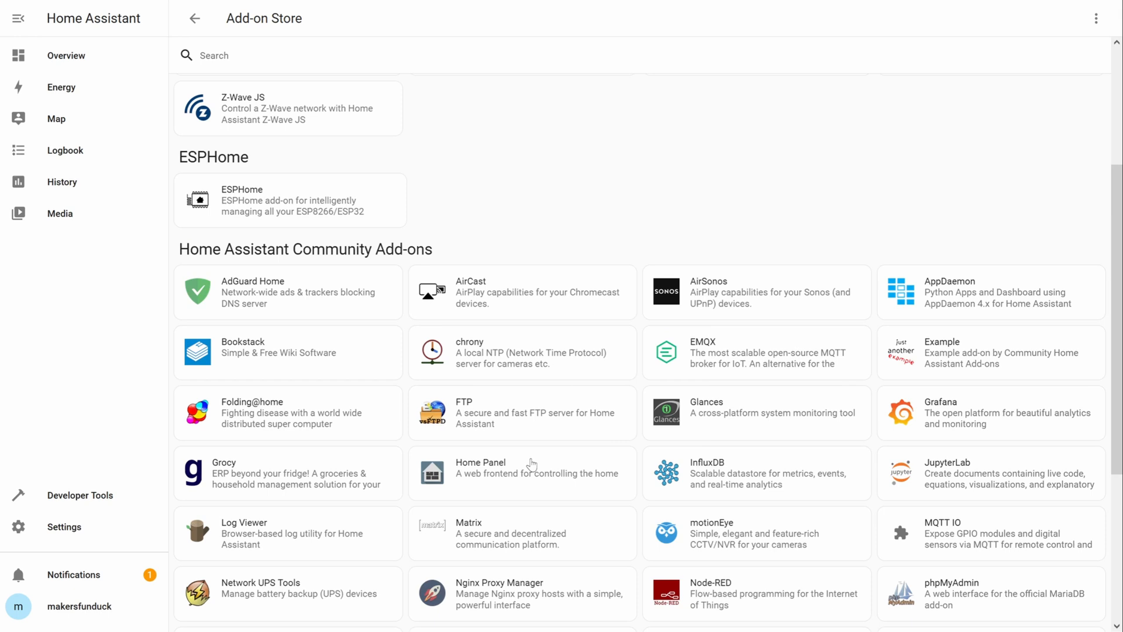
scroll("up", 3)
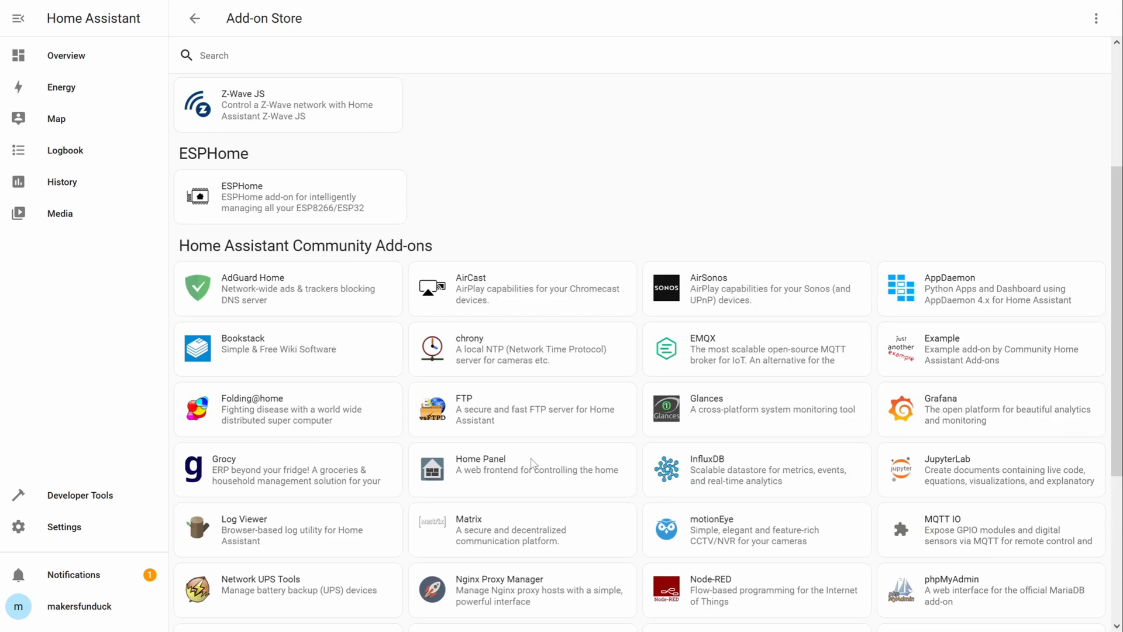
scroll("down", 3)
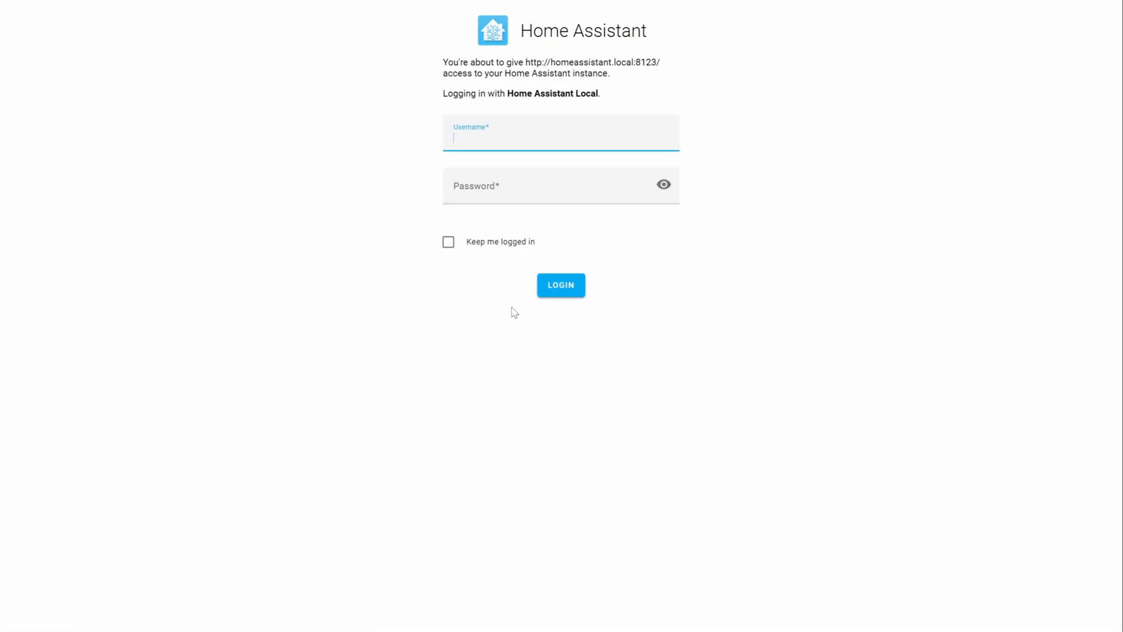
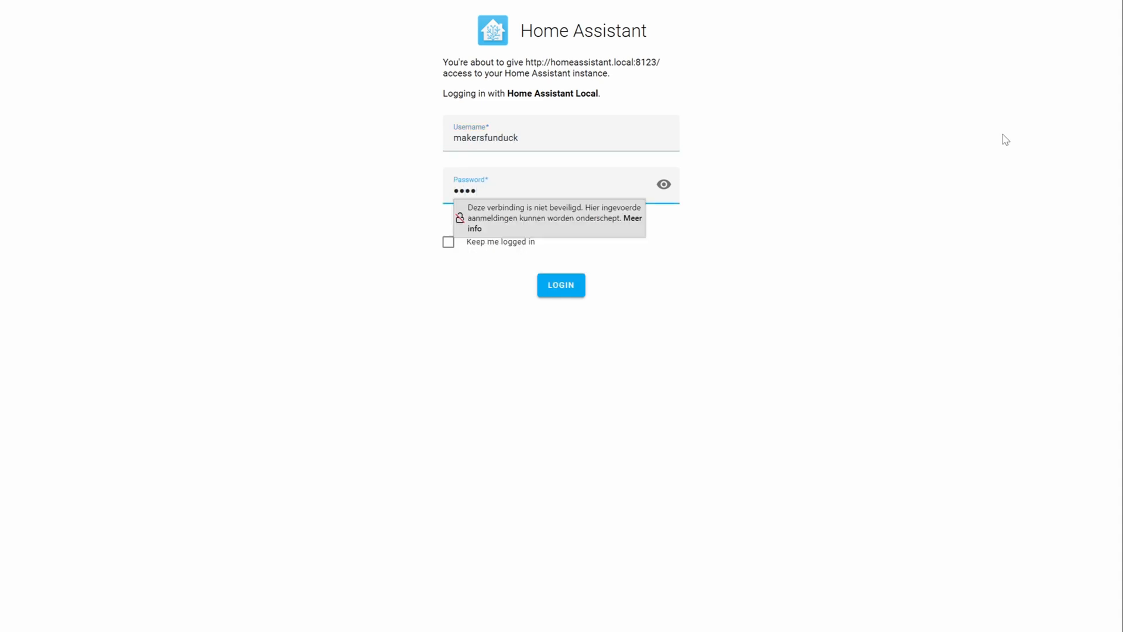
Step: Log back into Home Assistant with the username and password, keeping the session logged in
left_click(449, 241)
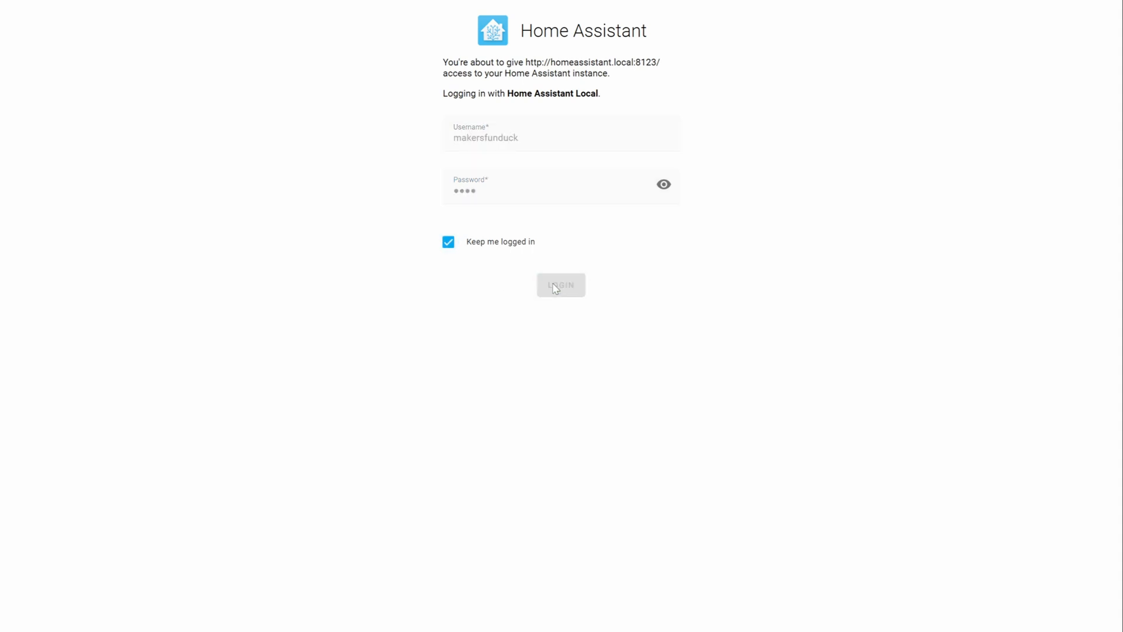
left_click(561, 284)
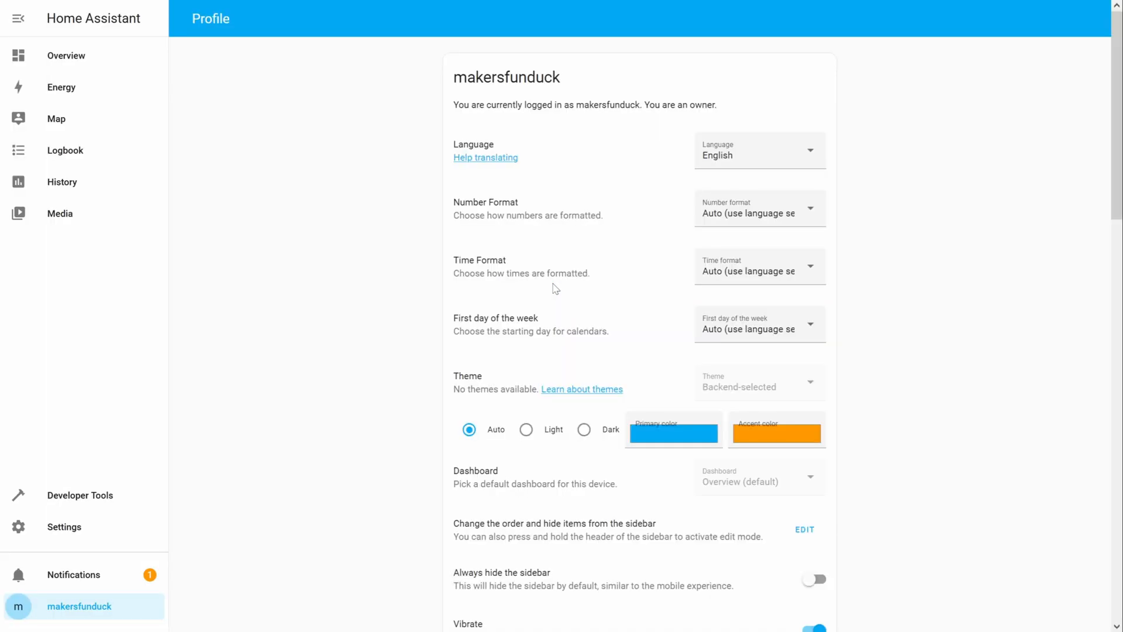
mouse_move(445, 258)
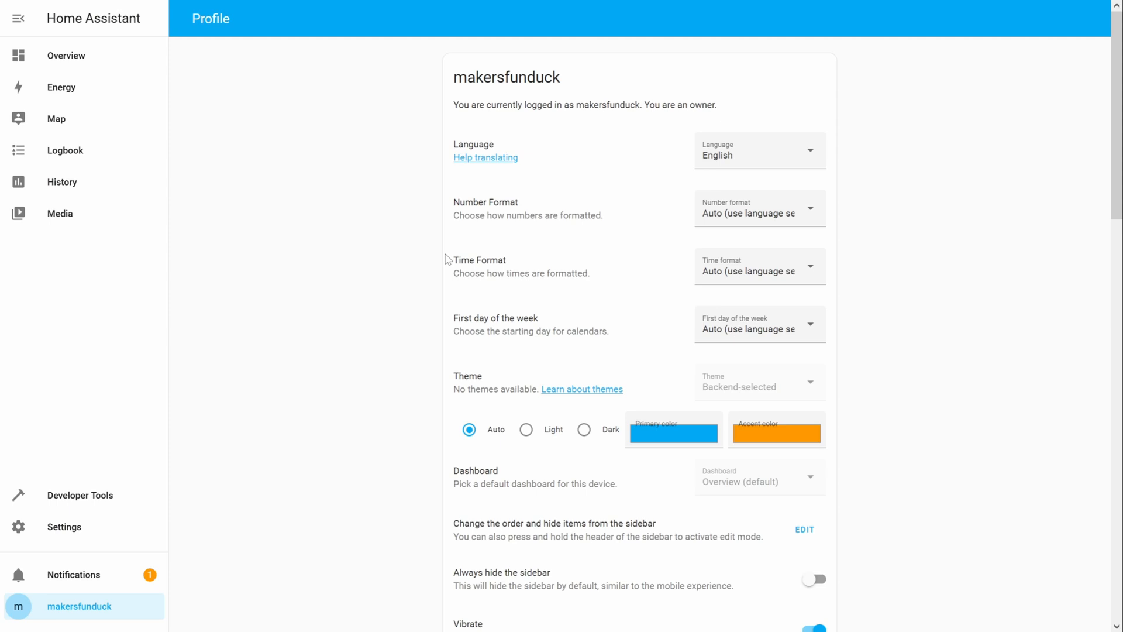
Step: Move through Developer Tools into Settings to reach the still-empty Add-ons page
scroll("down", 3)
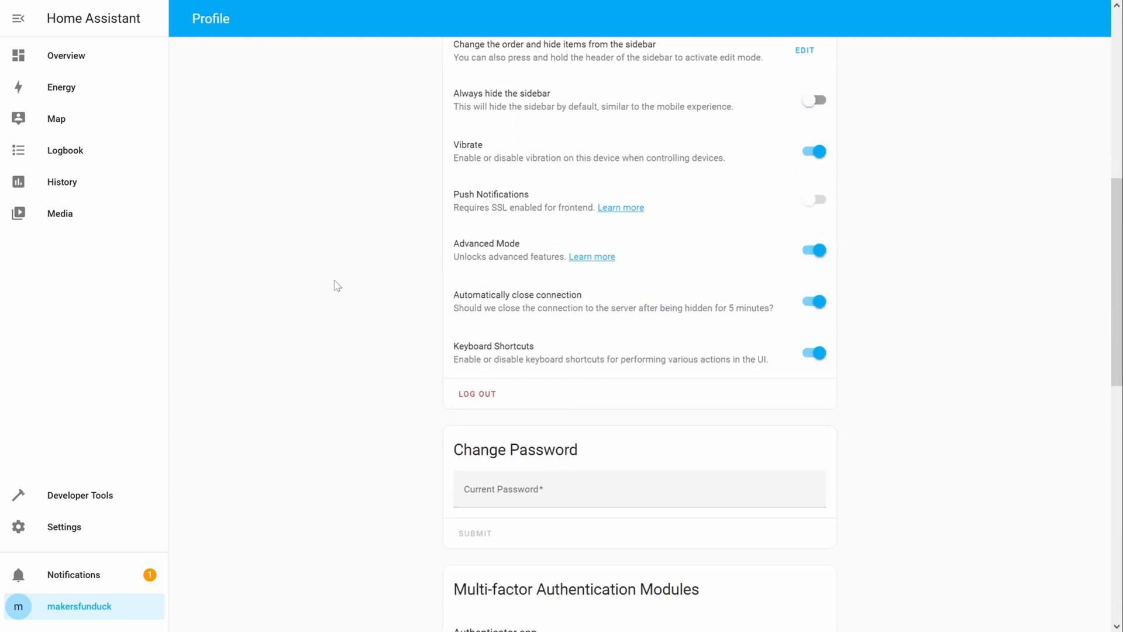
left_click(80, 495)
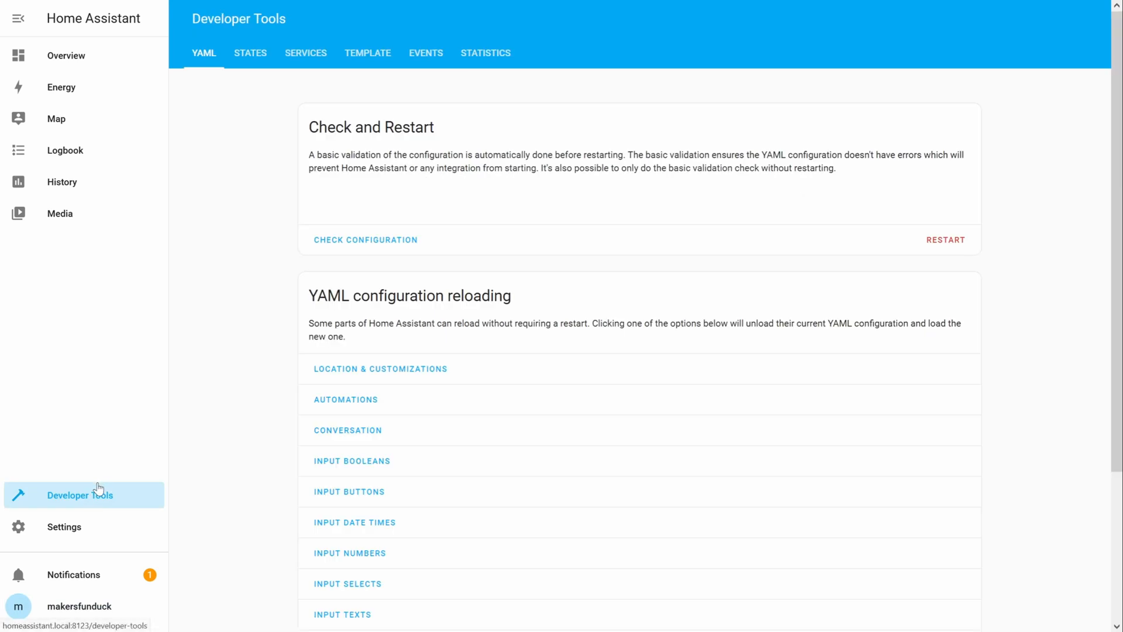
left_click(64, 527)
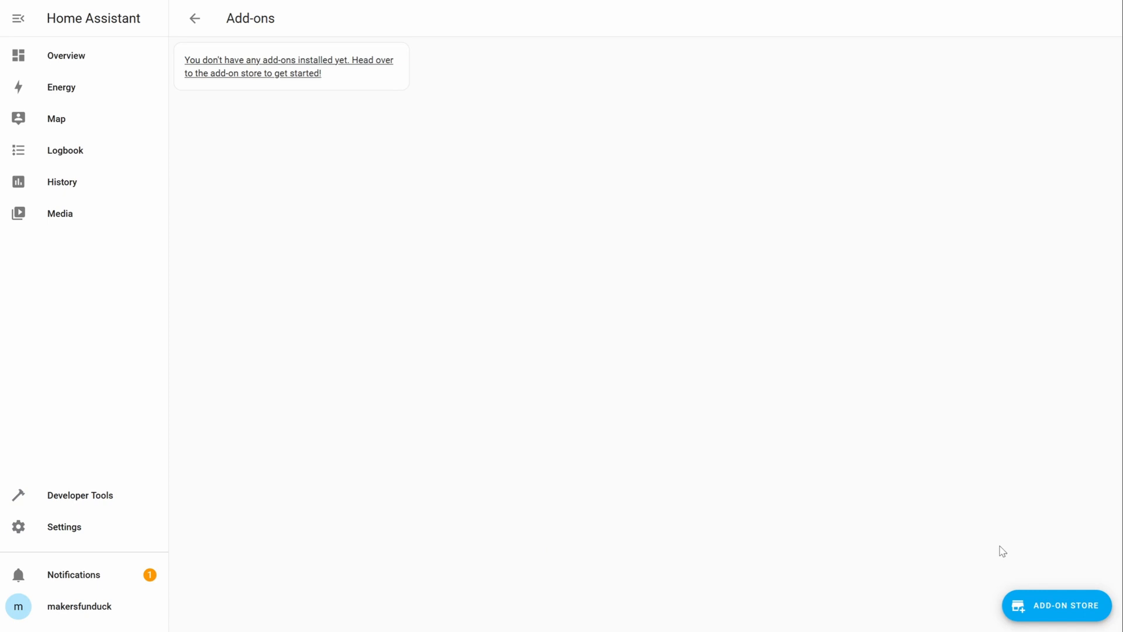
Step: Start installing the File editor add-on from the Add-on Store
left_click(1056, 605)
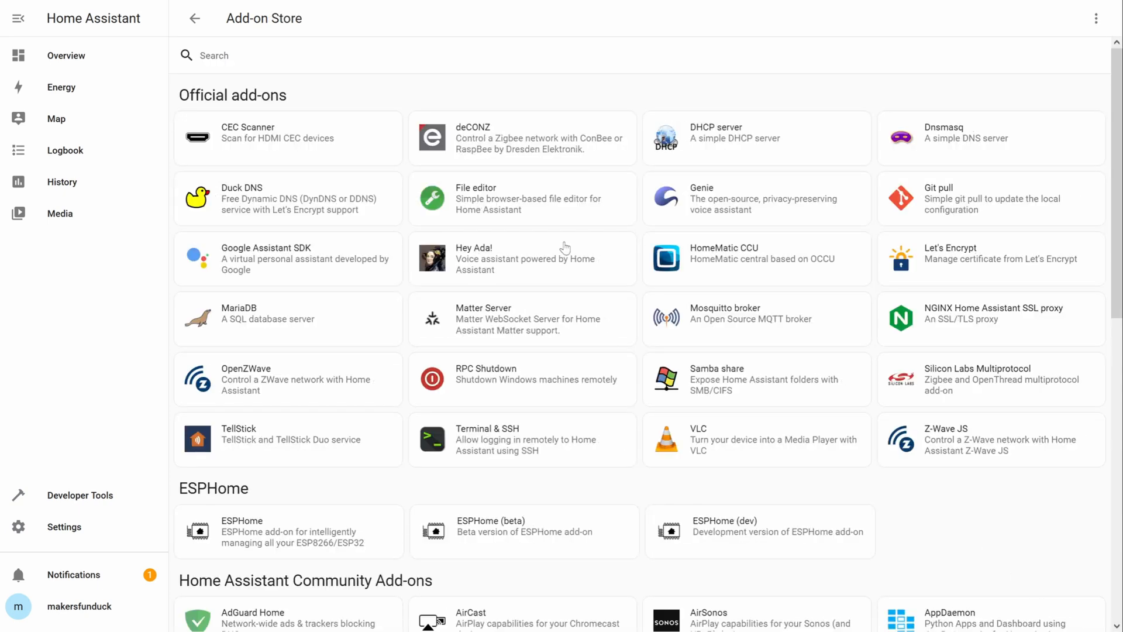
left_click(194, 18)
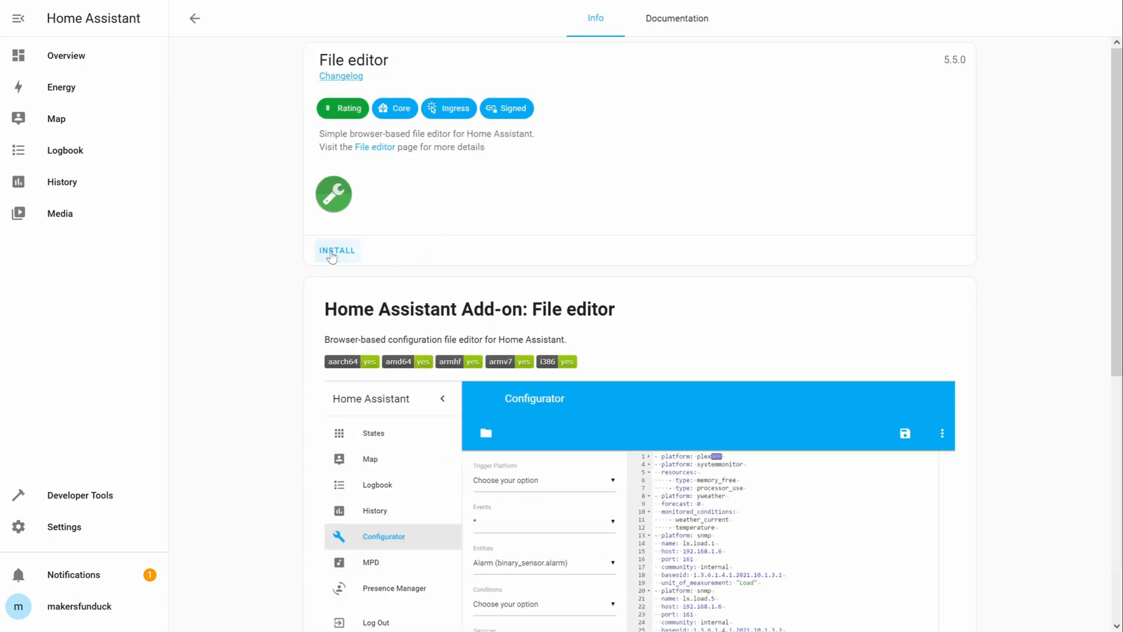
left_click(337, 249)
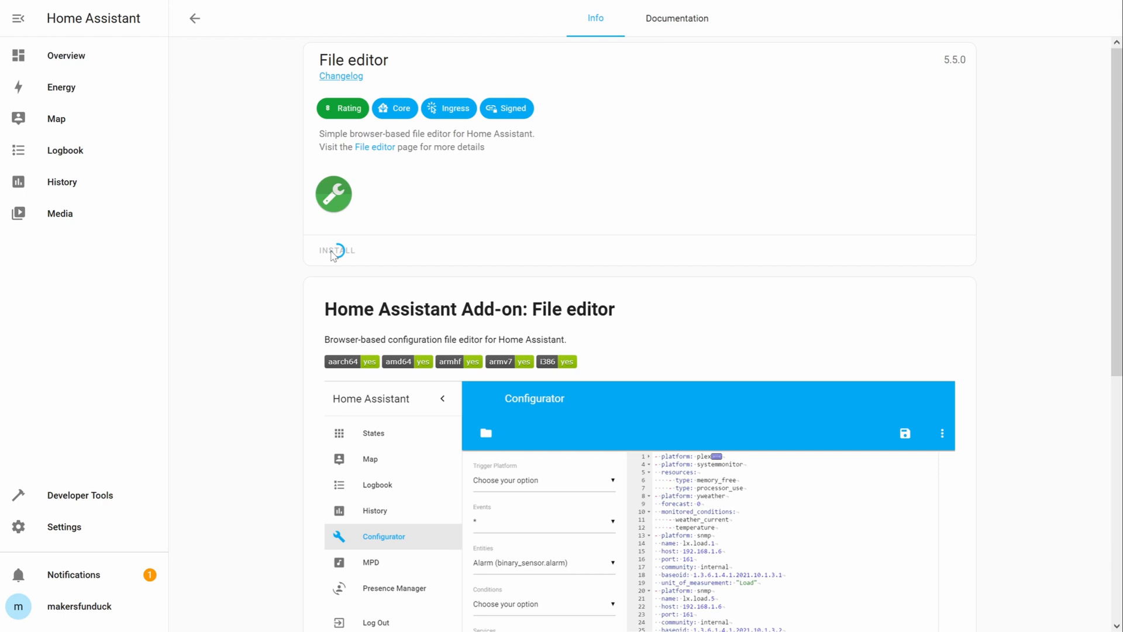
Step: Return to the Add-on Store and open the Terminal & SSH add-on page
left_click(194, 18)
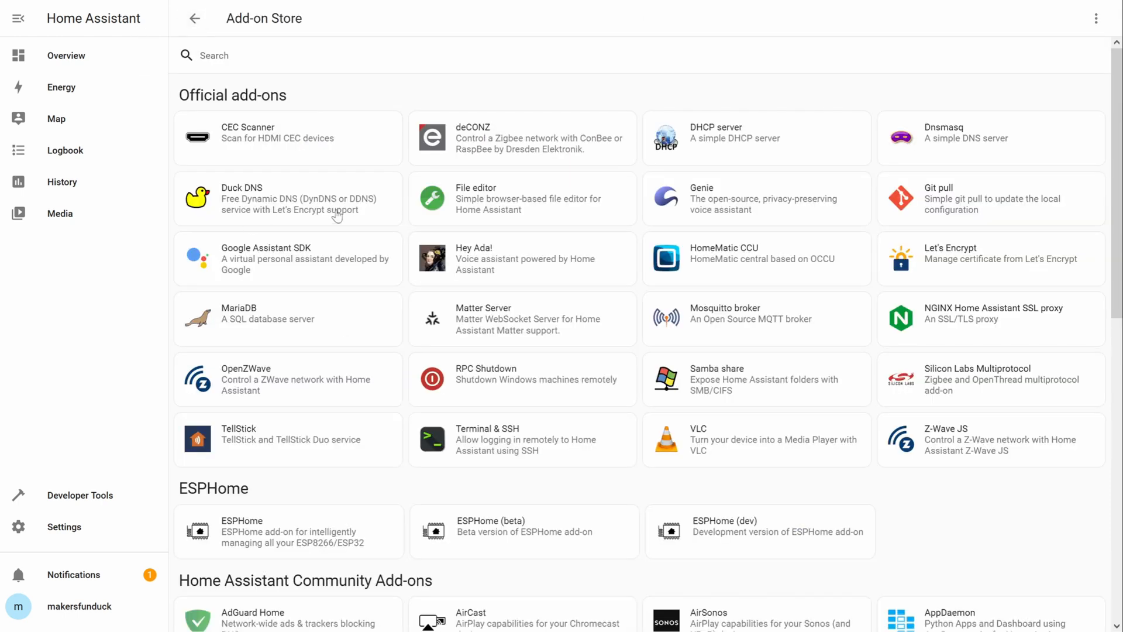
mouse_move(492, 316)
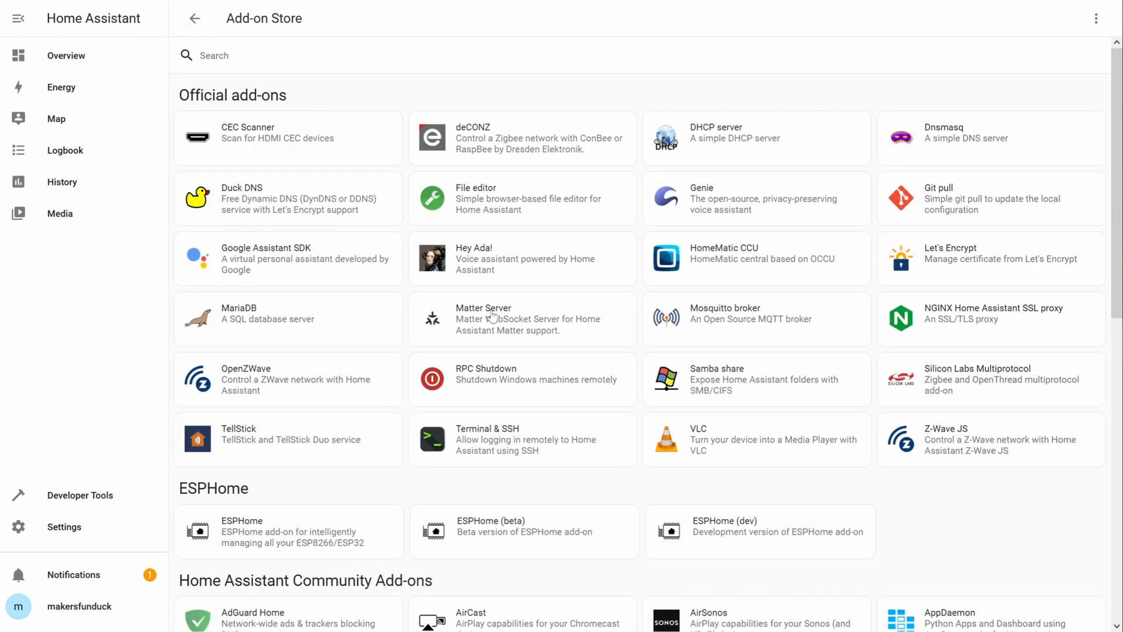
scroll("down", 3)
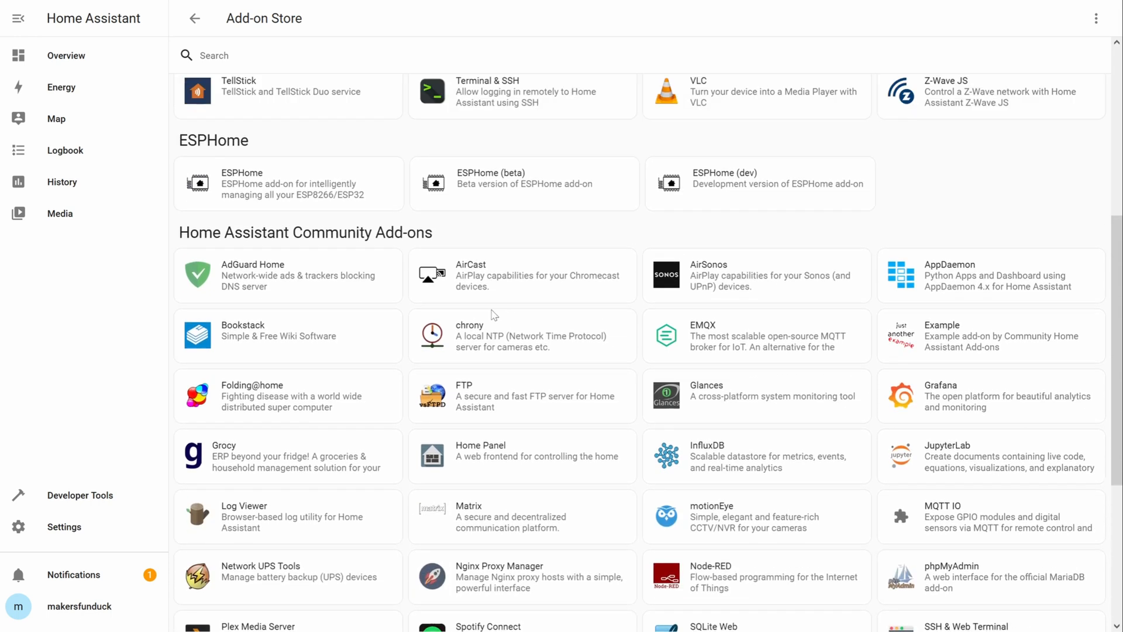
scroll("up", 3)
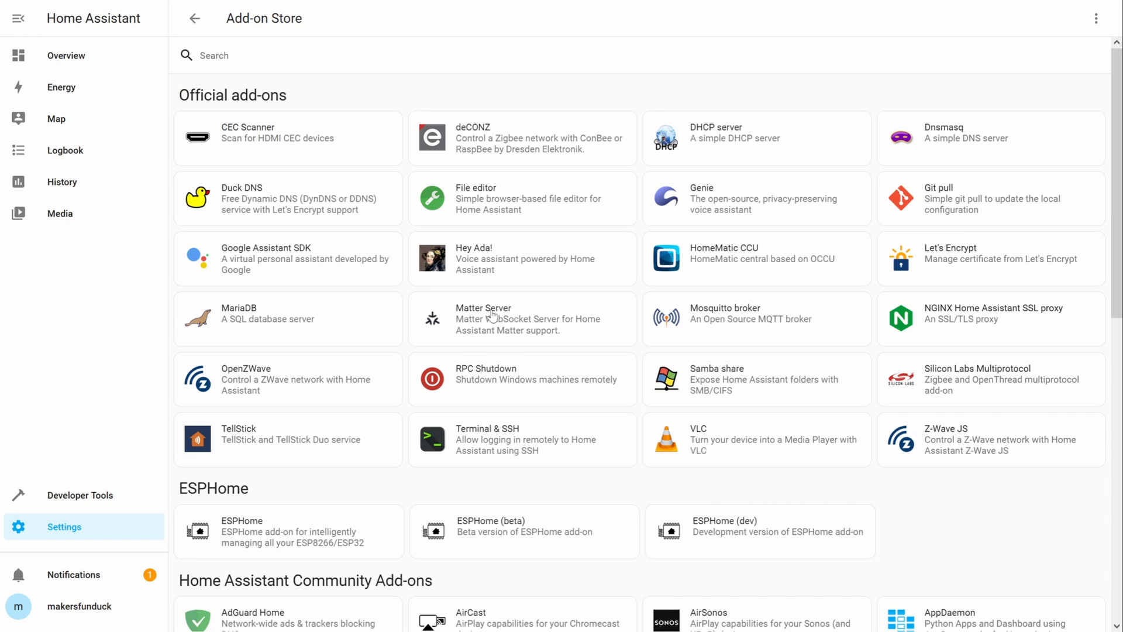
left_click(522, 440)
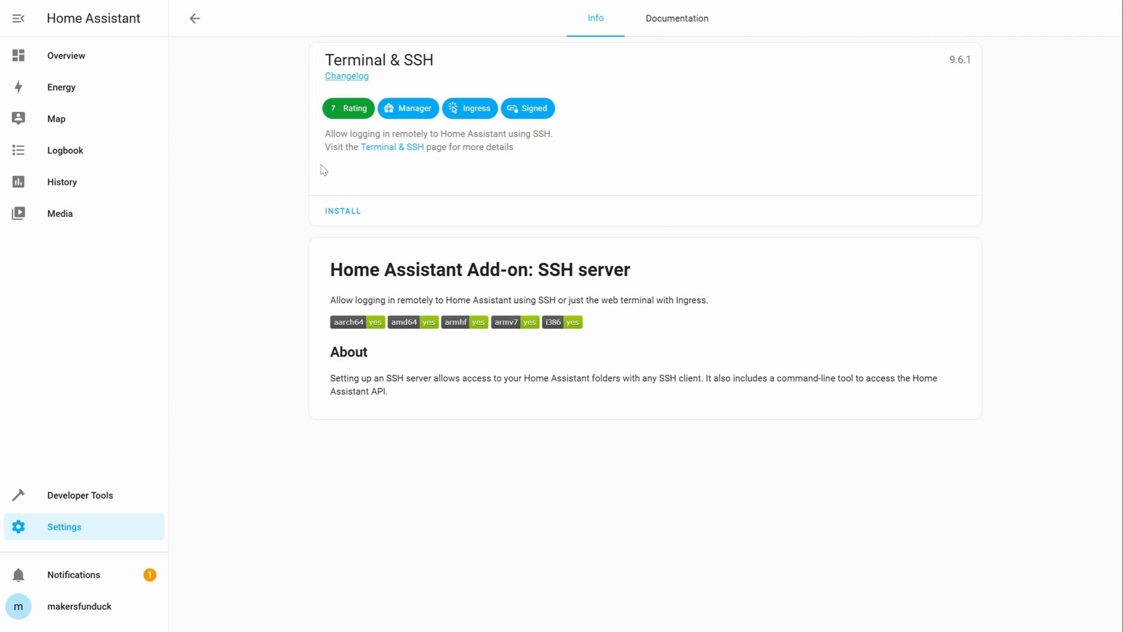
Step: Click INSTALL on the Terminal & SSH add-on page, repeating until installation begins
left_click(342, 210)
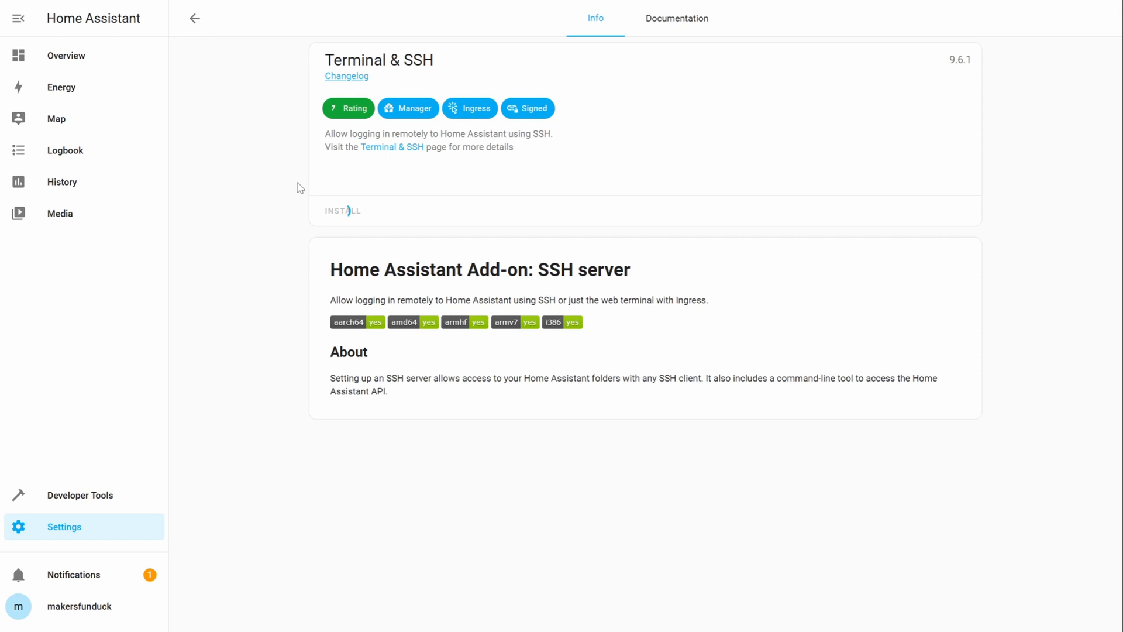
left_click(343, 211)
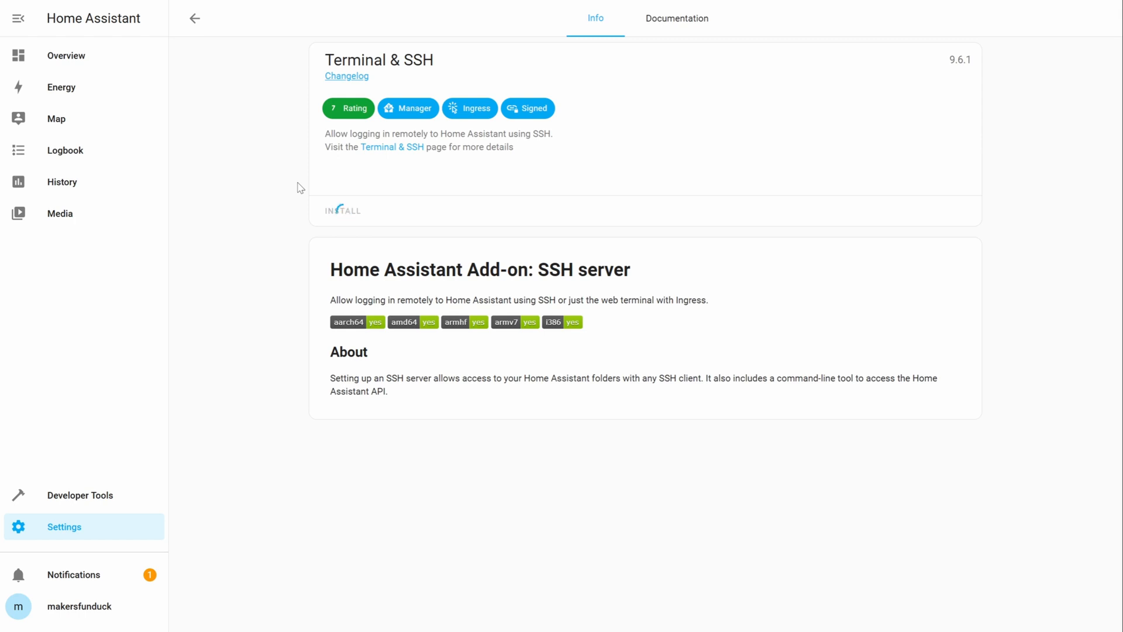
left_click(342, 211)
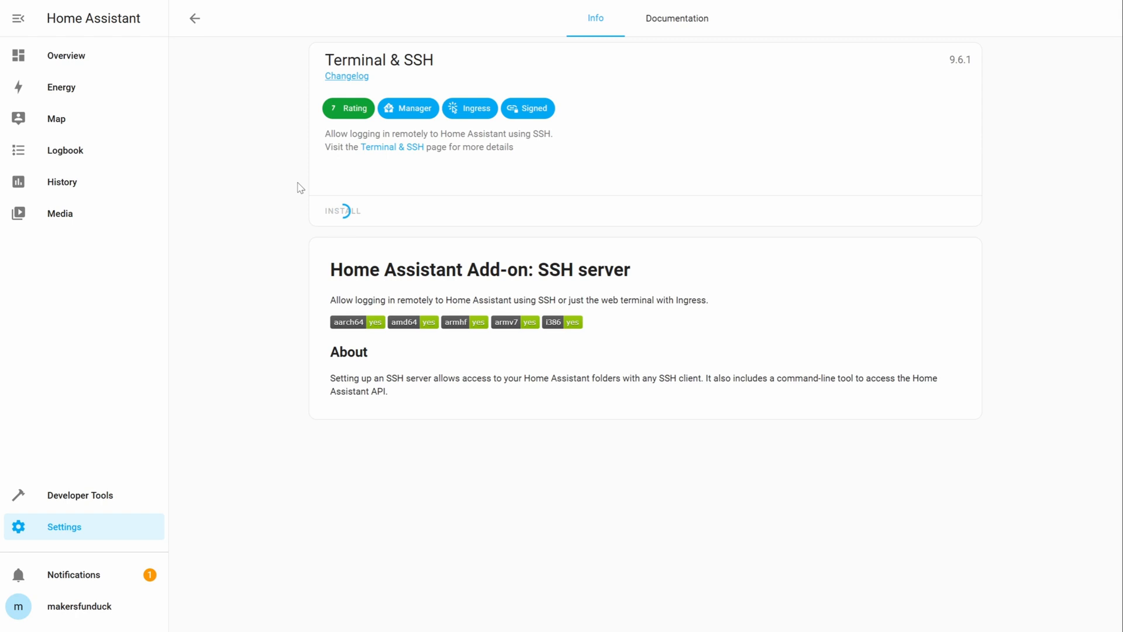